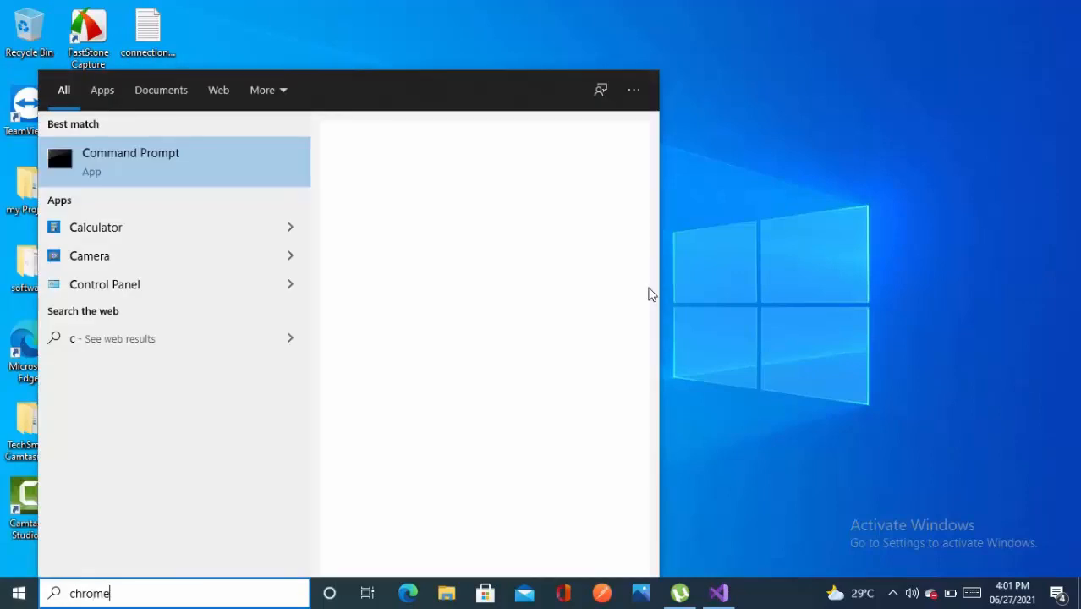
Launch Chrome, search Google for 'azure devops git', and open the Azure Repos result
text(chrome)
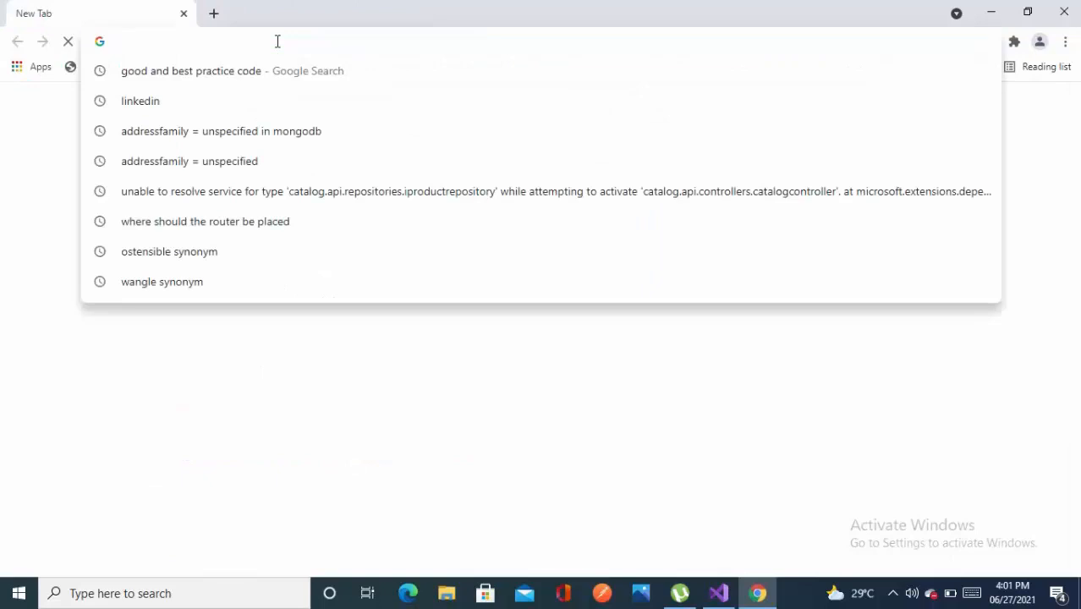
text(azure de)
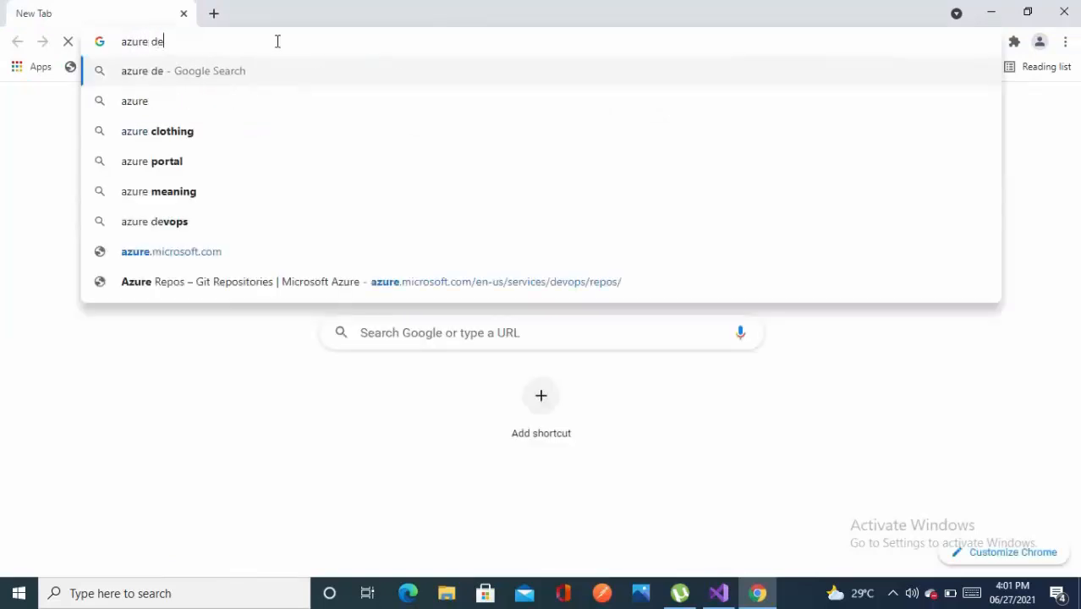
text(vops)
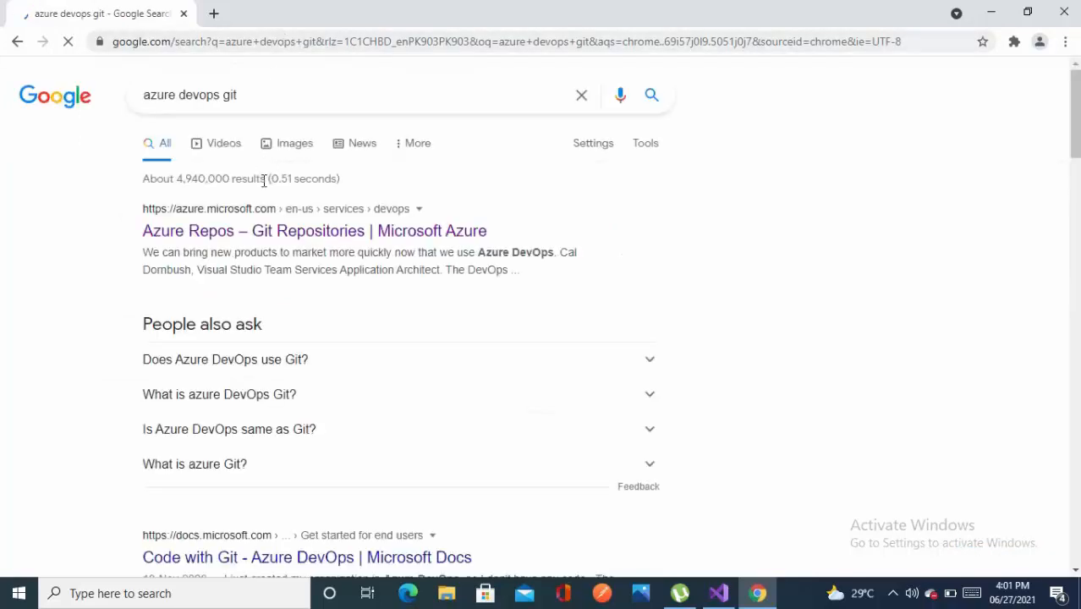
click(314, 230)
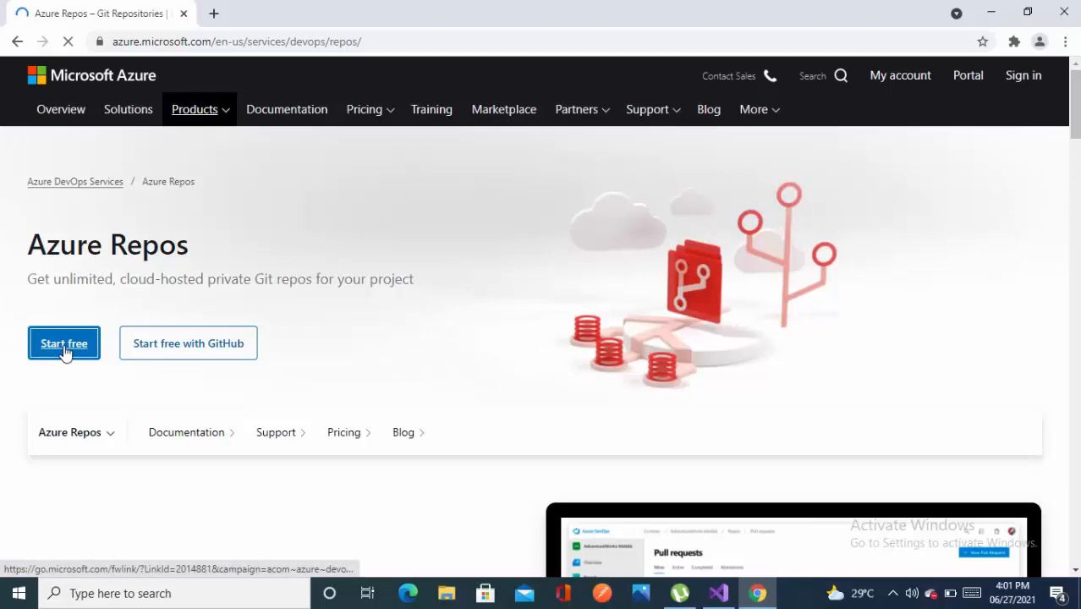
Choose 'Start free' on the Azure Repos page to reach the Azure DevOps projects home
click(64, 343)
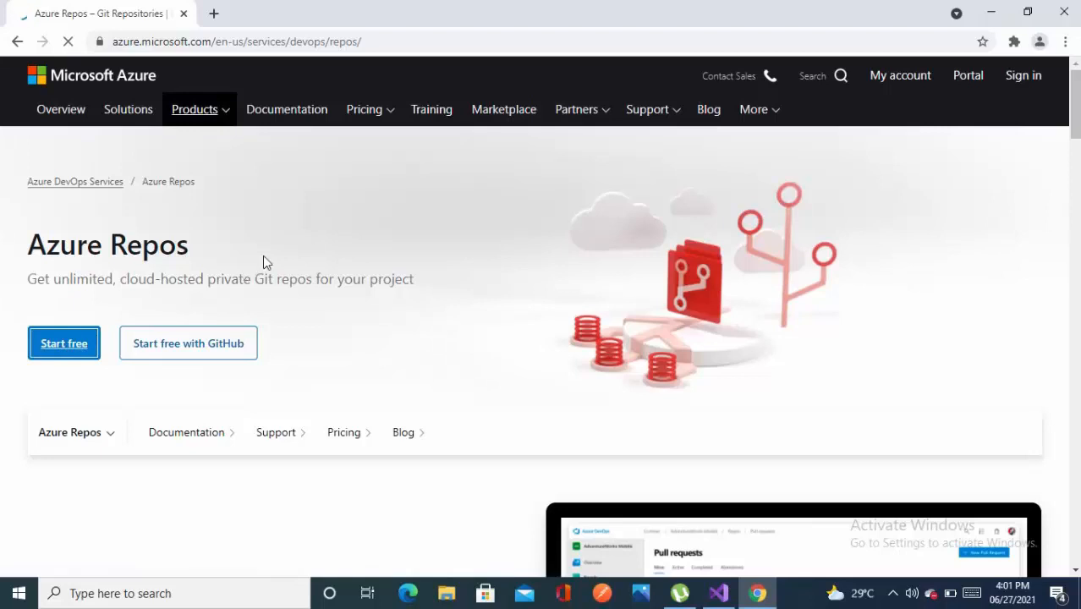
mouse_move(272, 248)
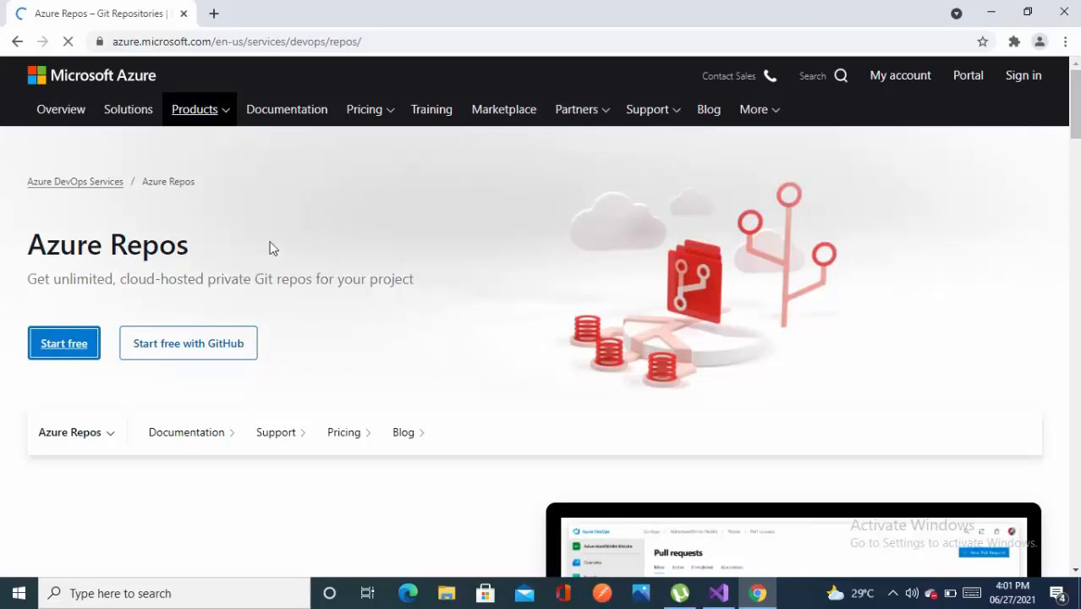
mouse_move(531, 574)
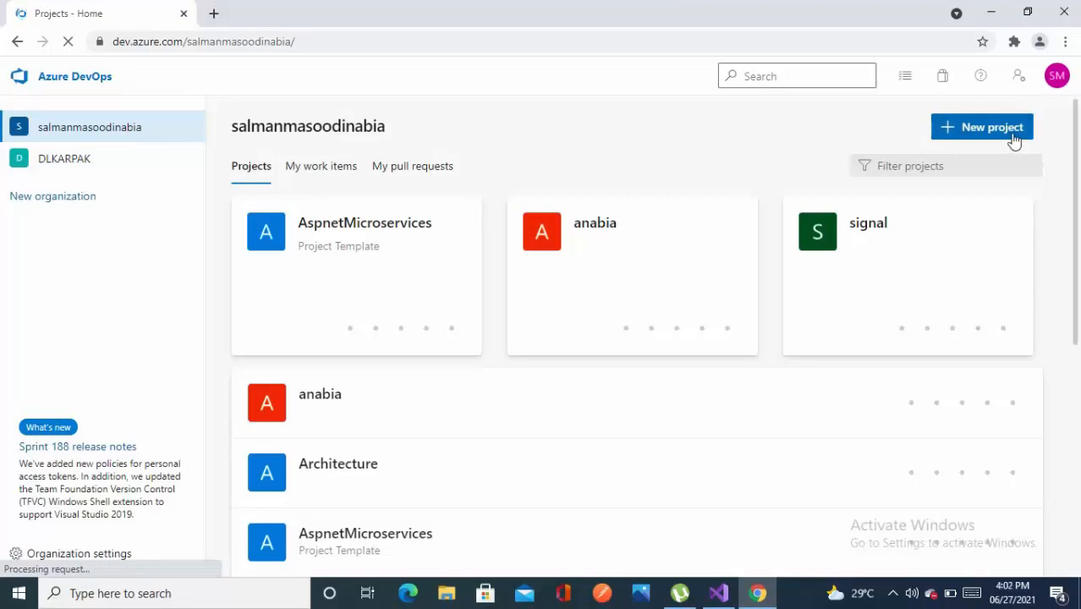
Create a Git project named 'SocialMedia' with description 'Demo Purpose'
click(982, 127)
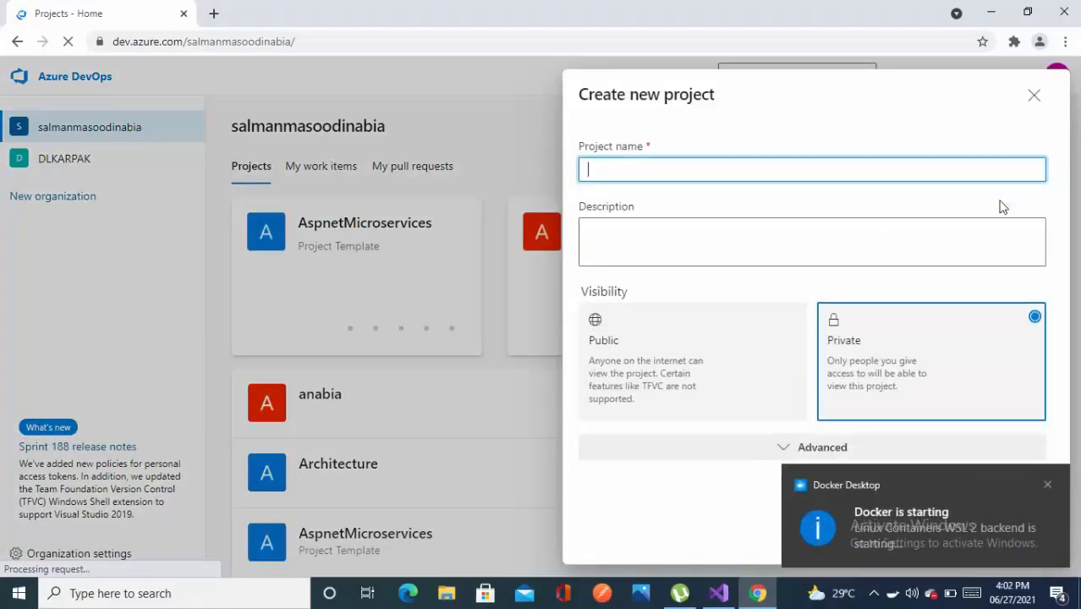
text(SO)
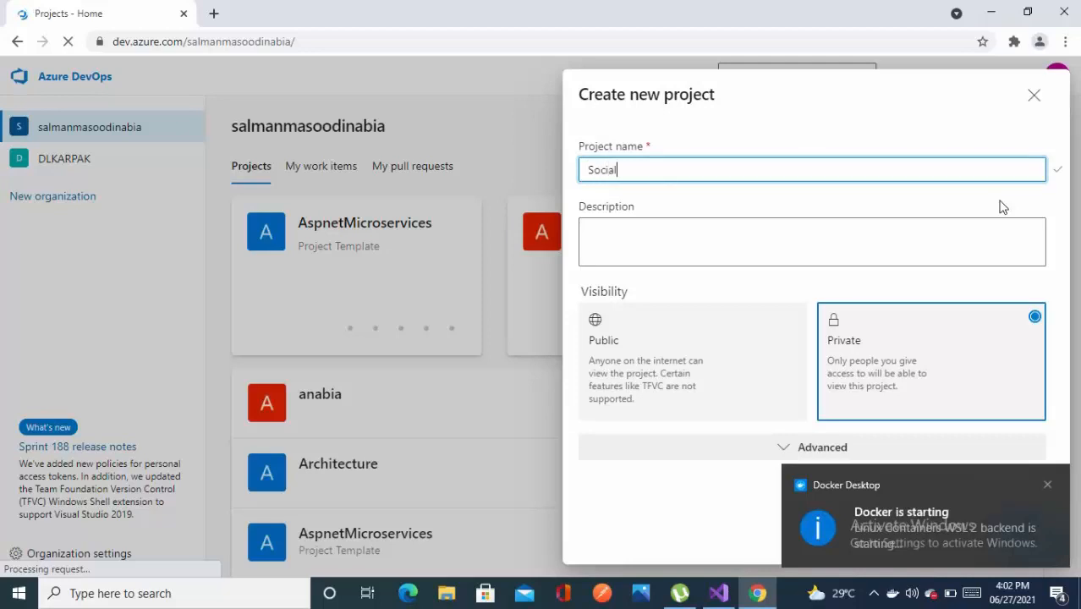
text(Media)
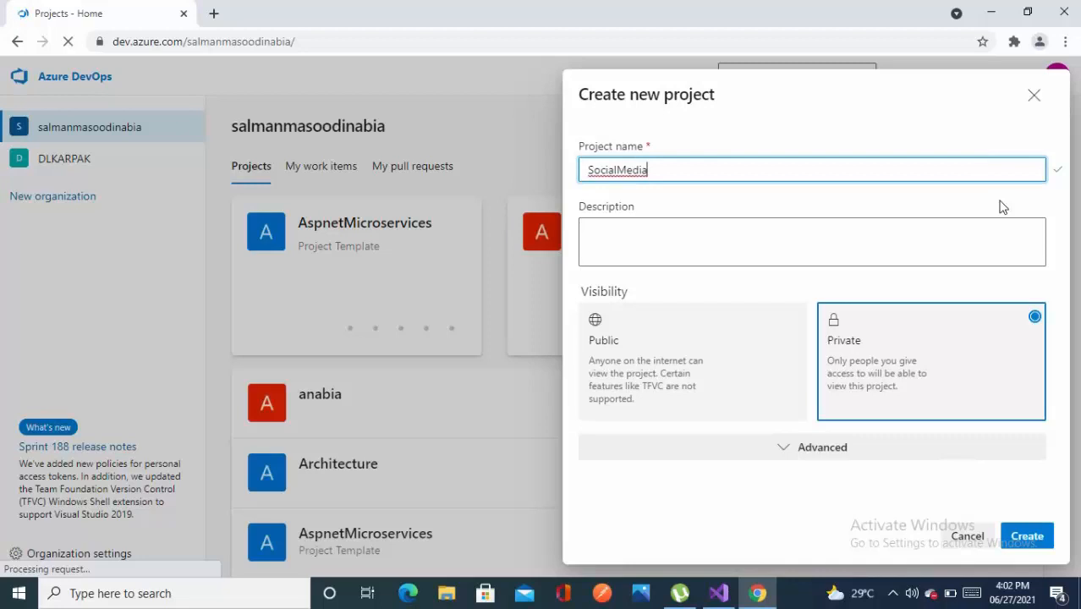
text(Dem)
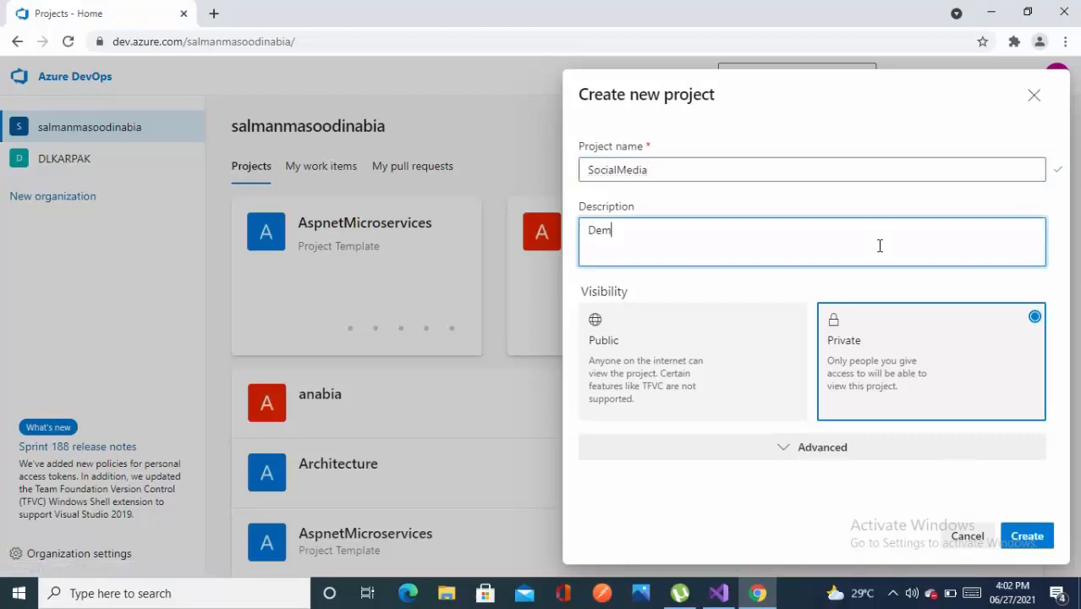
text(o Pu)
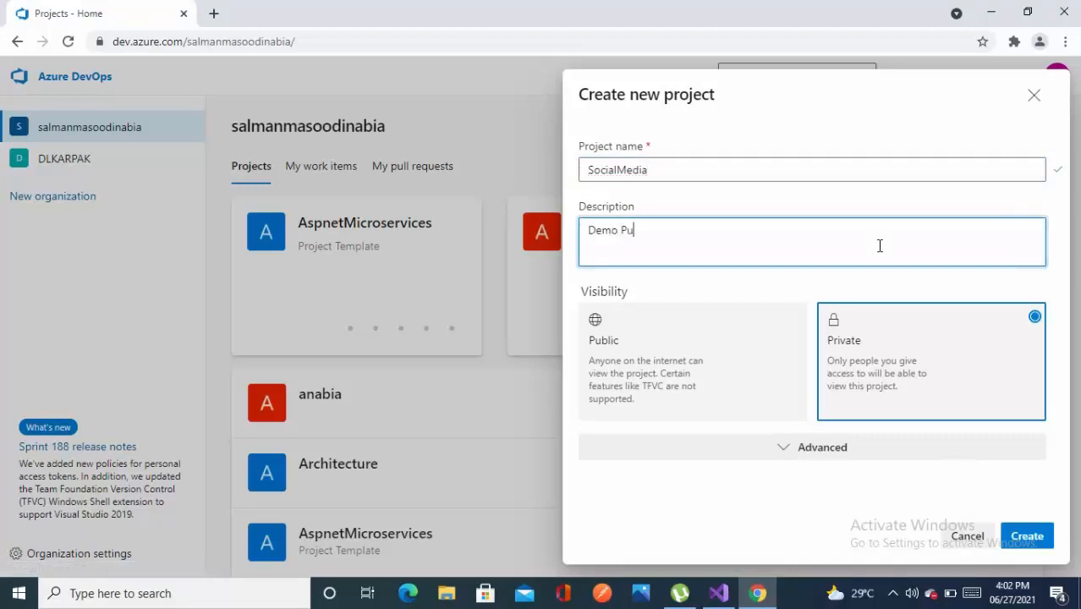
text(rpose)
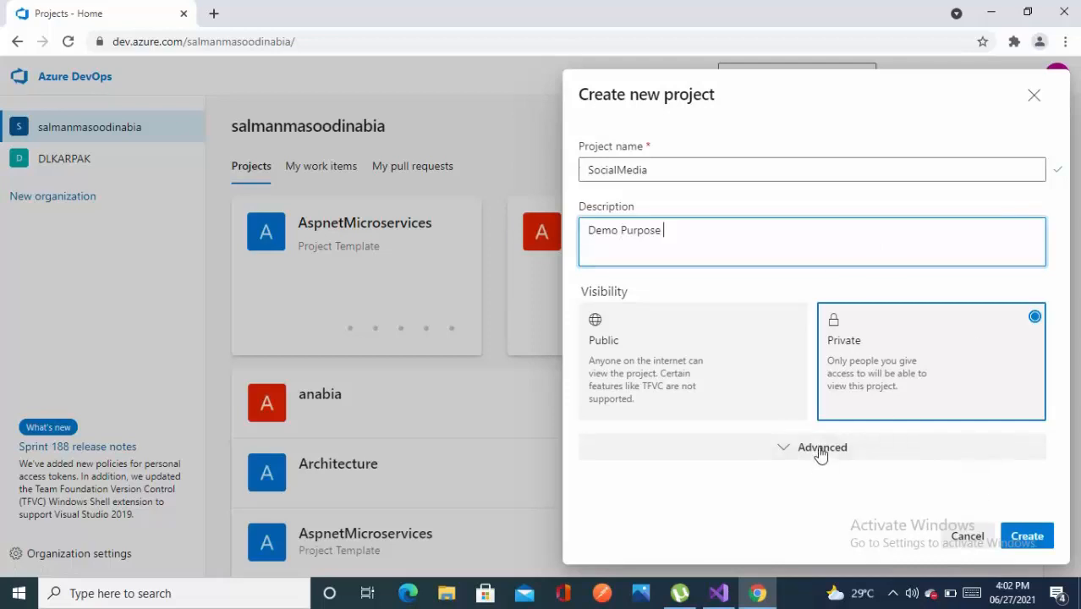
click(815, 447)
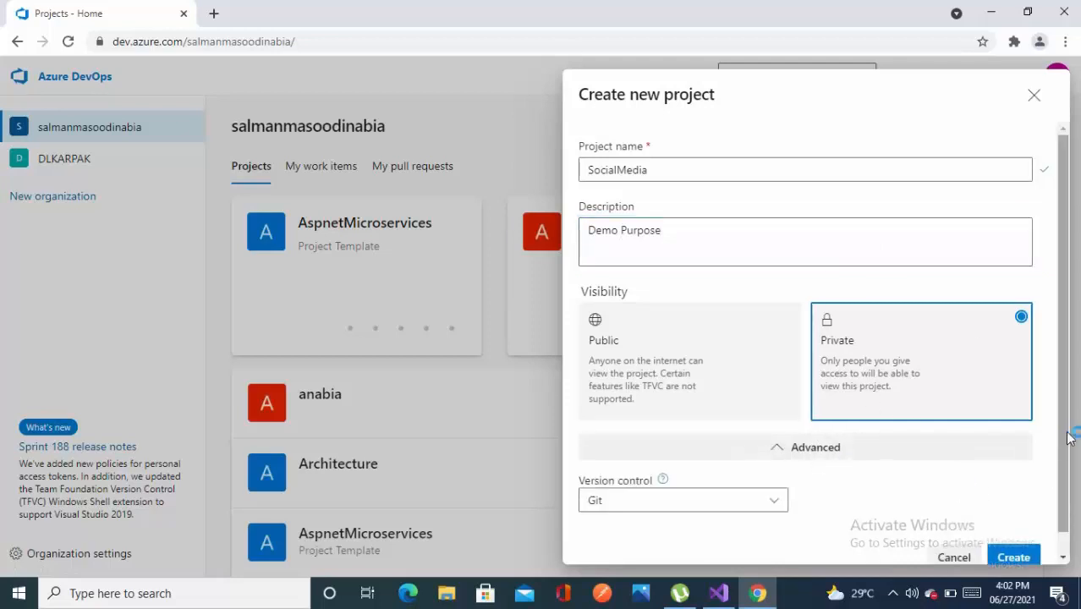
click(772, 478)
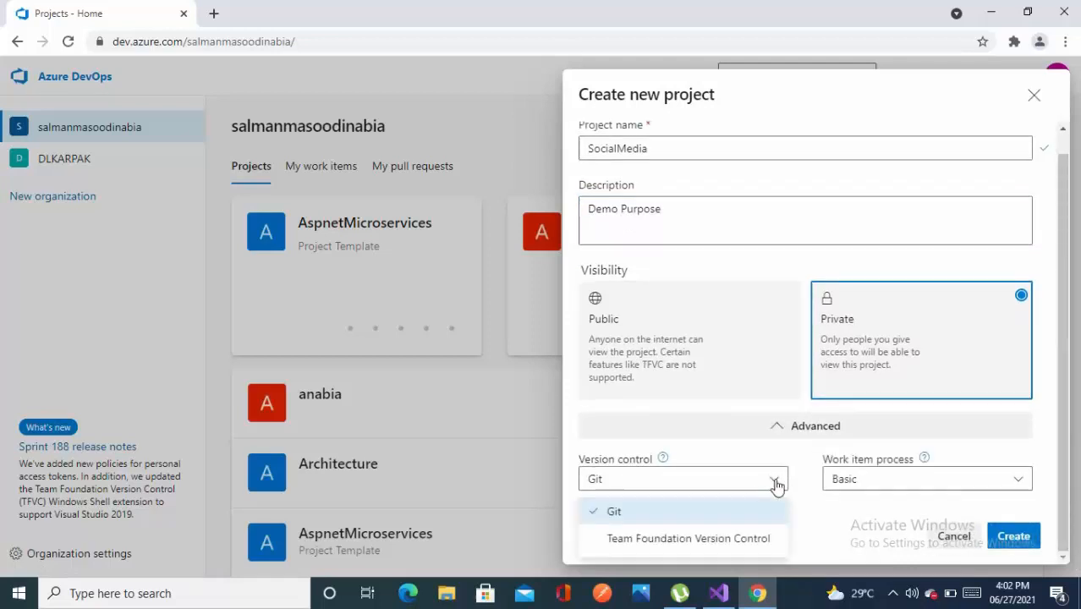
click(927, 479)
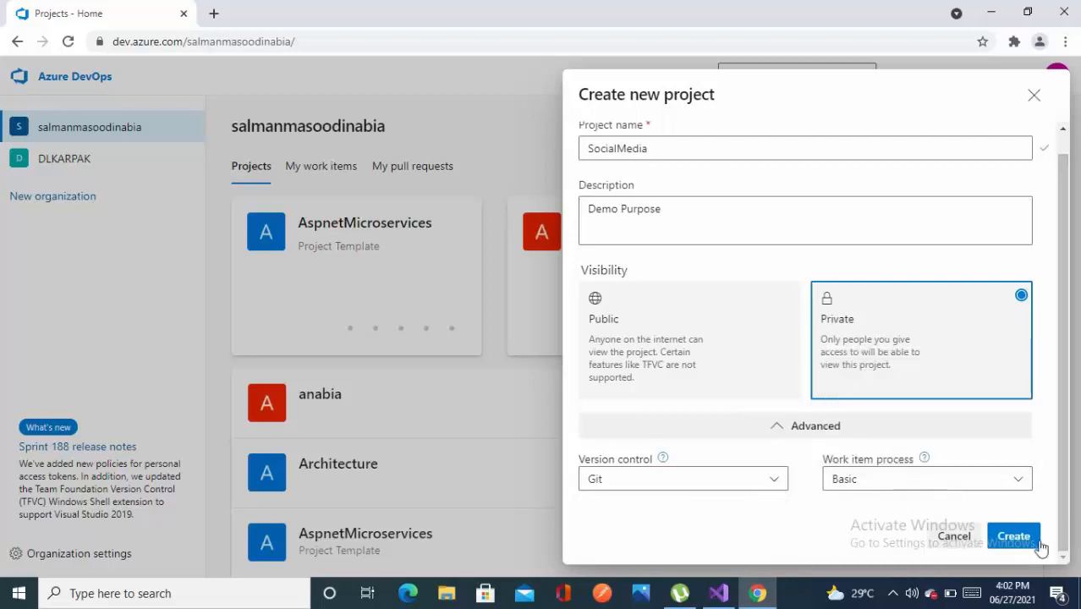
click(1014, 536)
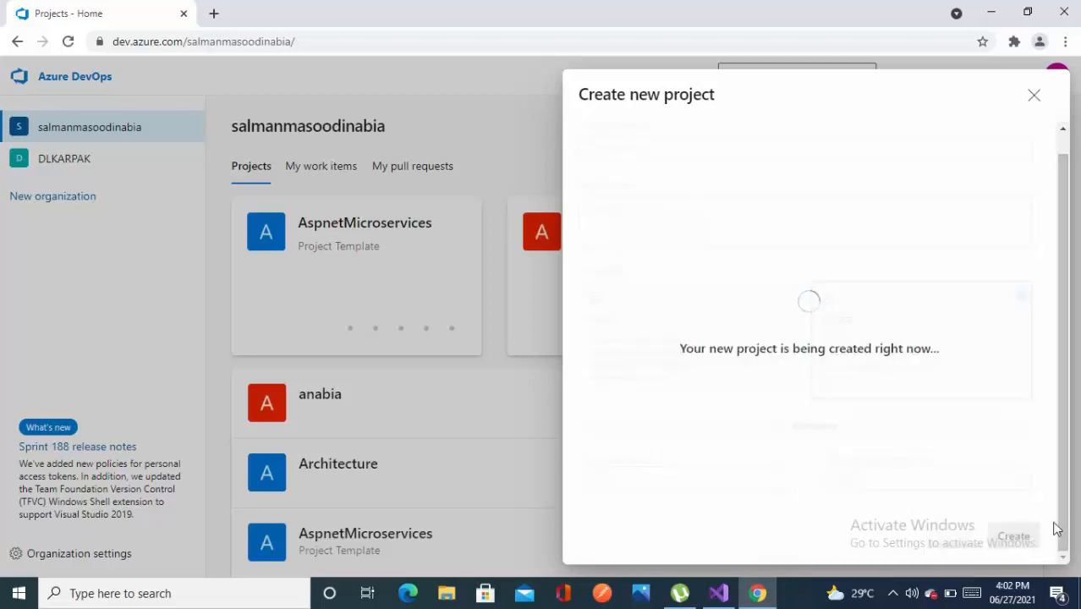
mouse_move(944, 192)
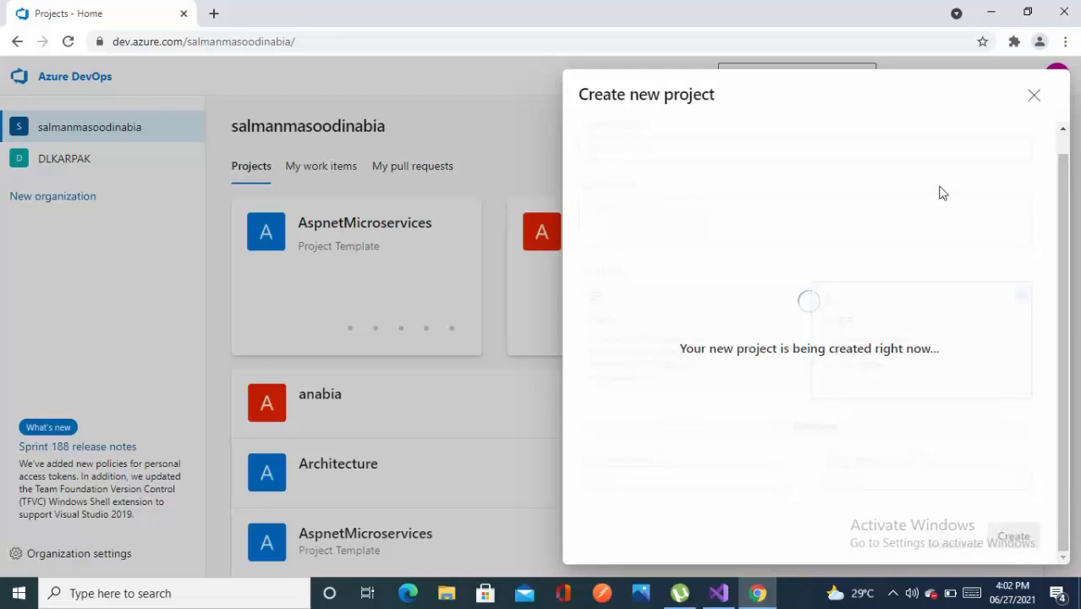
mouse_move(971, 124)
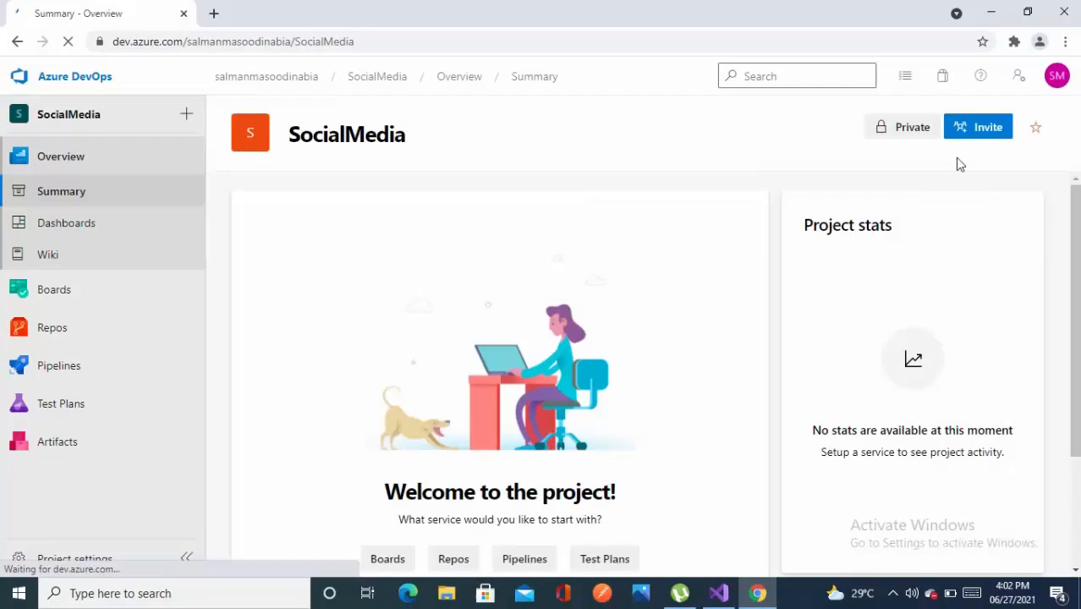
Initialize the SocialMedia repo's main branch with a README and VisualStudio .gitignore
click(53, 328)
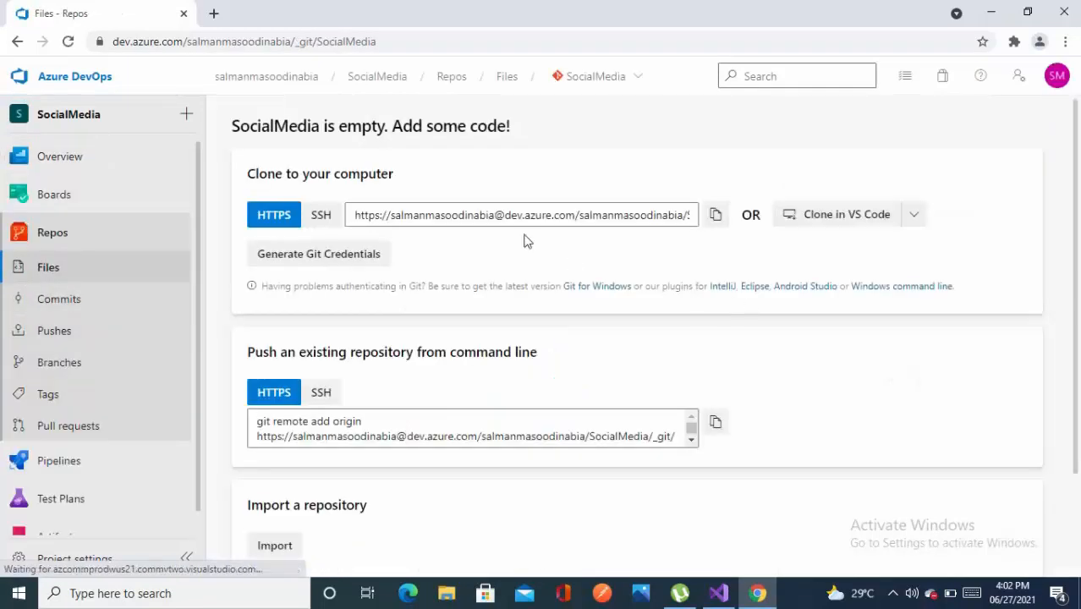
scroll(down, 3)
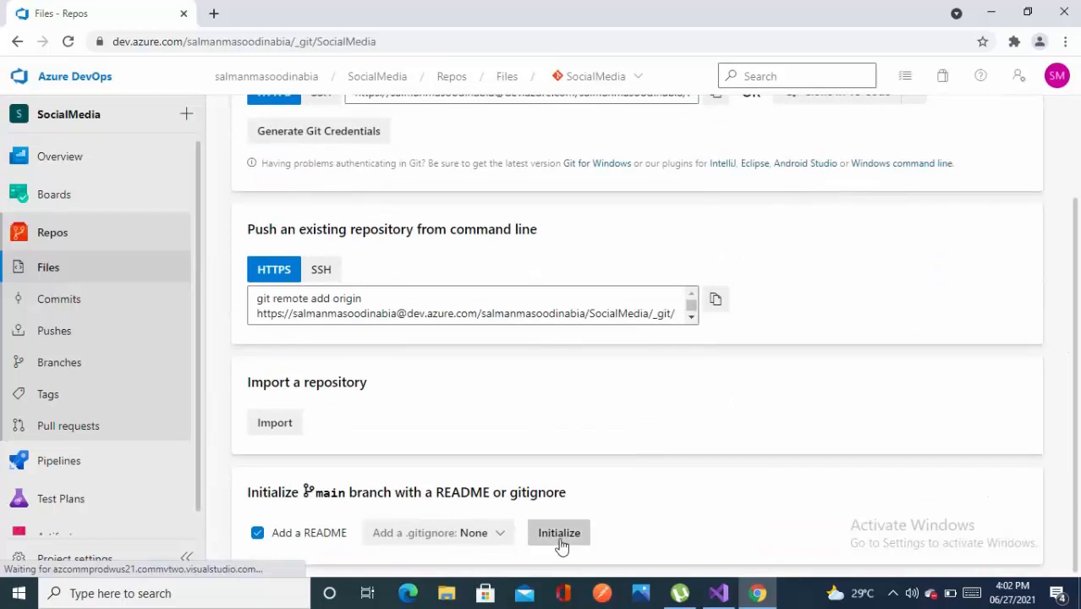
click(437, 532)
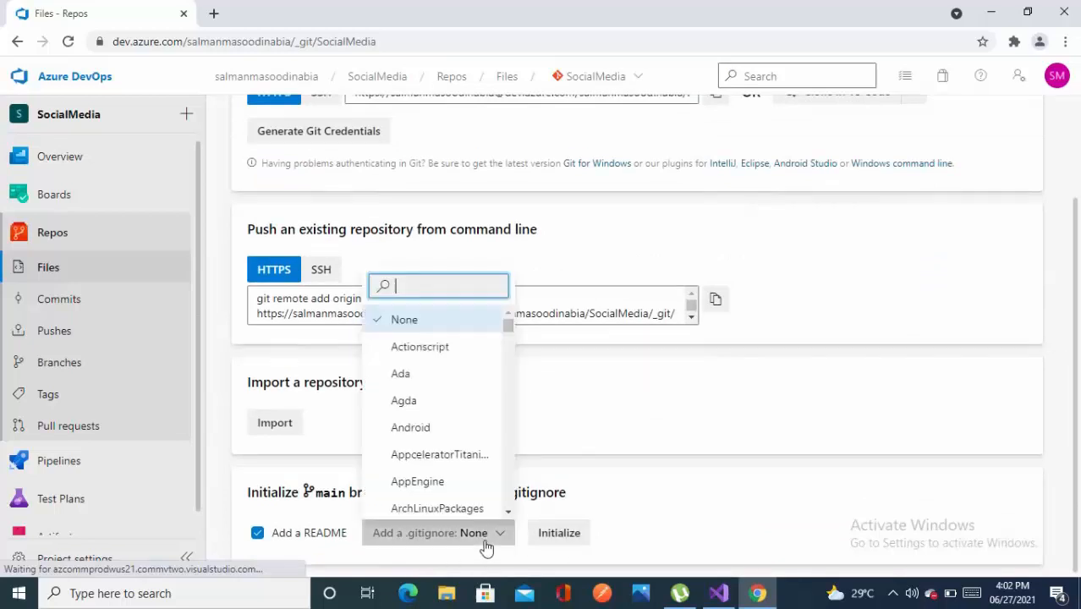
text(v)
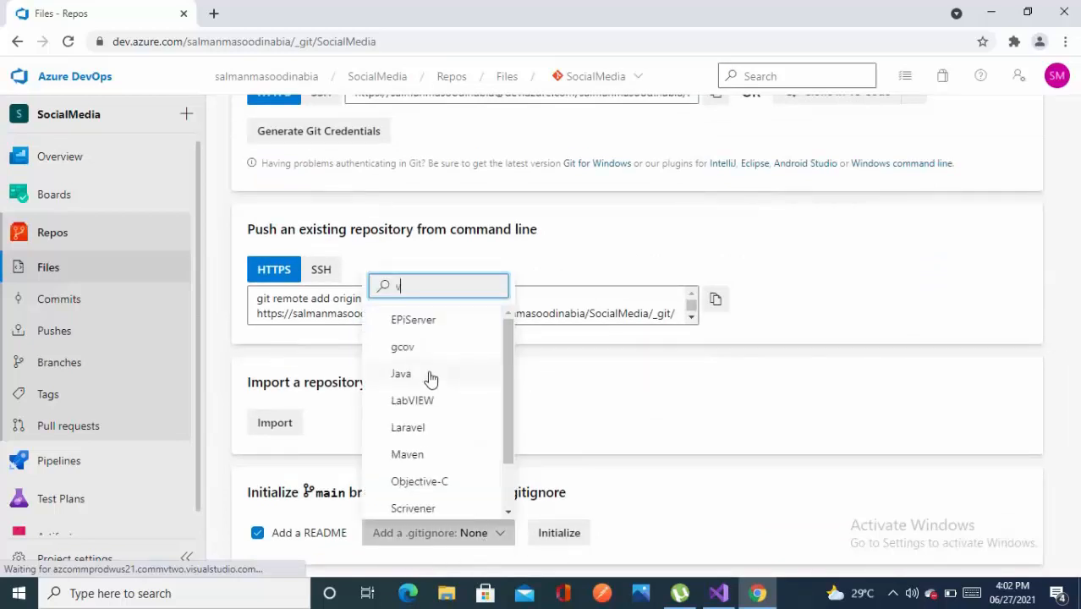
text(isual)
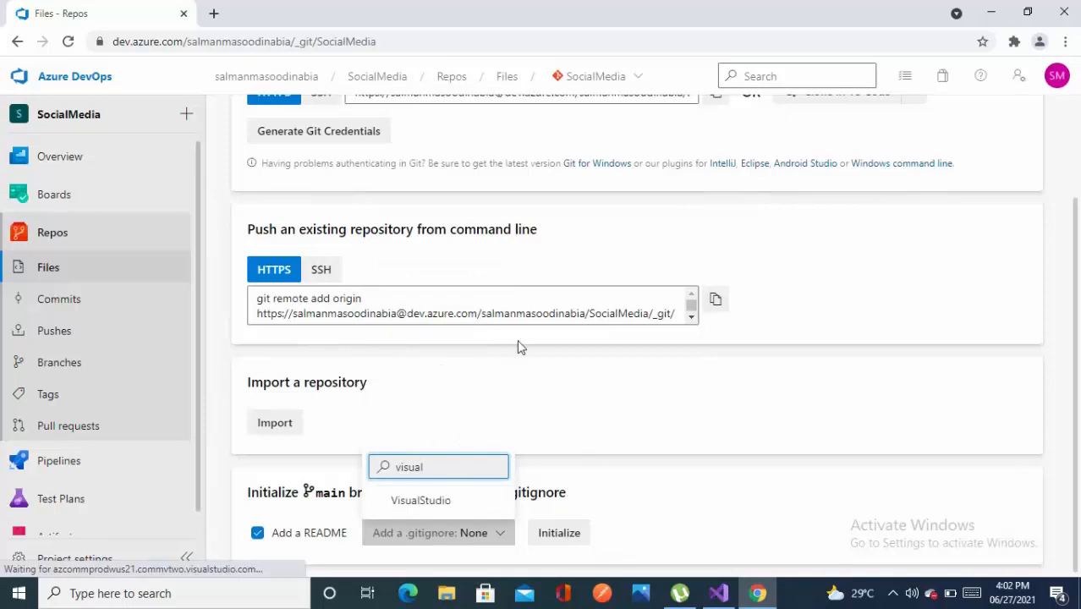
click(421, 500)
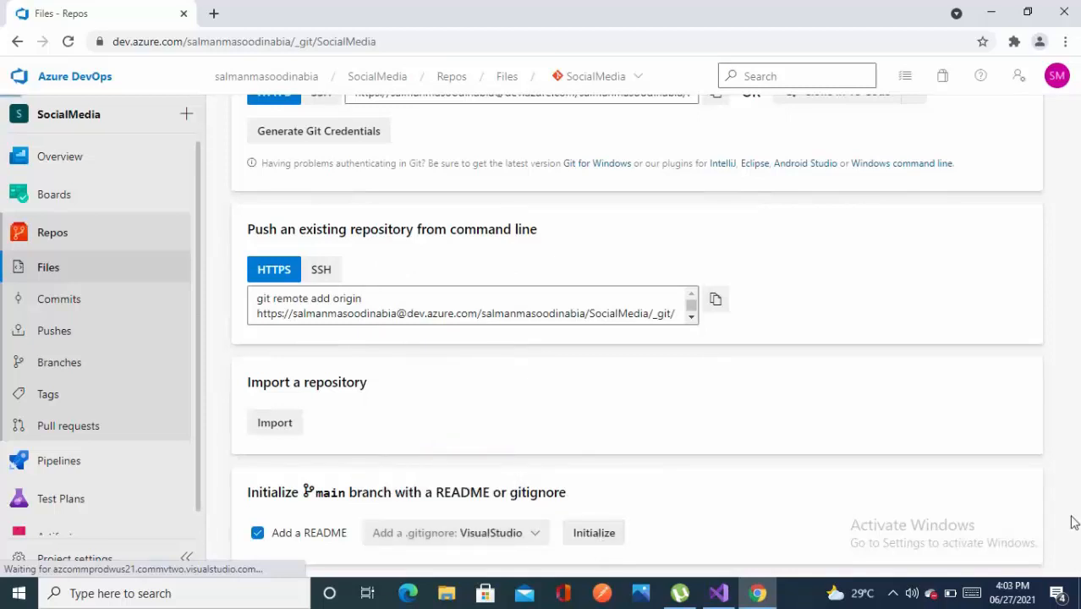
click(594, 532)
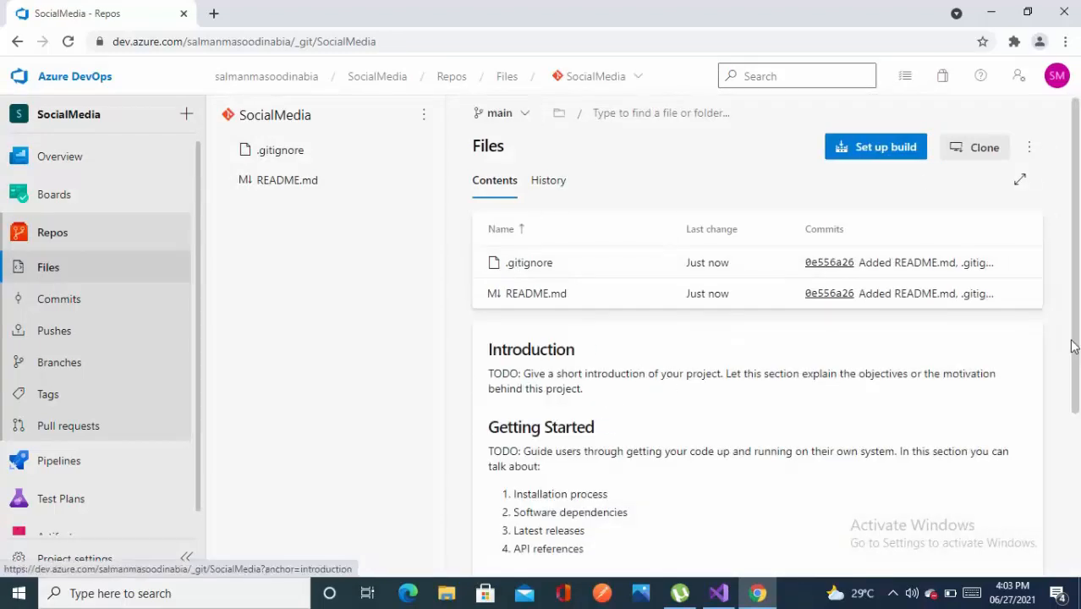
Bring up the SocialMedia repository's Clone dialog with its HTTPS URL
scroll(down, 3)
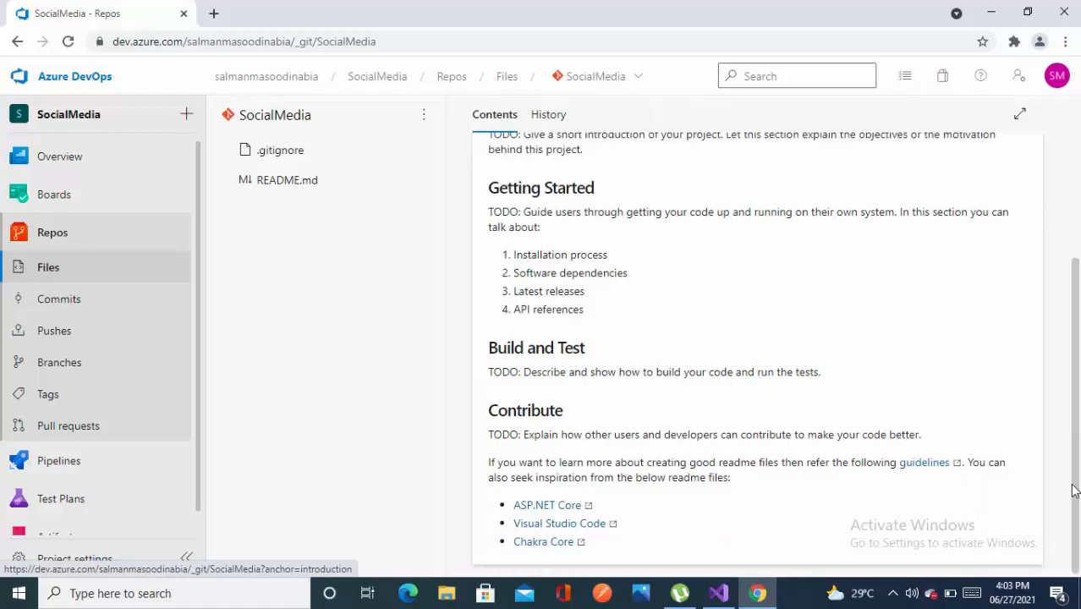
scroll(up, 3)
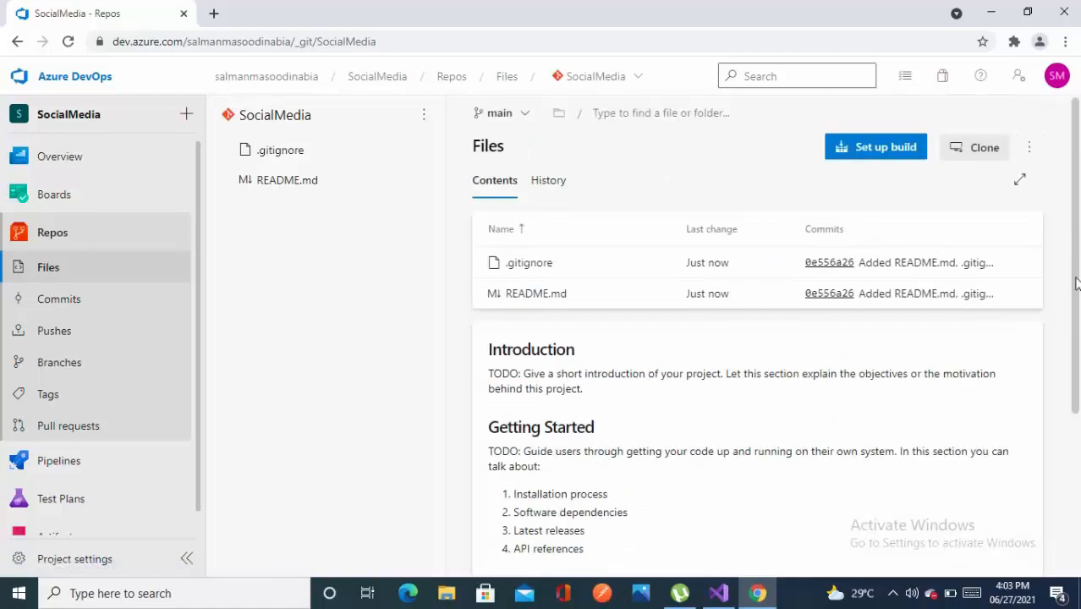
mouse_move(984, 147)
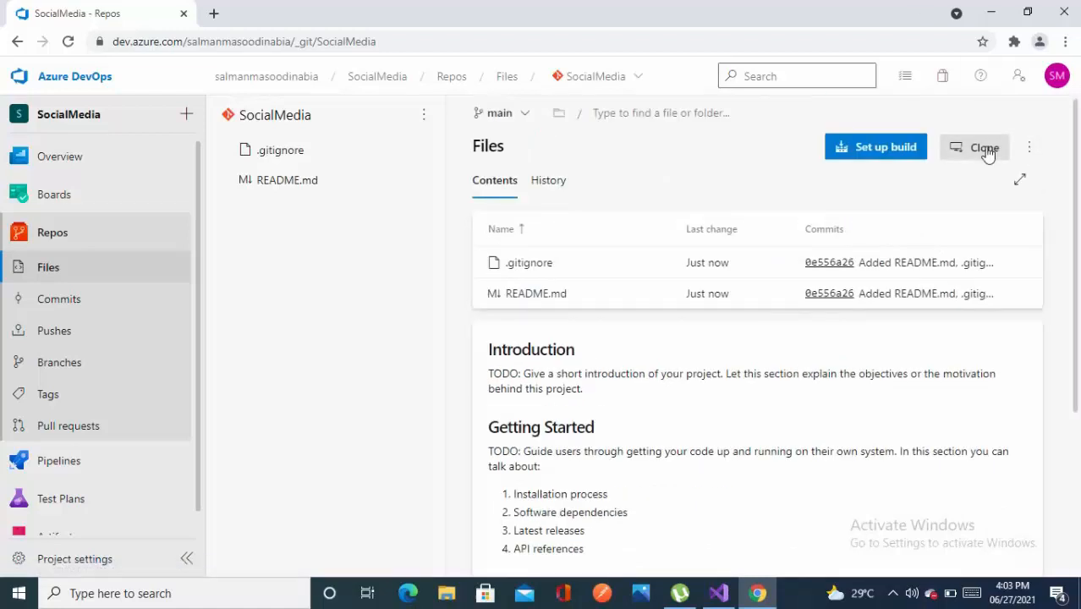
click(985, 146)
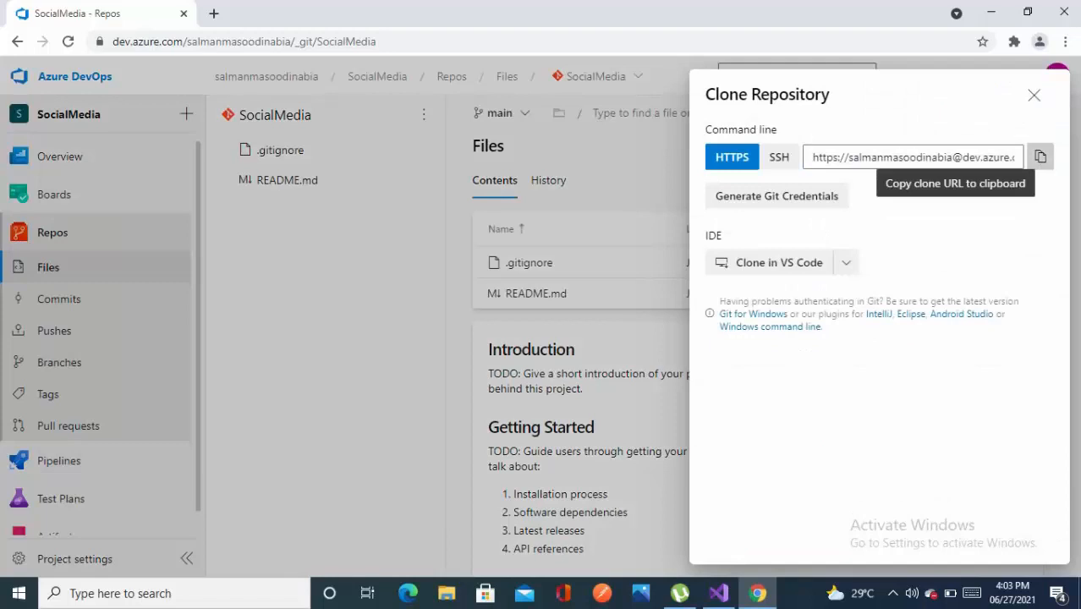
mouse_move(757, 594)
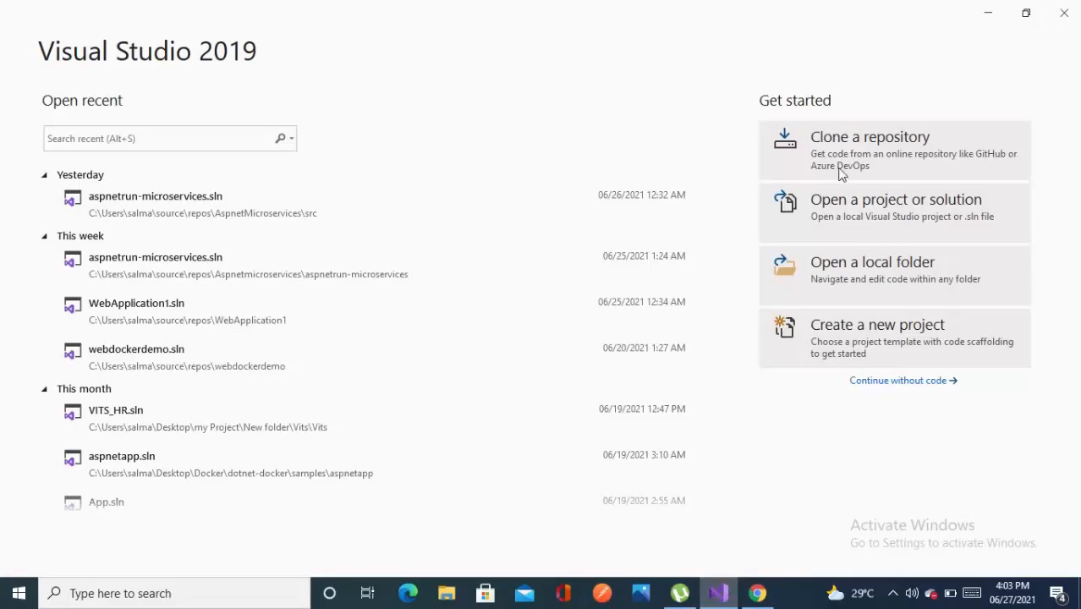
mouse_move(867, 144)
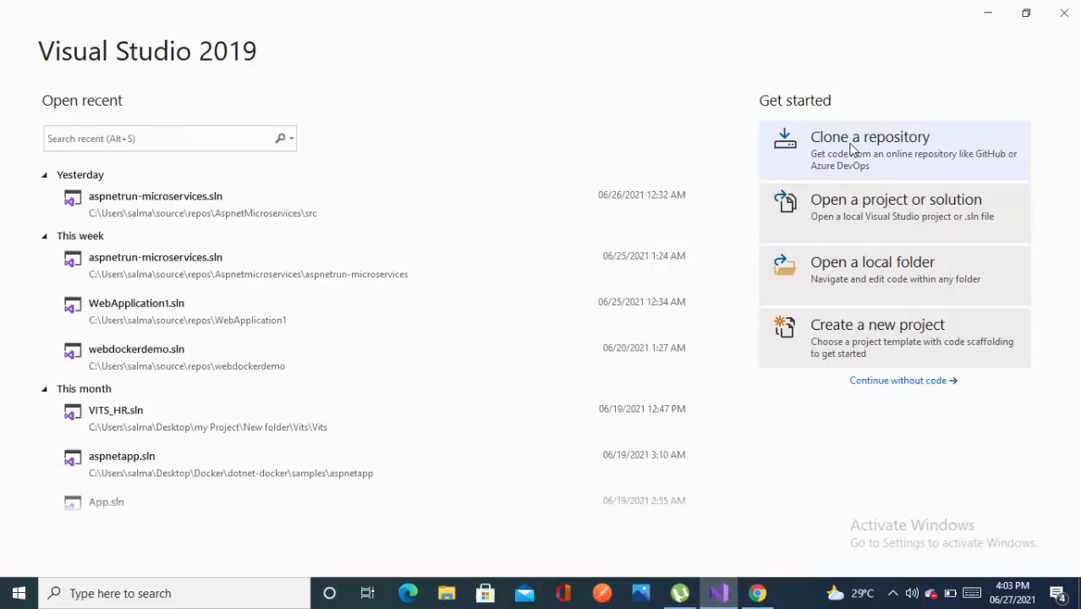
Clone the SocialMedia repo from its dev.azure.com Git URL via Visual Studio's start window
click(869, 137)
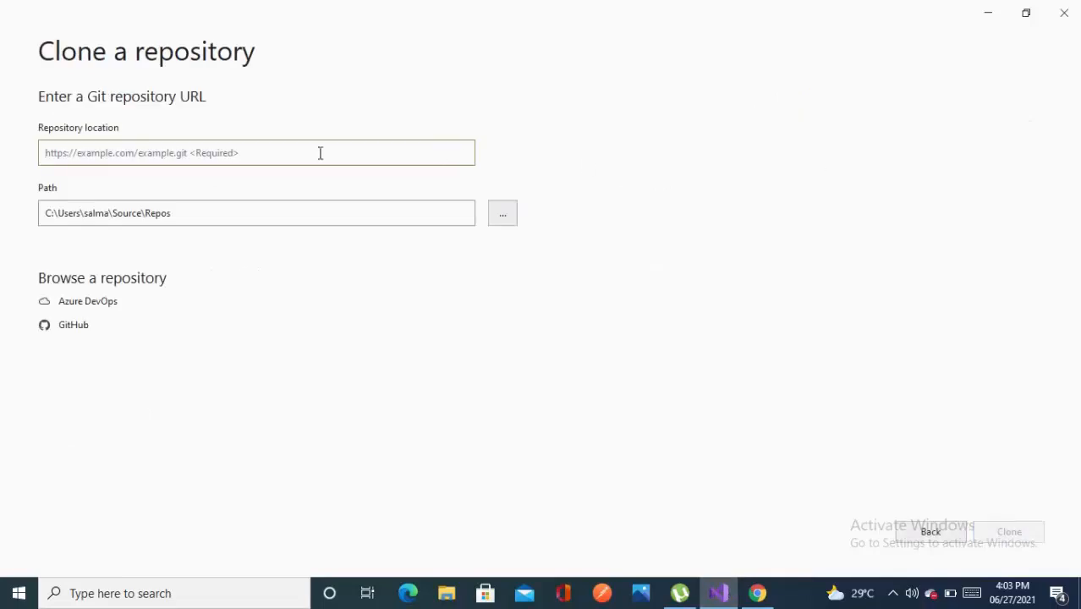
text(https://salmanmasoodinabia@dev.azure.com/salmanmasoodinabia/SocialMedia/_git/SocialMedia)
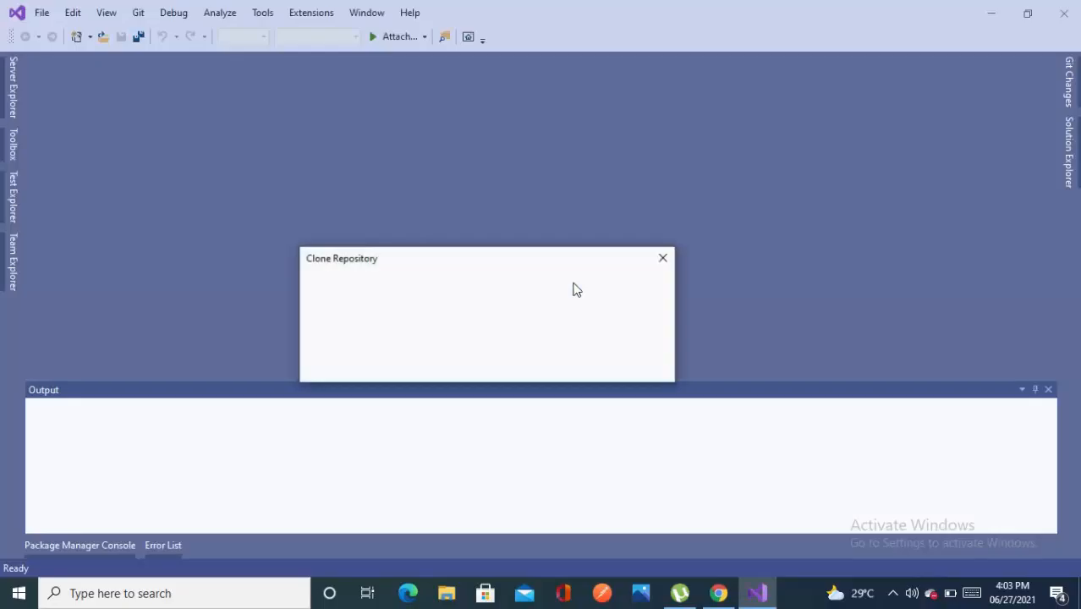
mouse_move(566, 199)
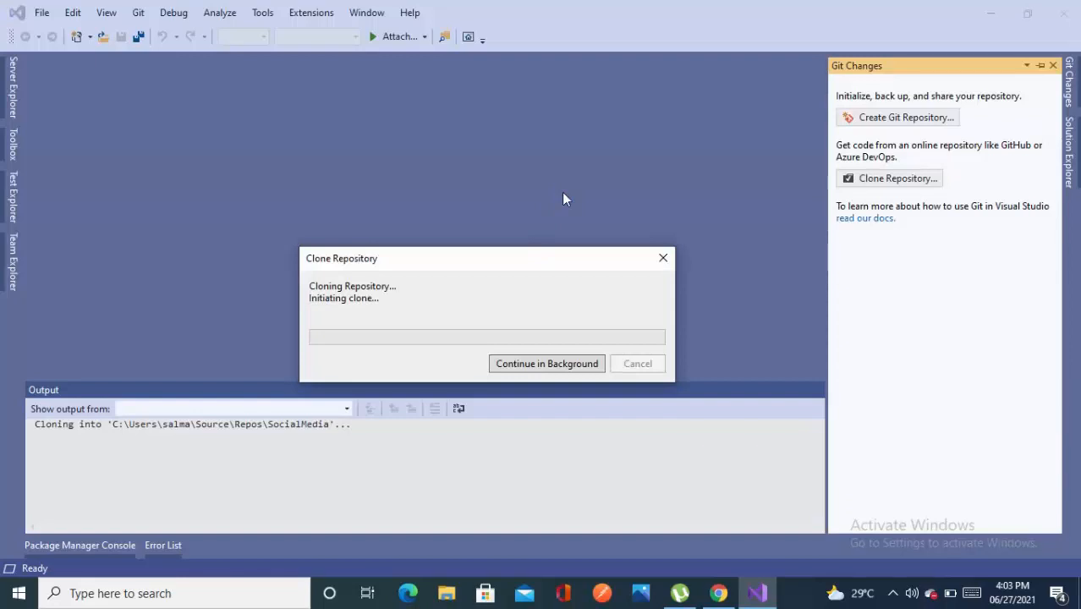
mouse_move(547, 363)
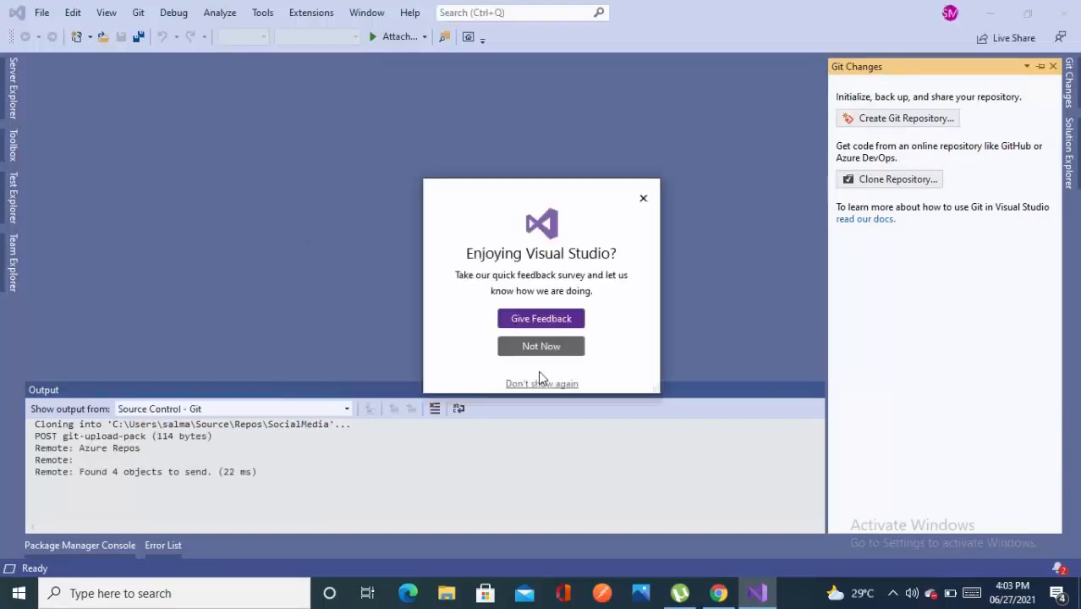
Dismiss the feedback survey popup with Not Now once cloning finishes
click(541, 346)
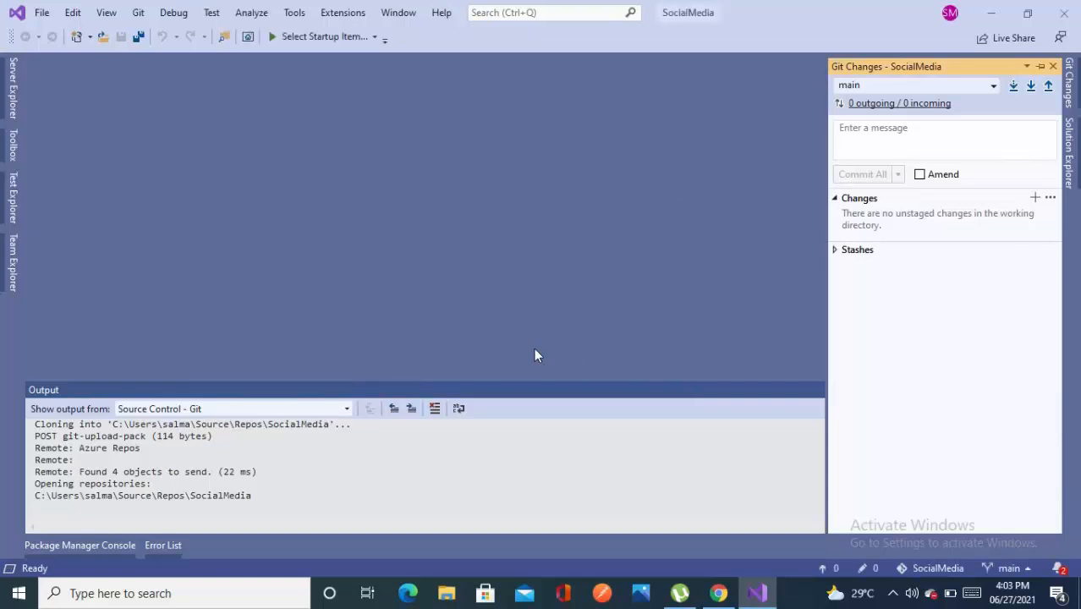
mouse_move(1071, 146)
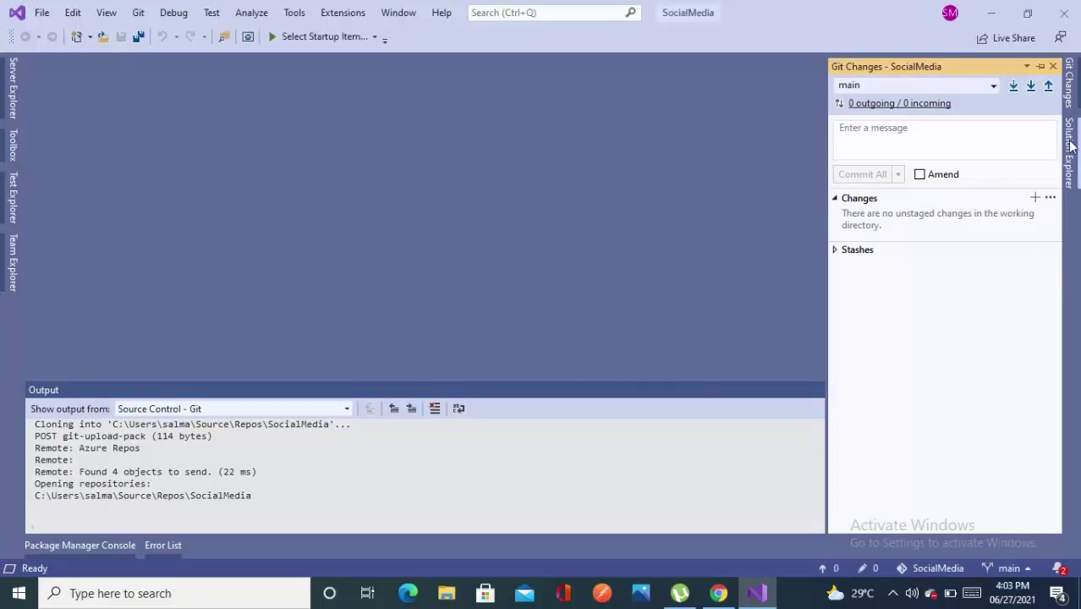
Show the repo files in Solution Explorer and open the SocialMedia folder in File Explorer
click(1068, 161)
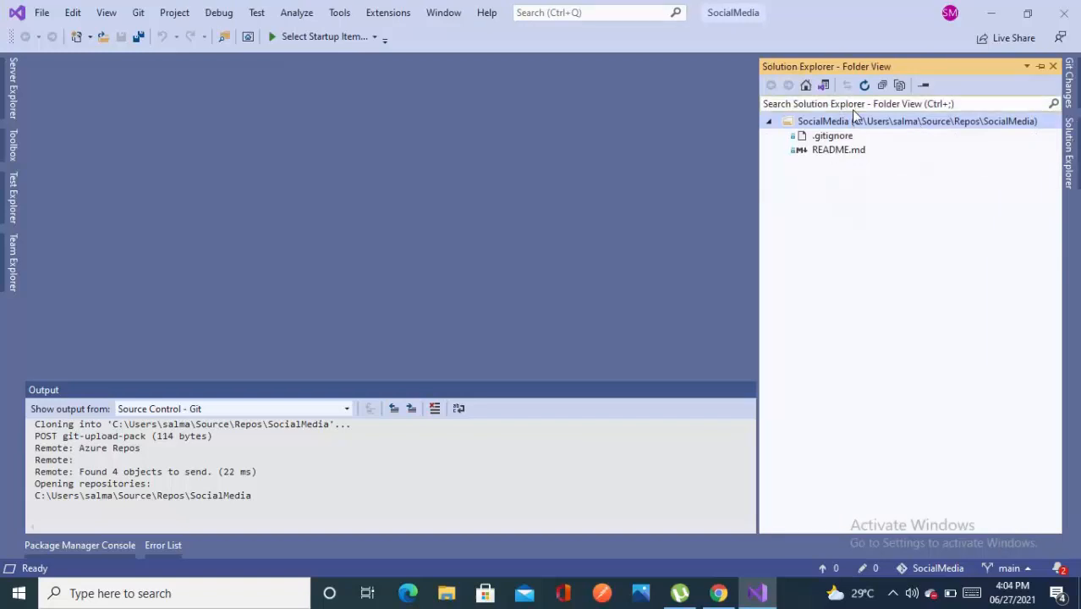
mouse_move(857, 121)
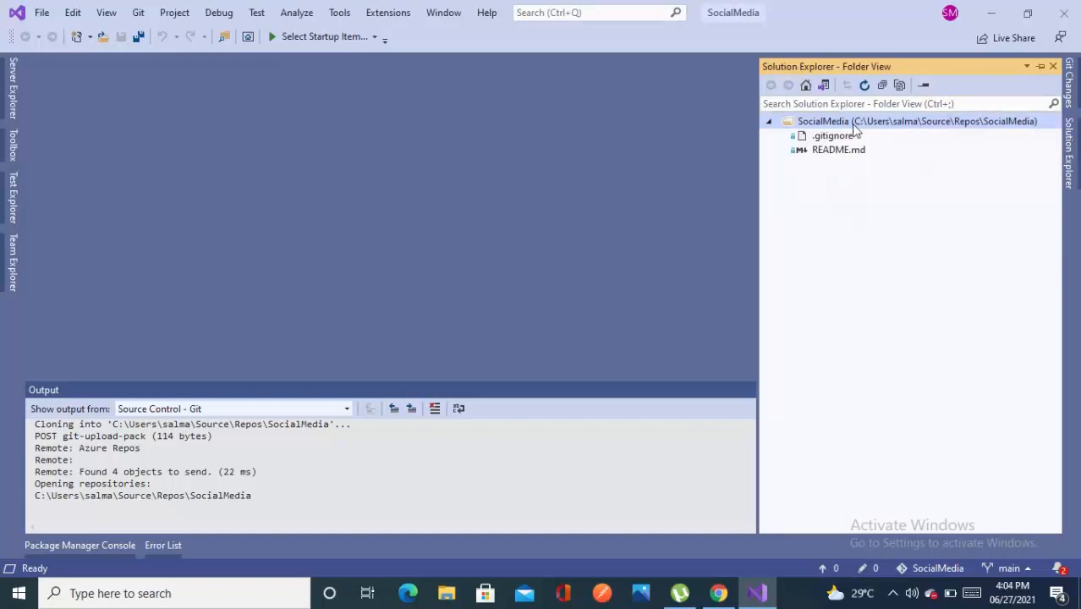
right_click(917, 121)
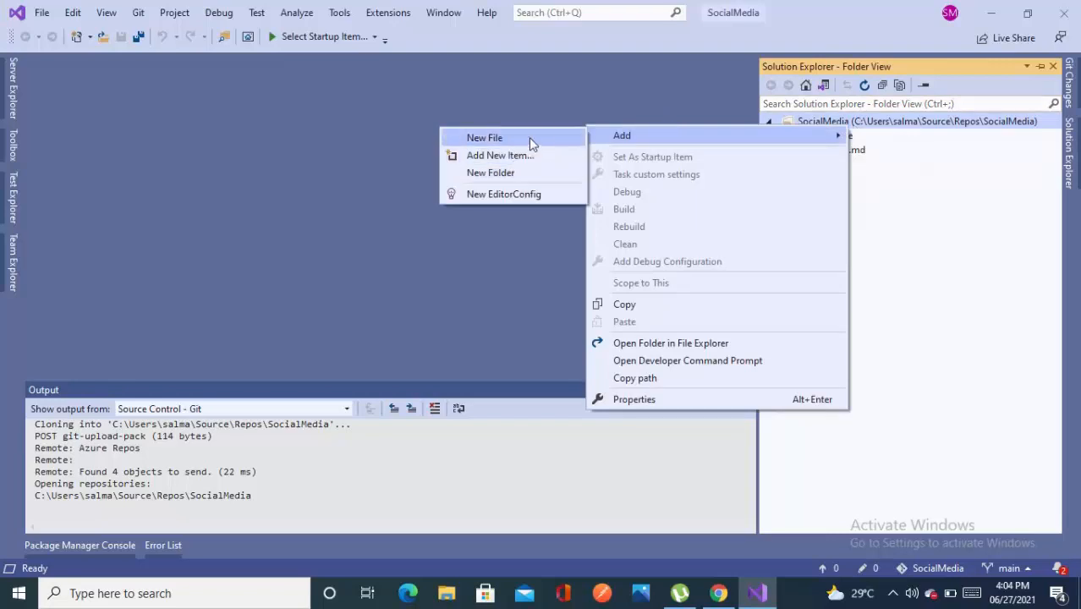
mouse_move(963, 193)
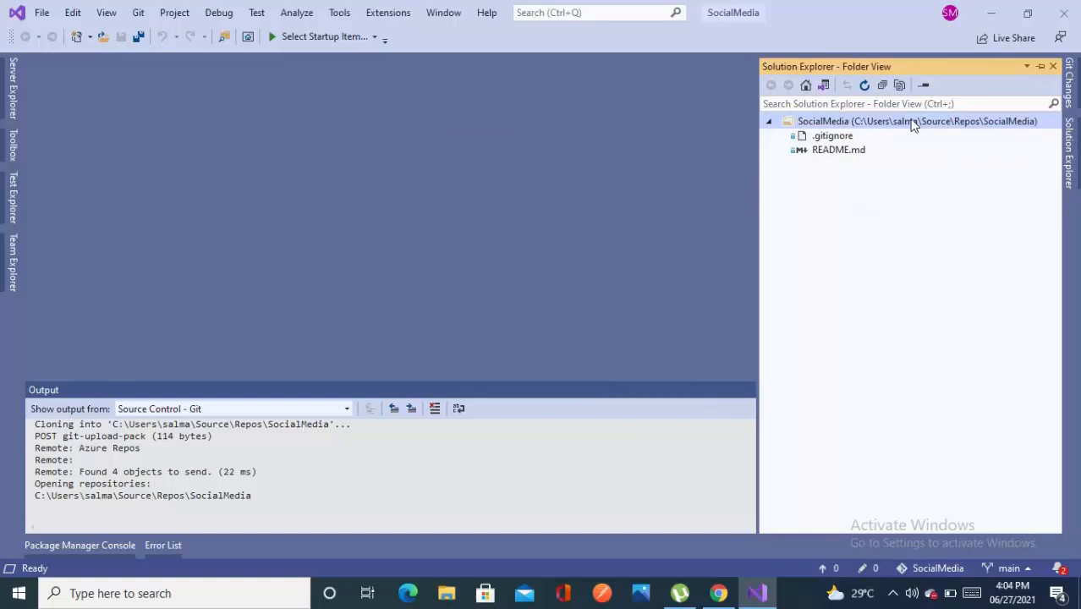
right_click(916, 121)
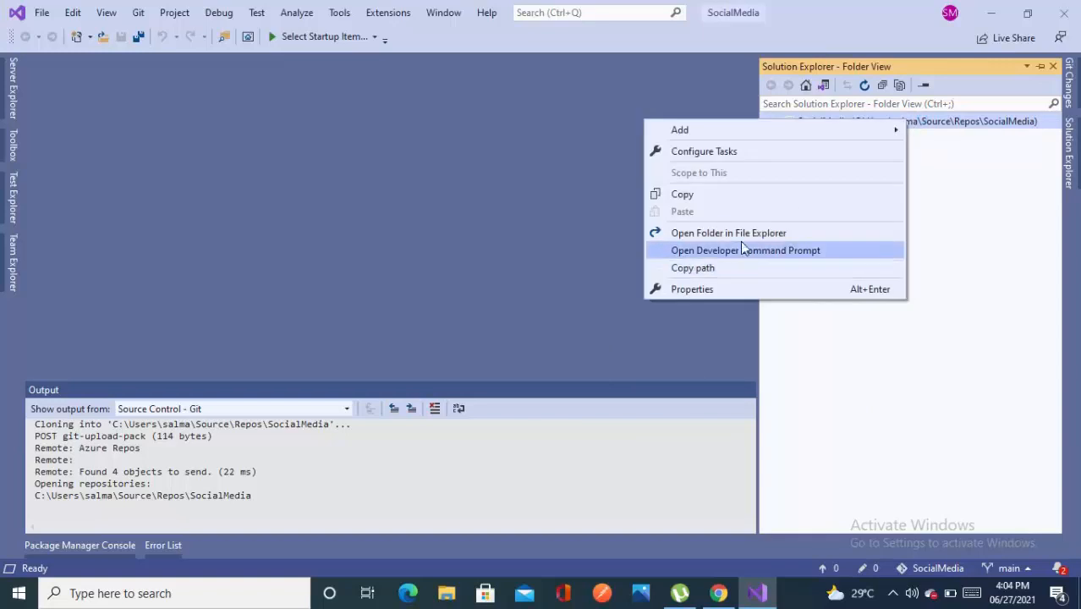
click(494, 130)
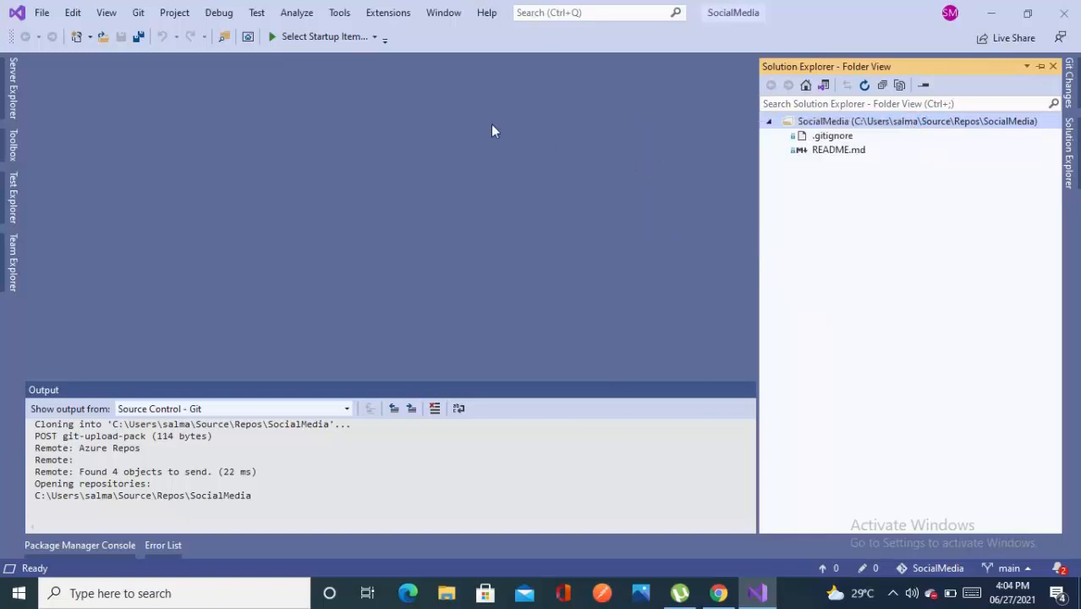
click(446, 593)
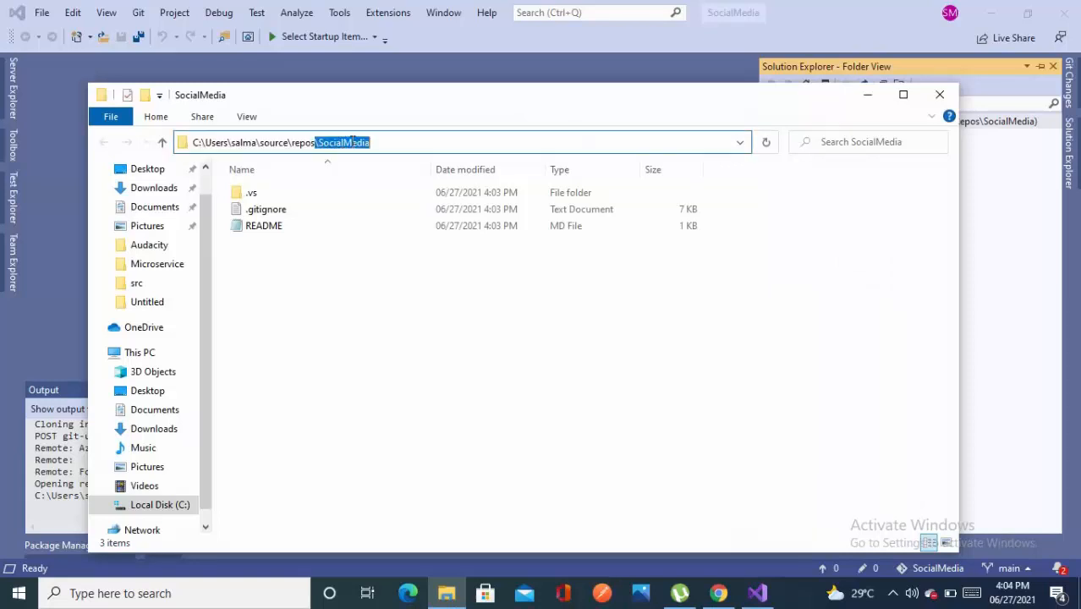
mouse_move(868, 94)
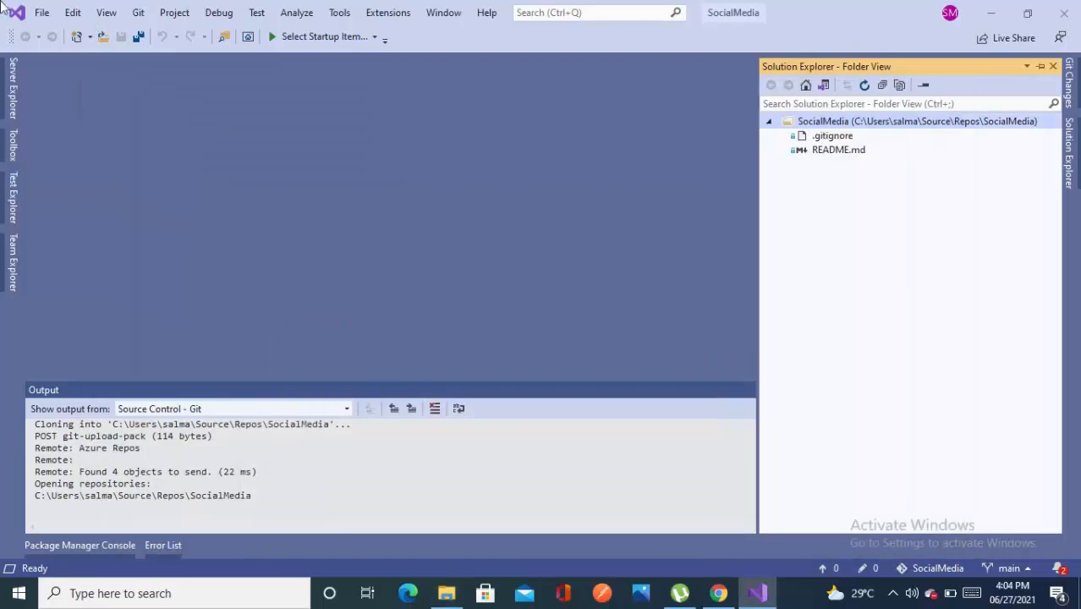
Start a new project from the File menu and pick ASP.NET Core Web Application
click(40, 12)
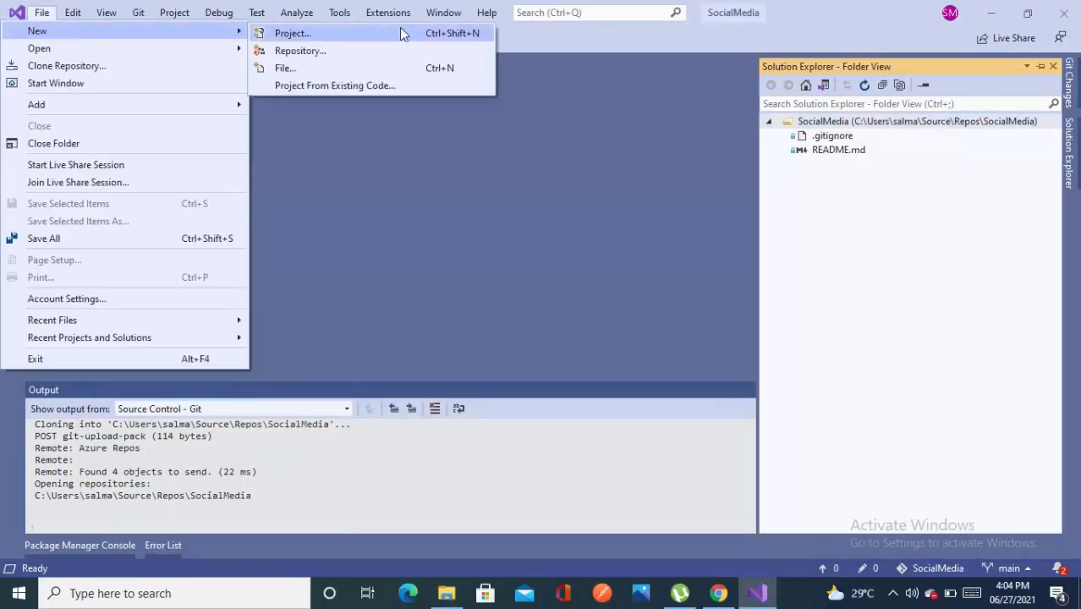
click(293, 33)
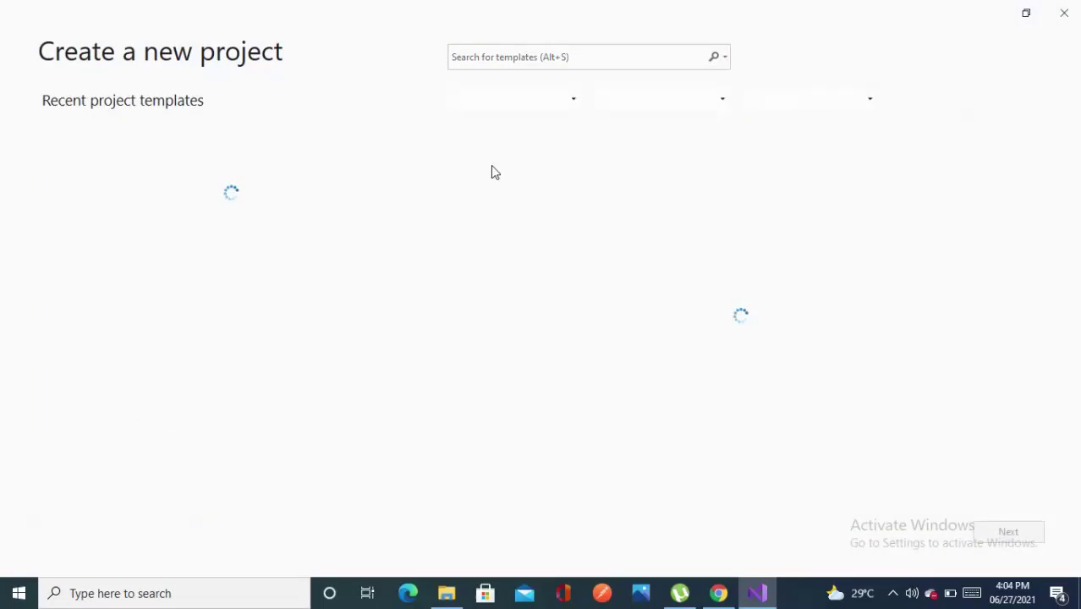
click(512, 98)
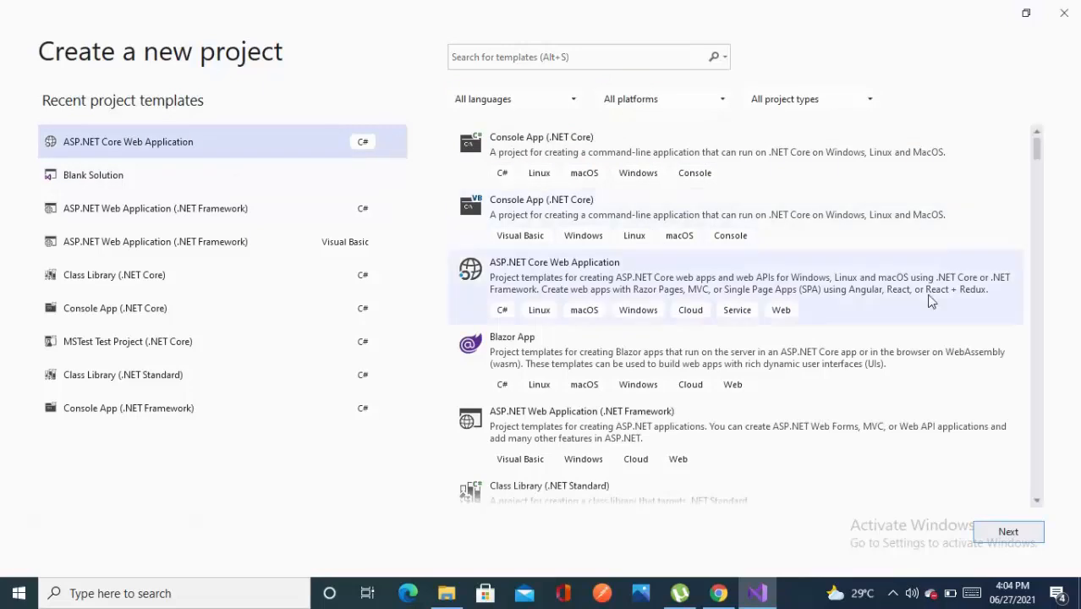
Name the project 'Comment.API' and set its location to the \SocialMedia repo folder
click(1007, 531)
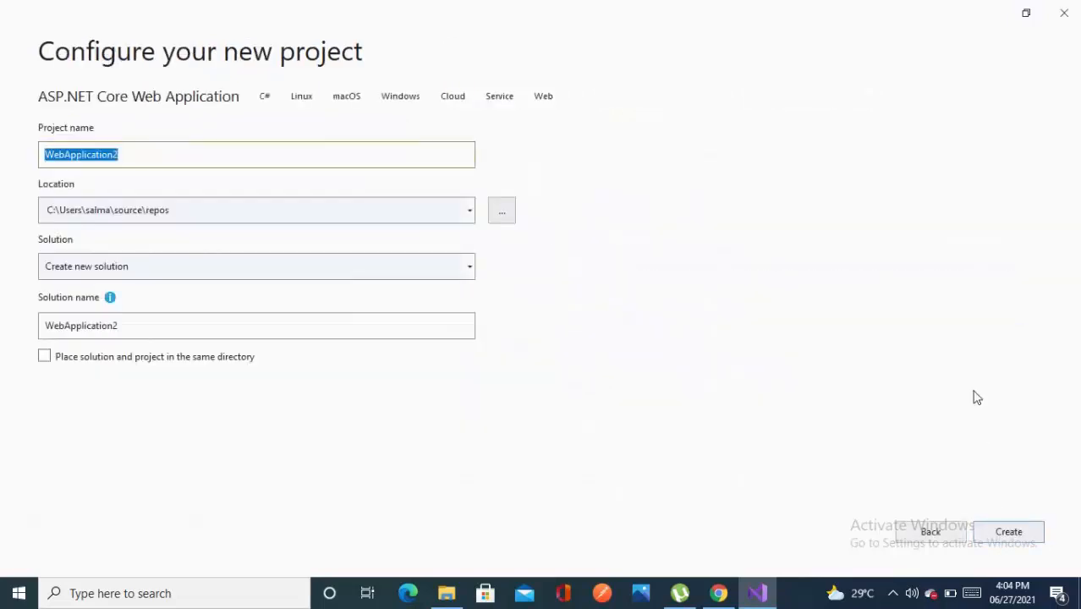
text(Com)
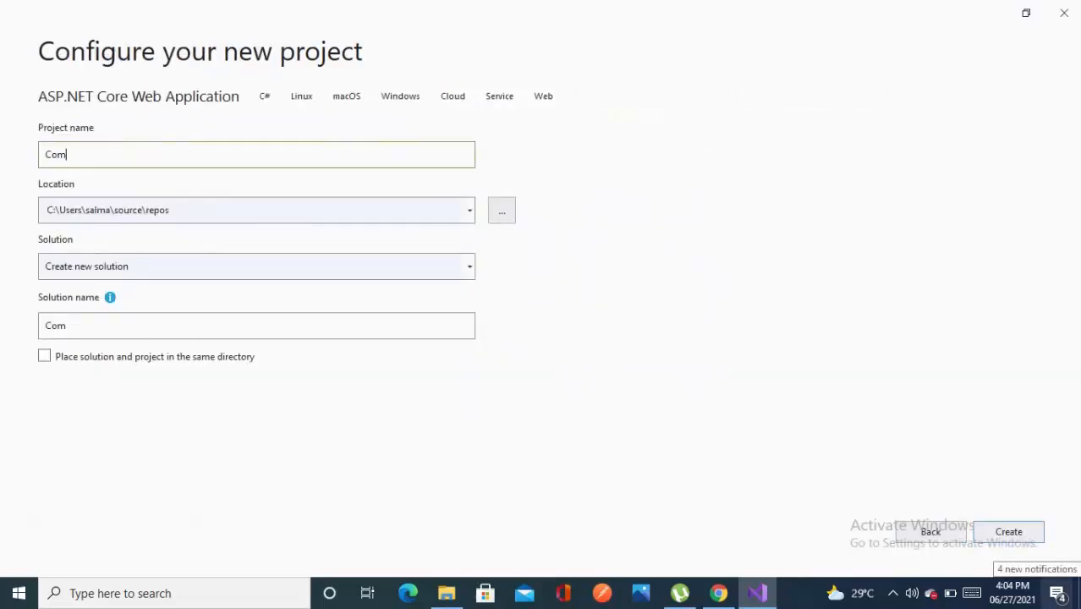
text(ment.A)
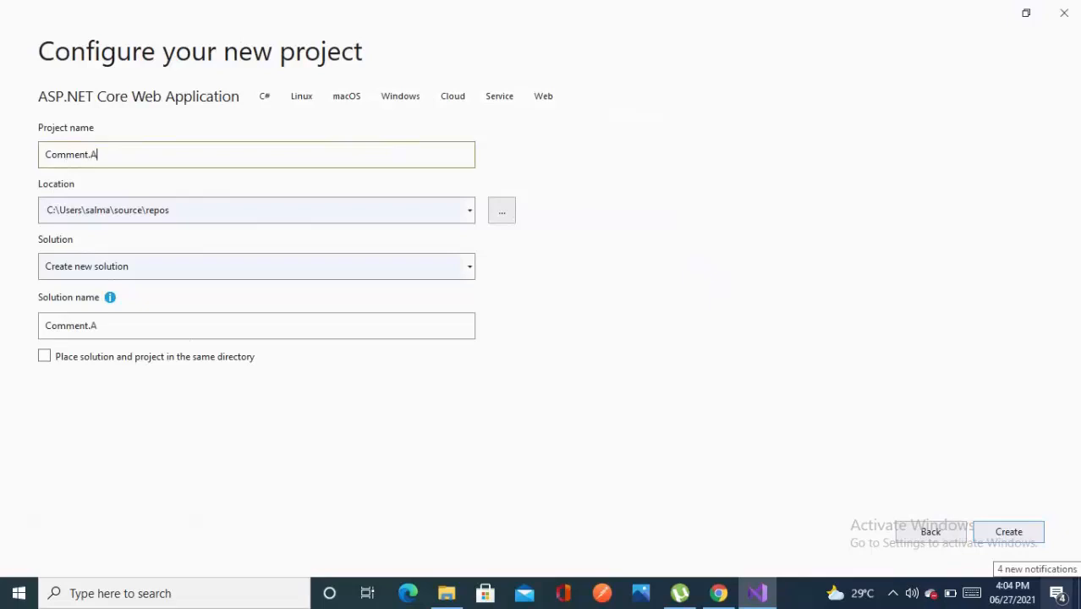
text(PI)
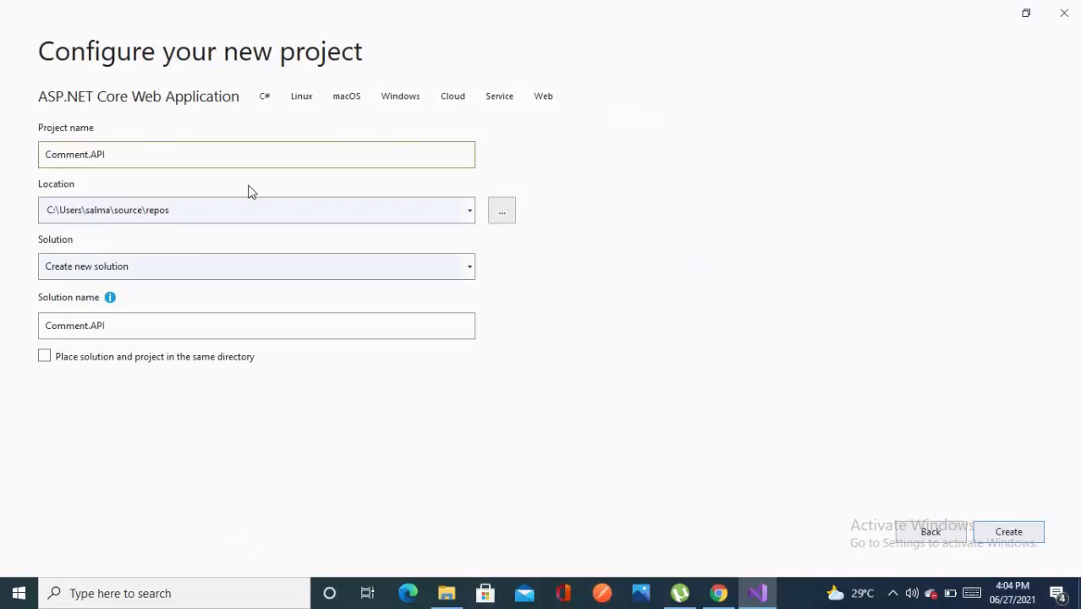
click(245, 210)
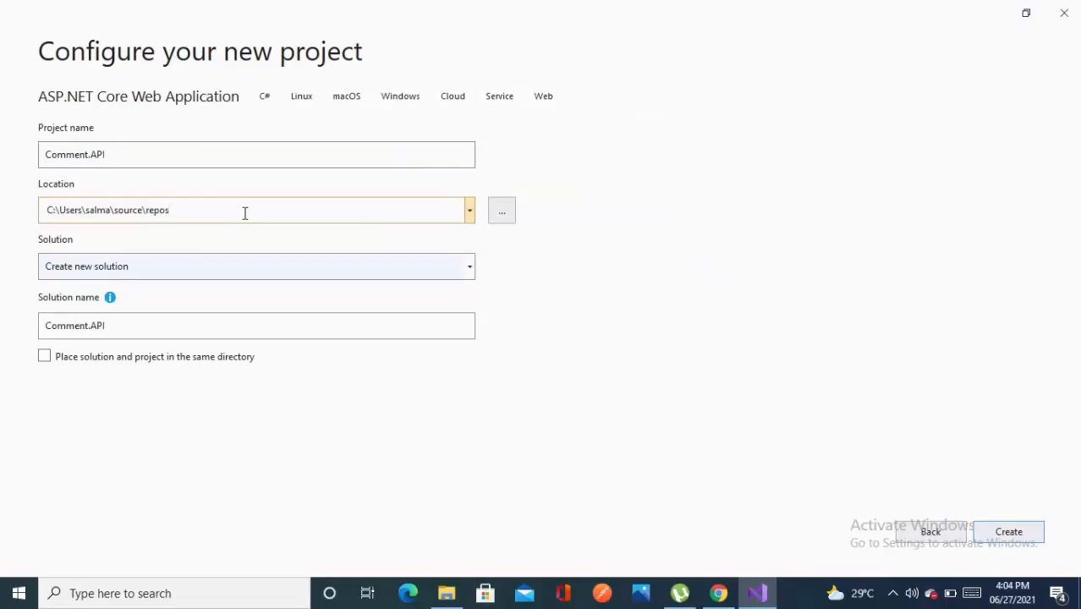
text(\\SocialMedia)
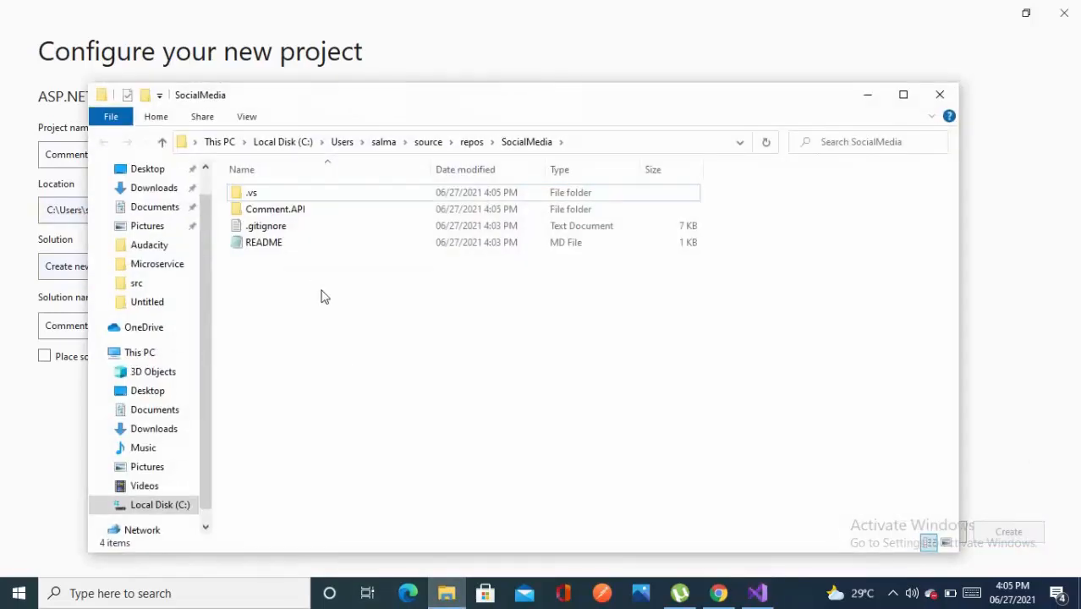
mouse_move(225, 202)
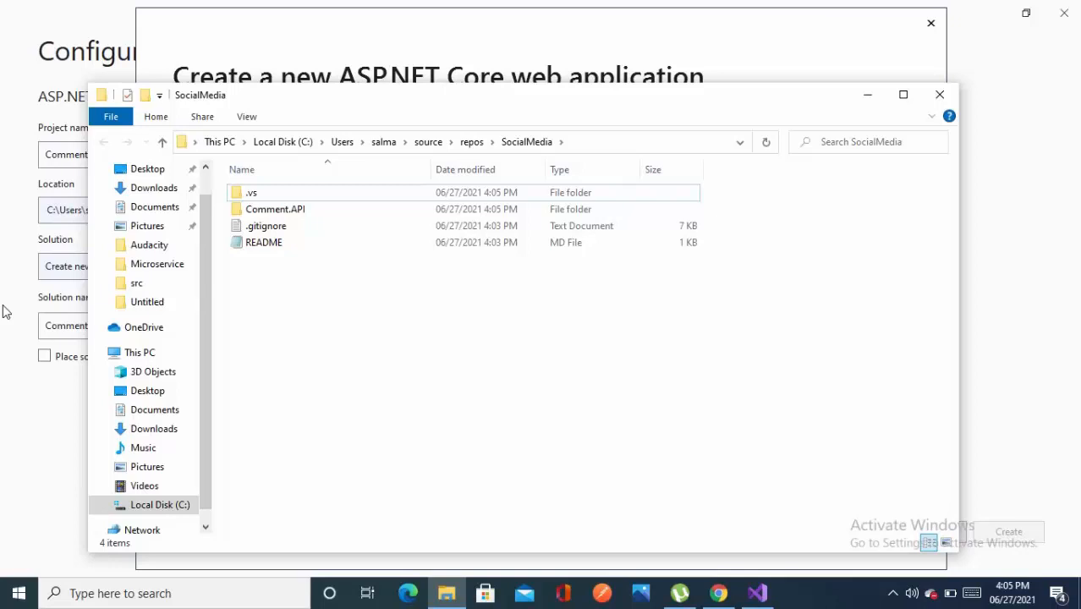
mouse_move(519, 7)
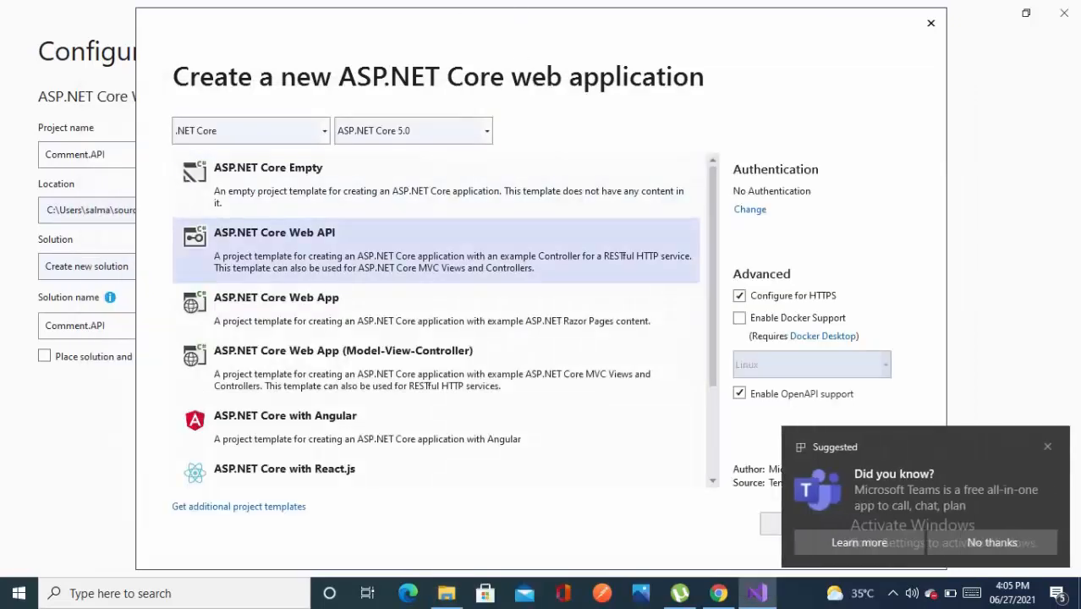
Create the Comment.API project from the ASP.NET Core Web API template, with HTTPS unchecked
click(739, 295)
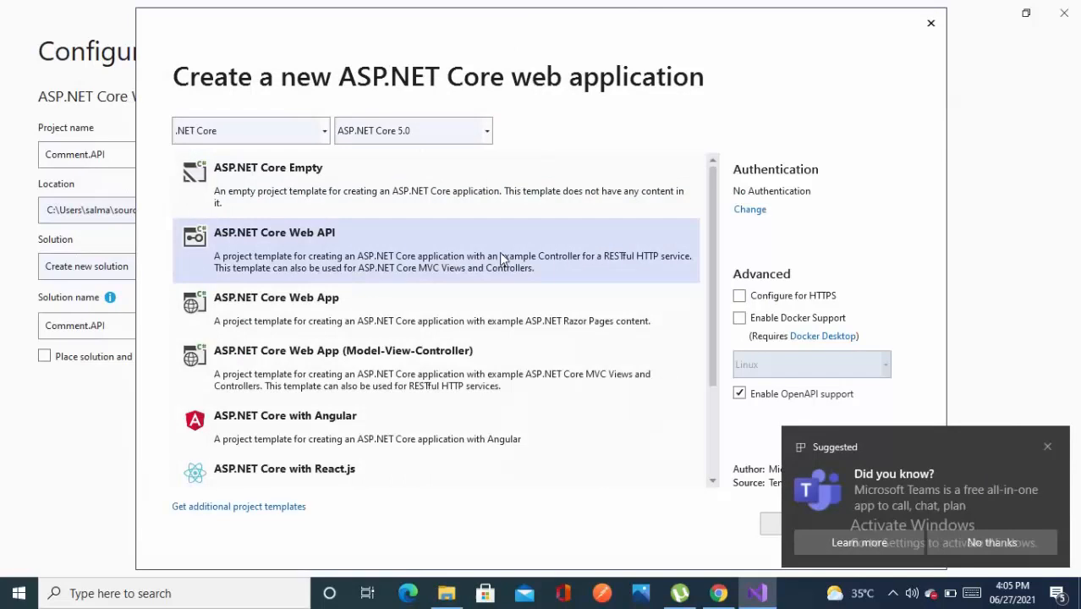
mouse_move(954, 399)
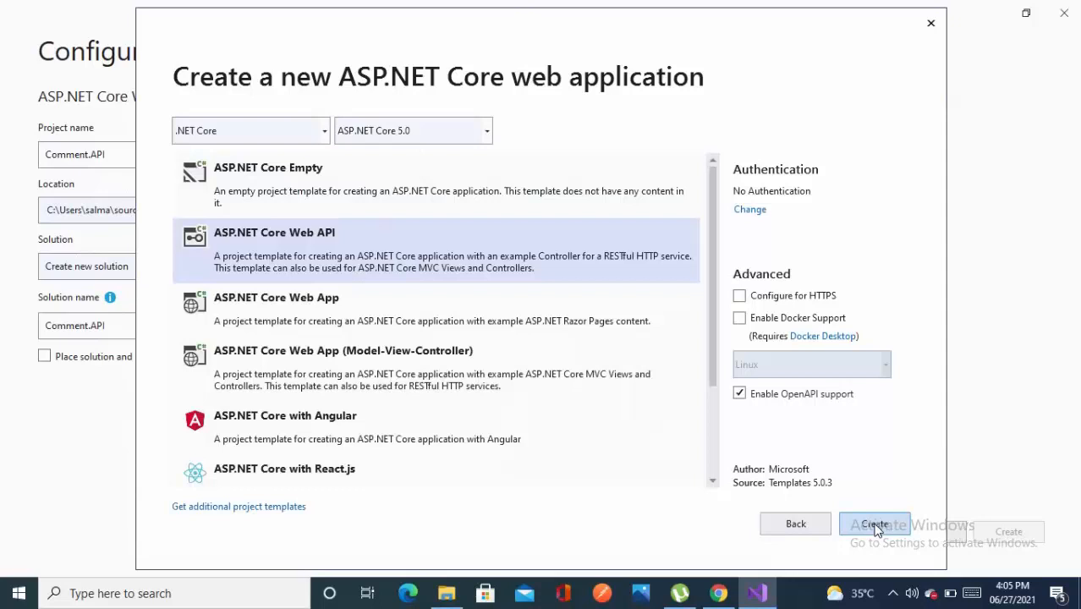
click(874, 524)
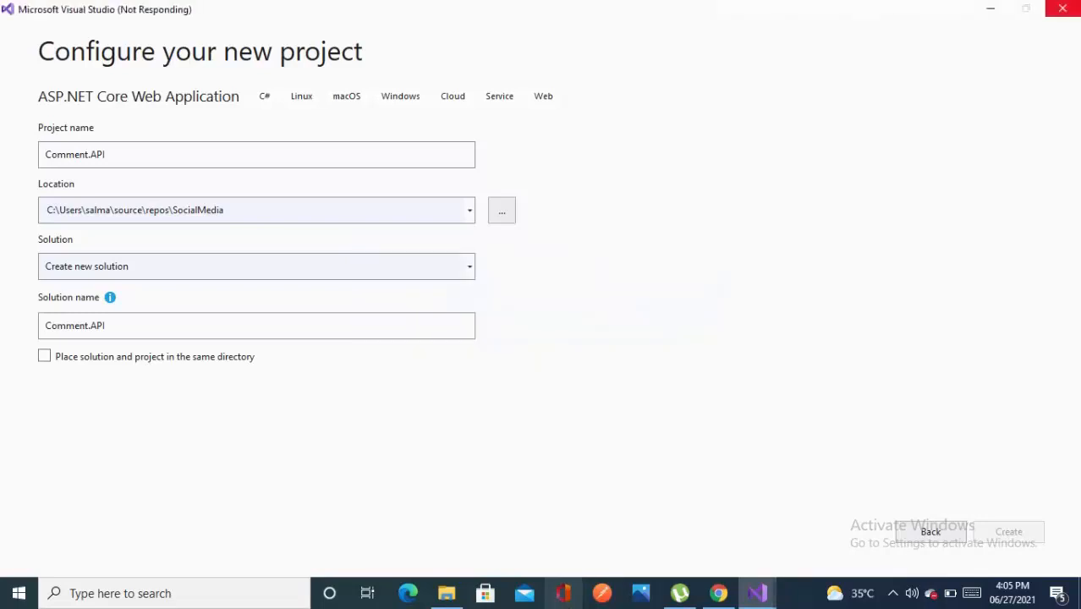
click(1008, 532)
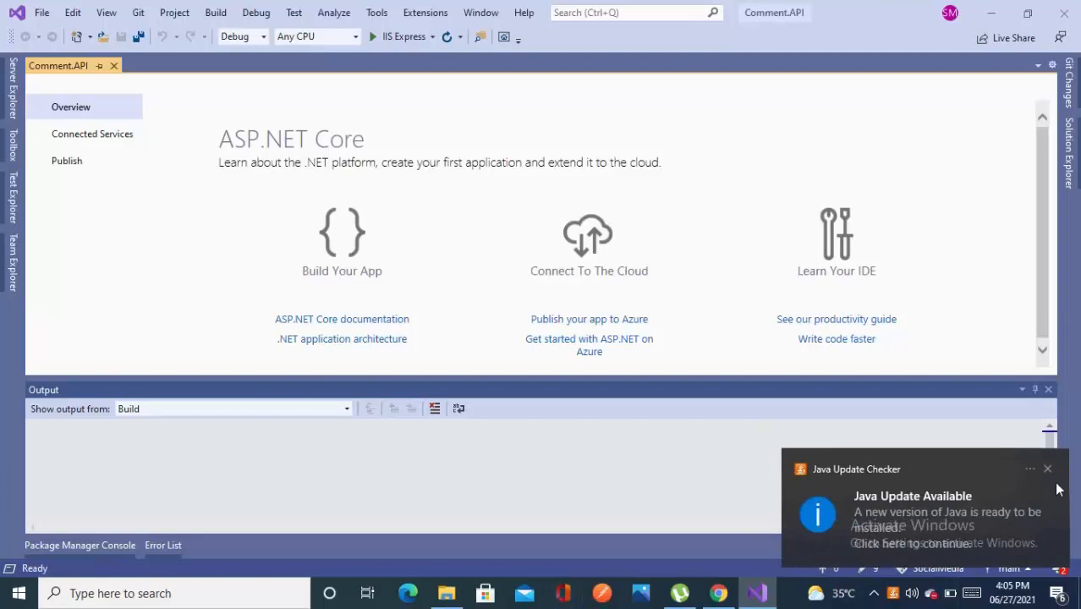
Dismiss the Java notification, expand Comment.API's Dependencies and right-click for package options
click(1047, 469)
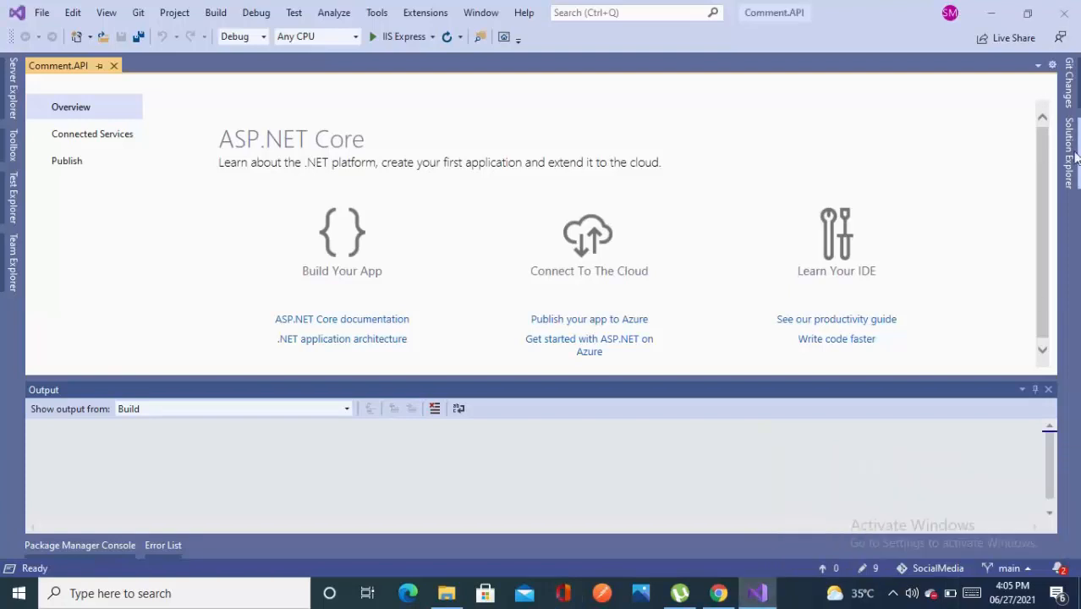
click(1068, 152)
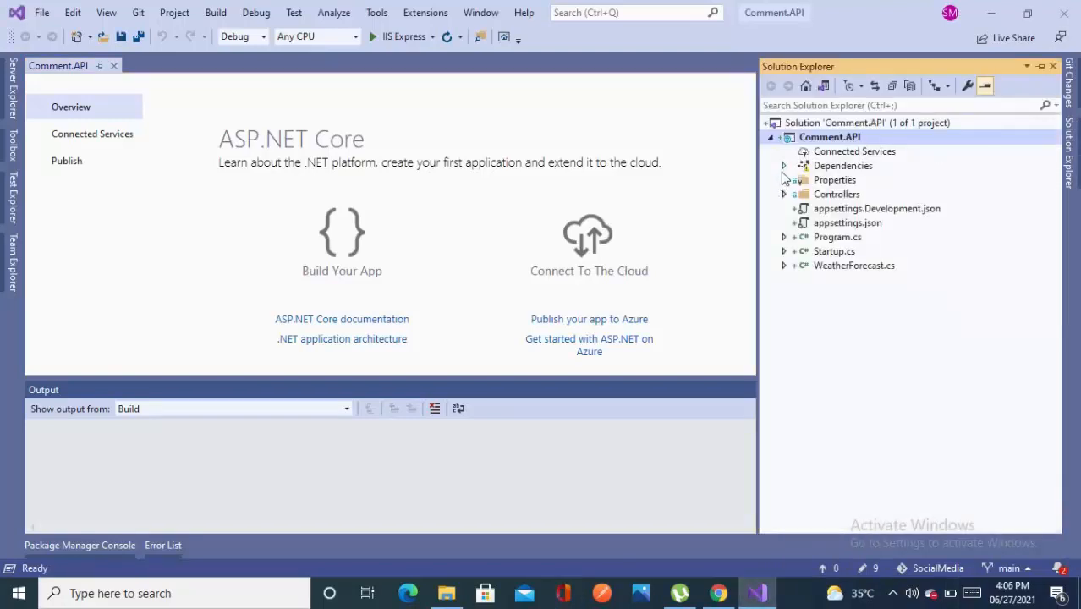
click(783, 165)
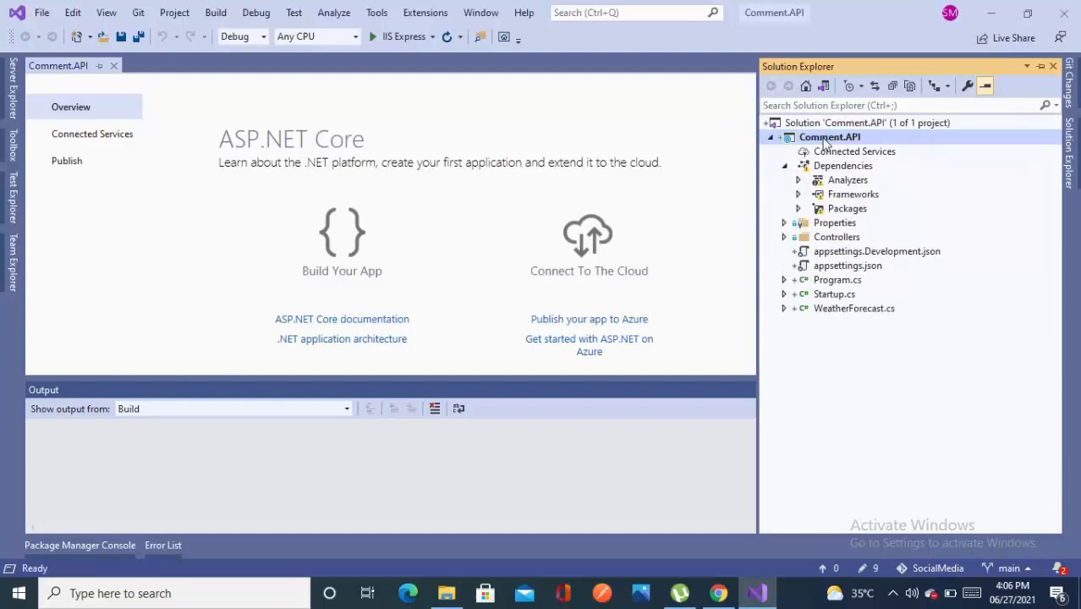
right_click(830, 137)
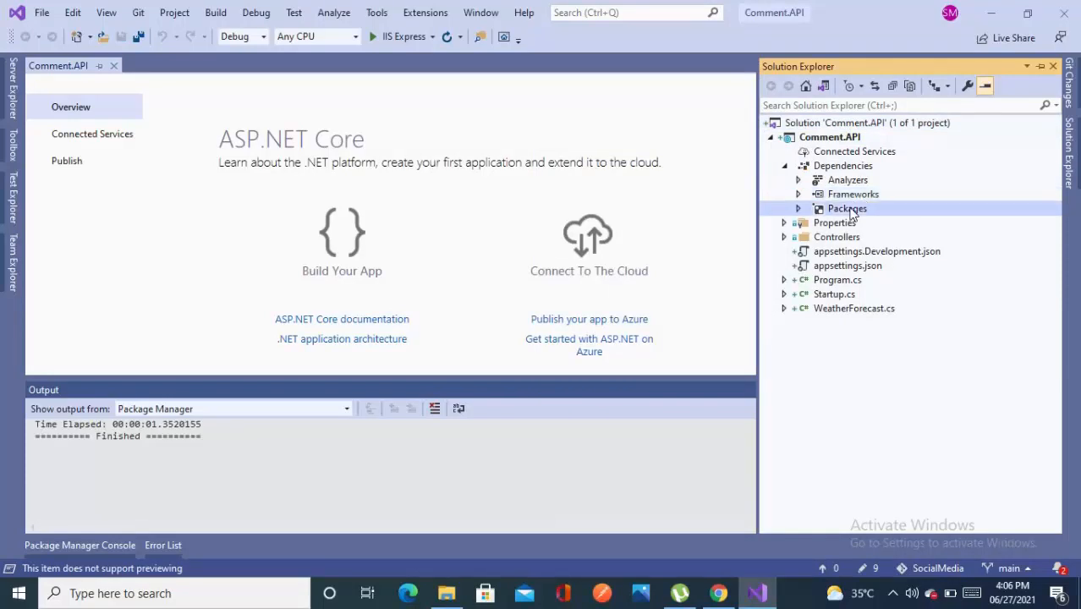
mouse_move(776, 220)
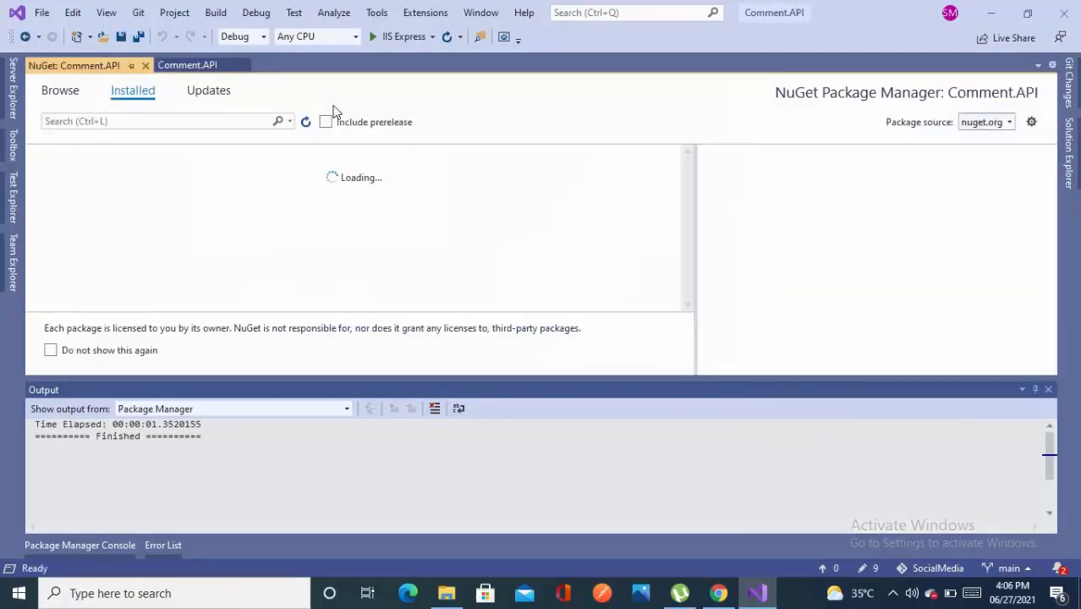
Search 'MO' and install MongoDB.Driver 2.12.4, accepting the license terms
click(60, 91)
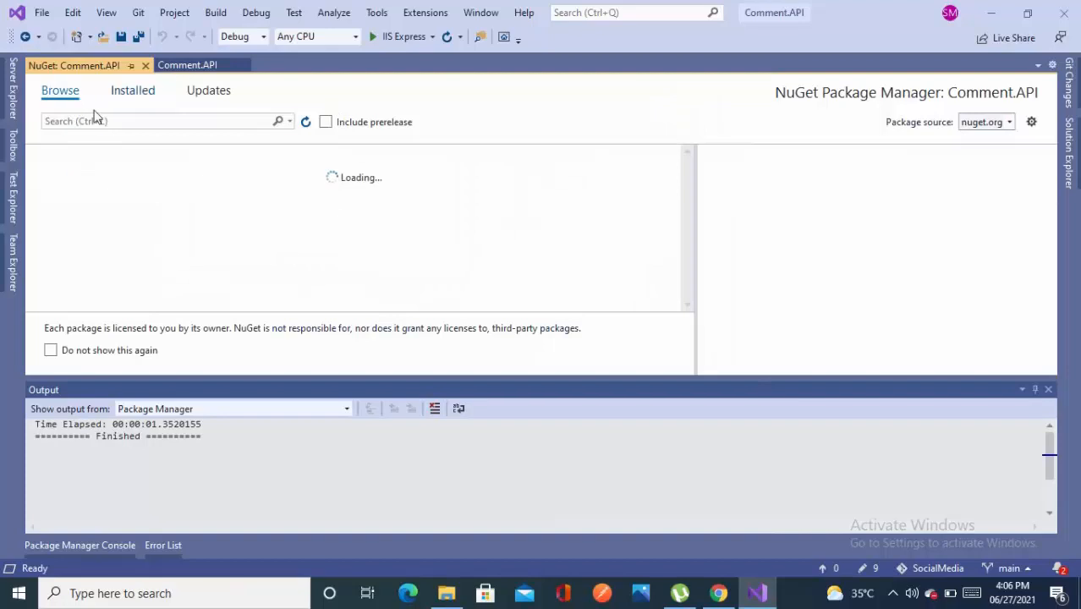
text(MO)
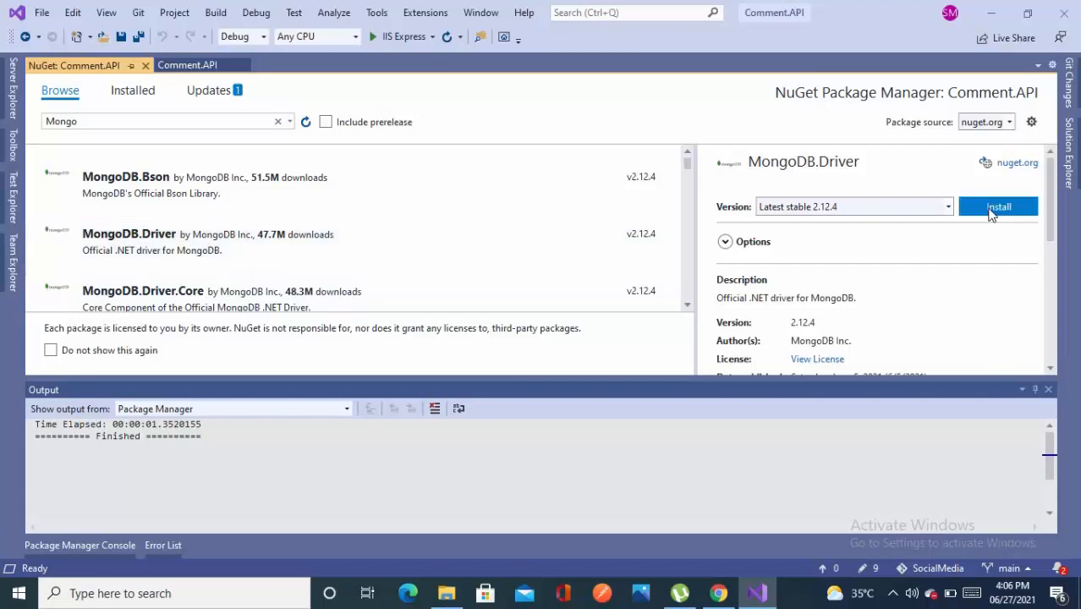
click(998, 206)
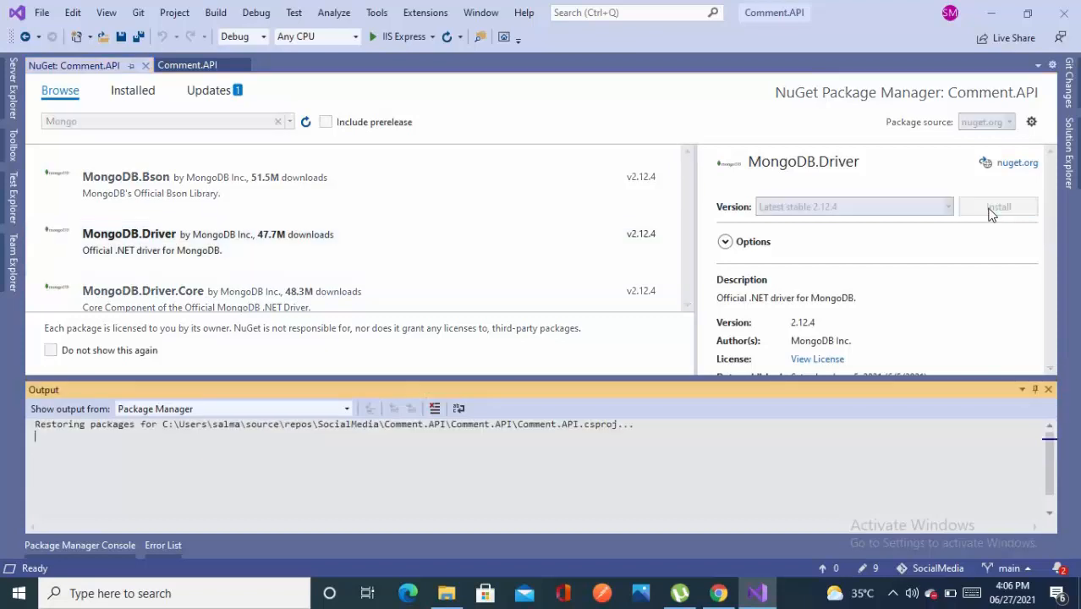
click(999, 206)
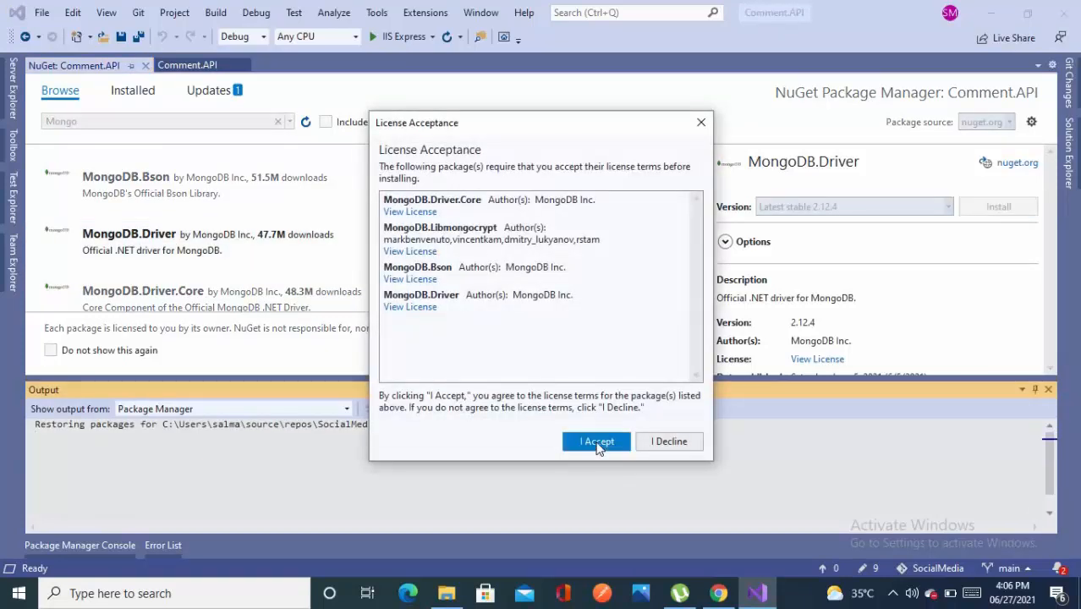
click(596, 441)
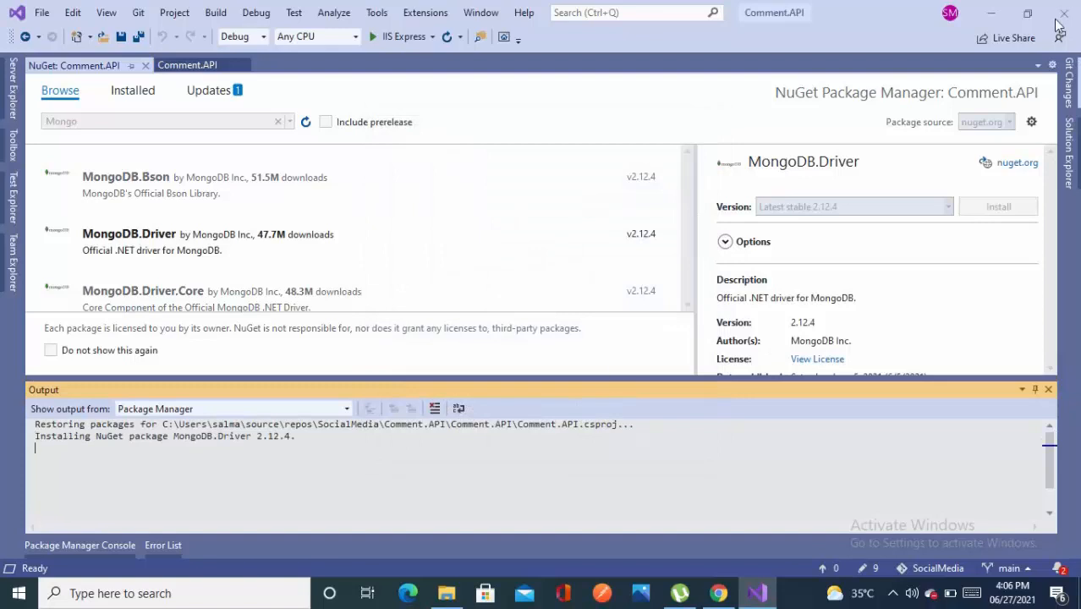
click(950, 12)
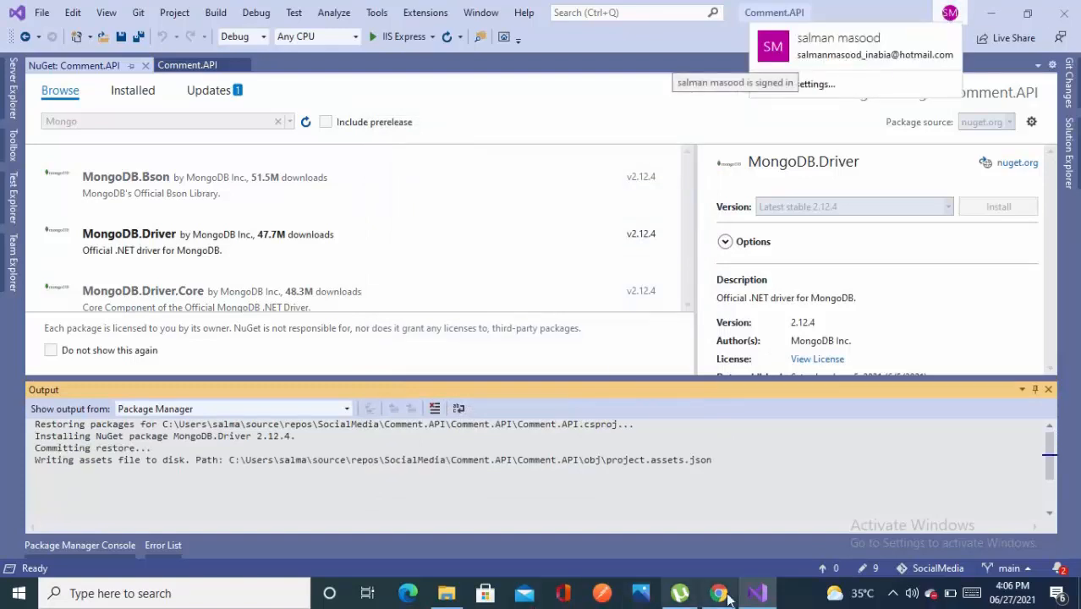
click(718, 594)
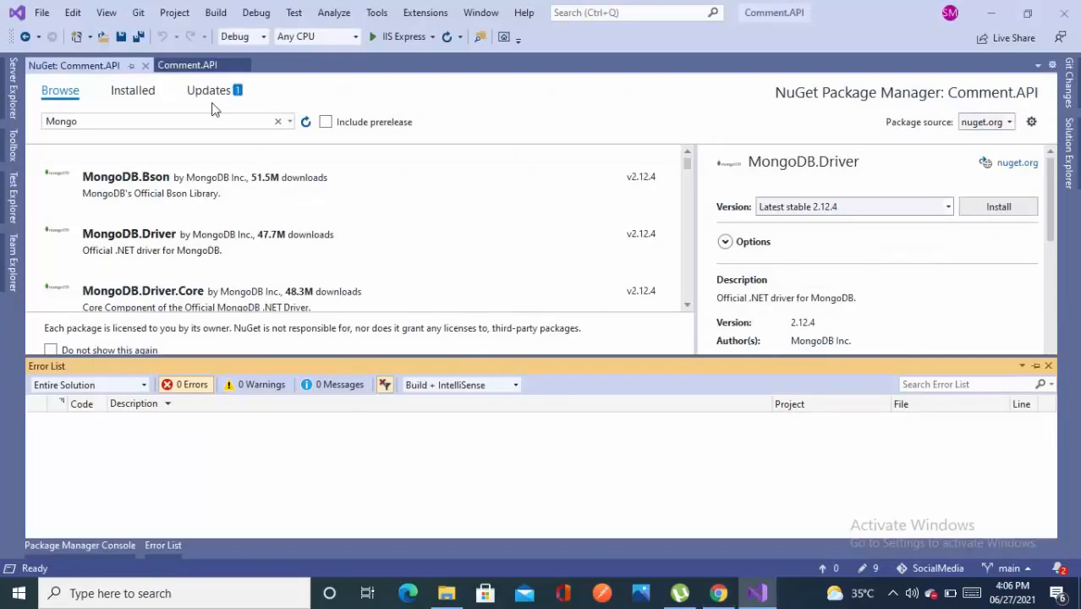
Review the Installed and Updates package lists, then return to Solution Explorer
click(208, 91)
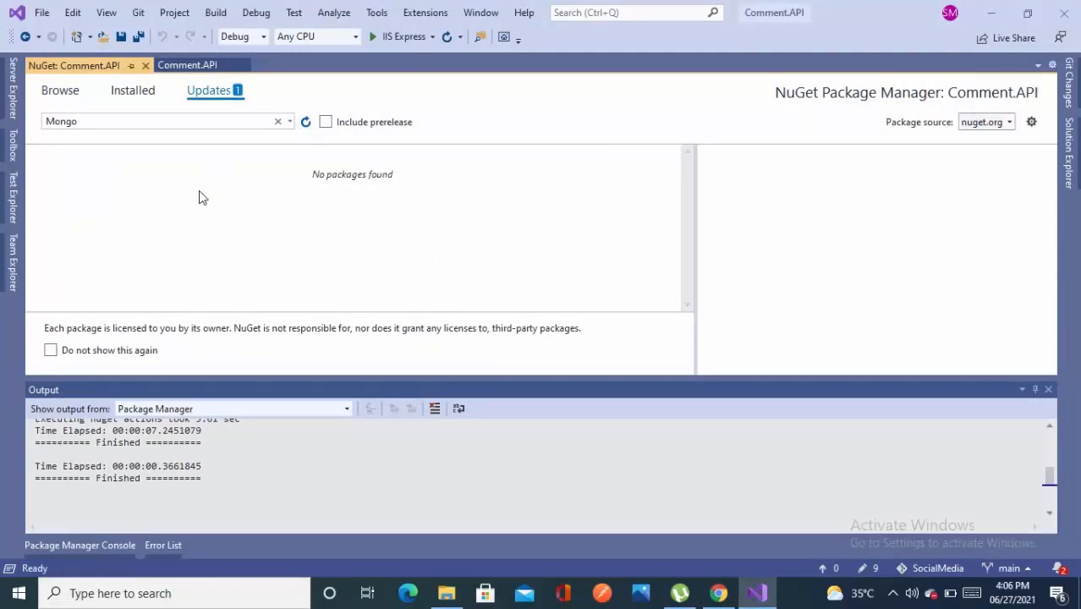
mouse_move(225, 168)
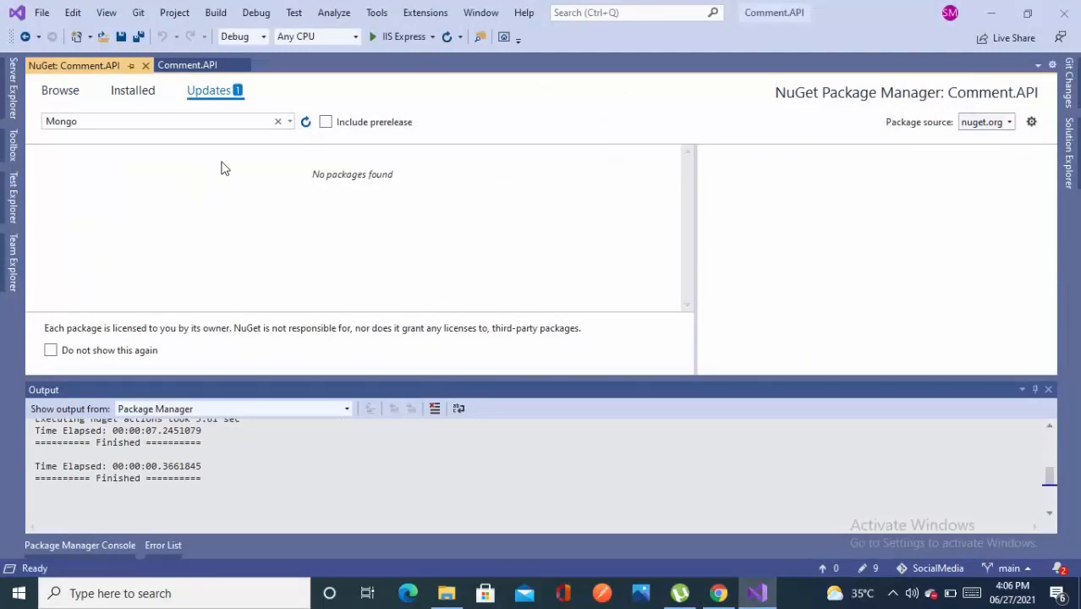
mouse_move(177, 180)
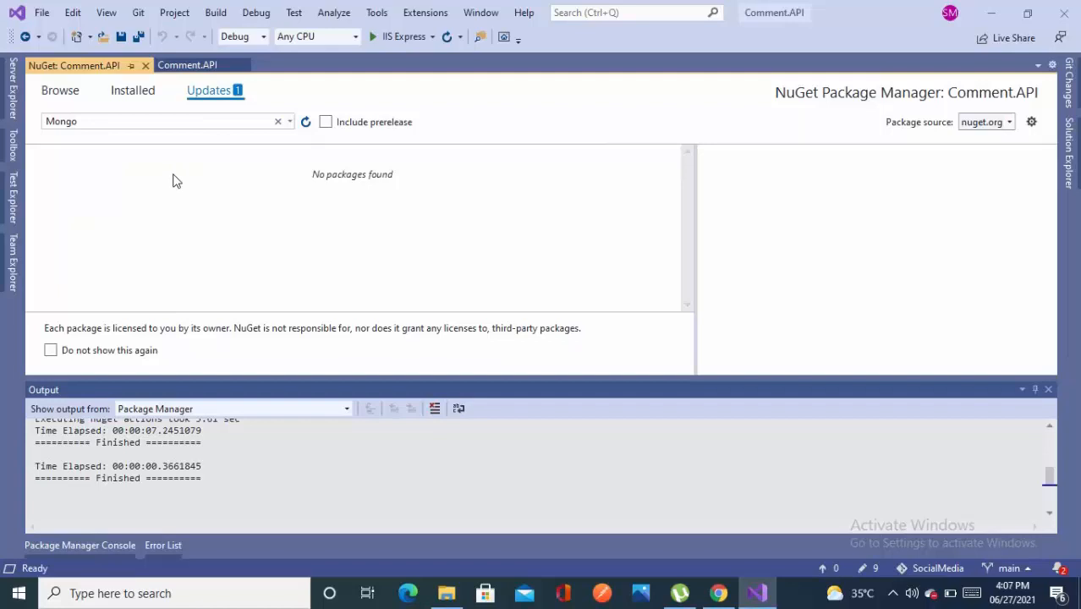
click(133, 90)
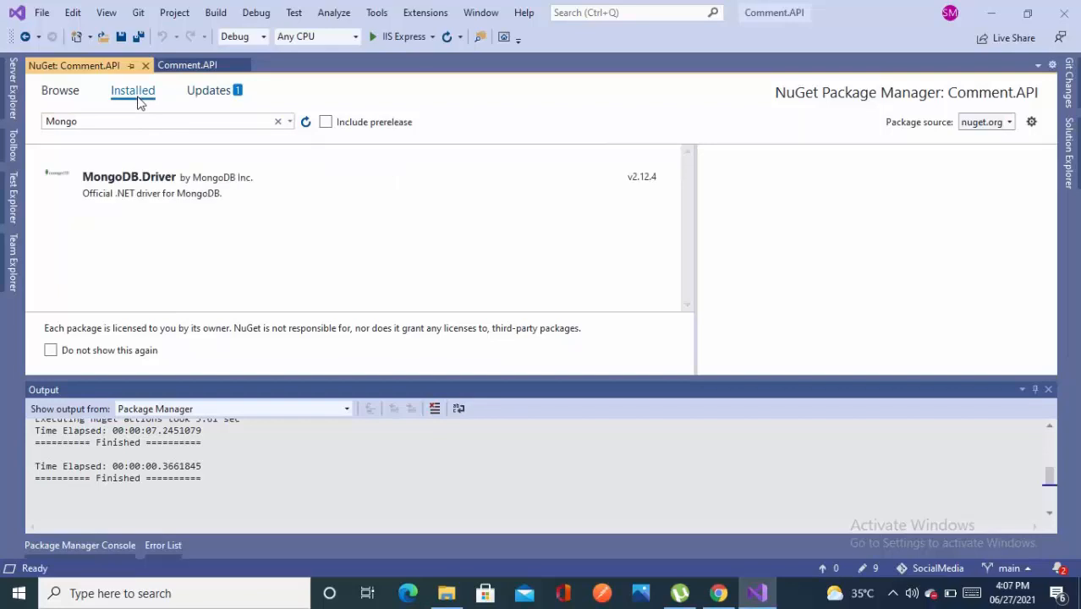
click(208, 90)
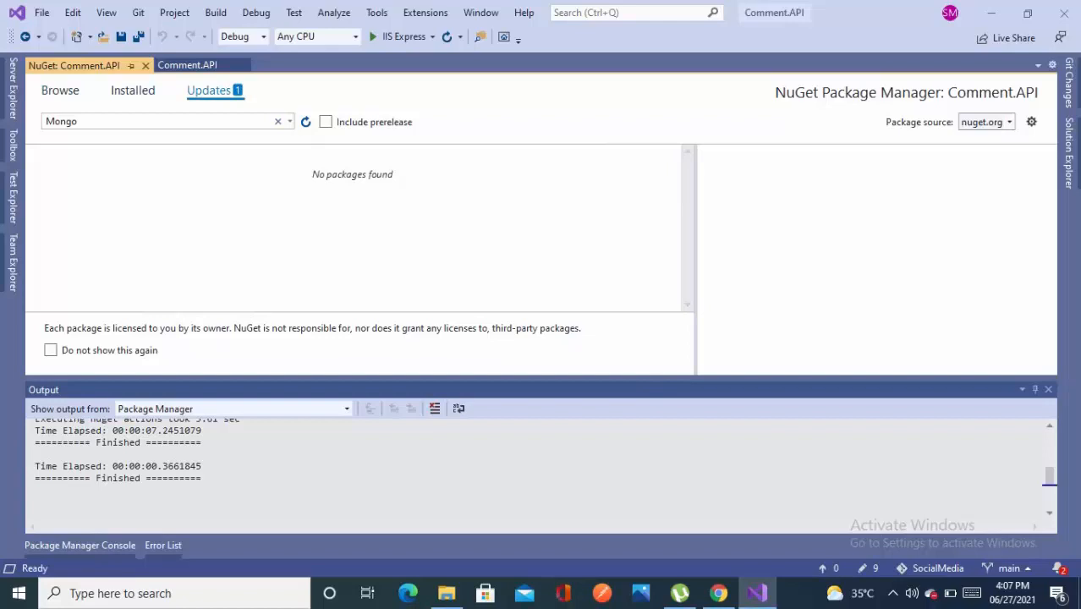
click(1075, 153)
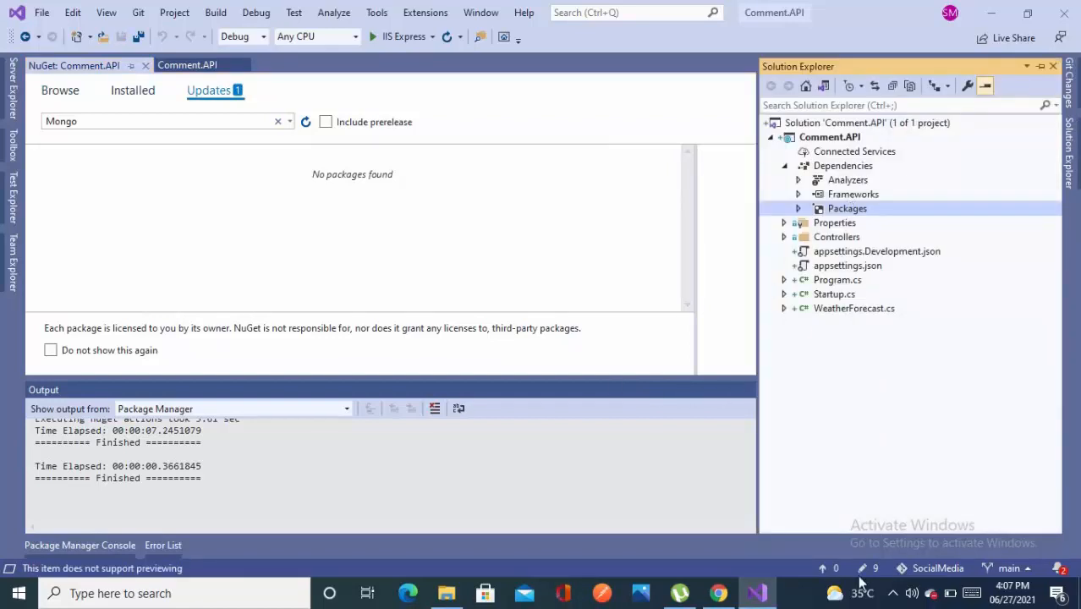
Commit all changes to main as 'Project Added', saving solution items, then start the push
click(863, 568)
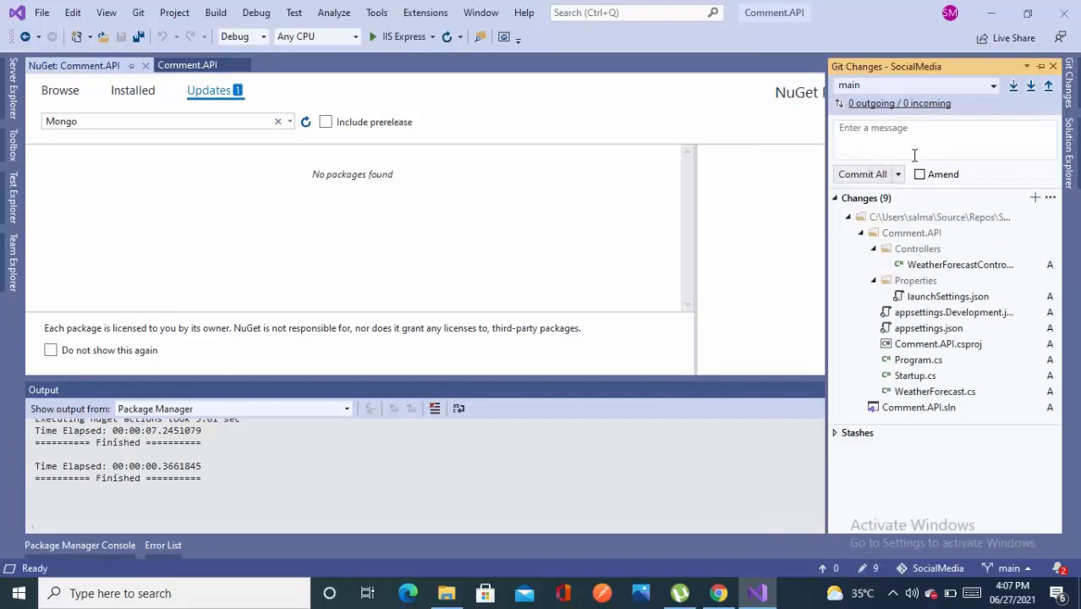
mouse_move(938, 484)
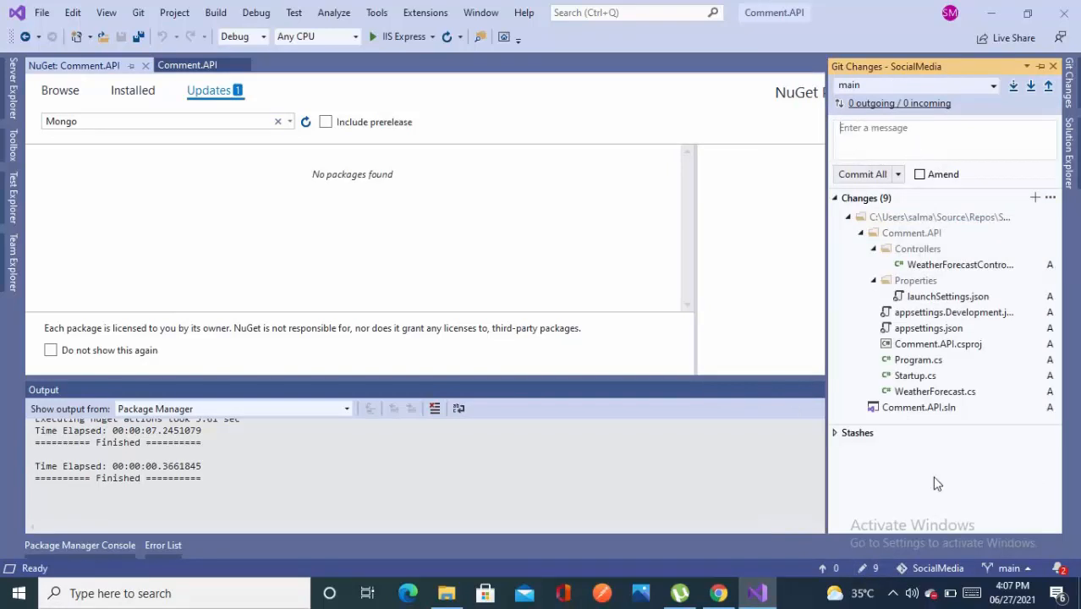
text(P)
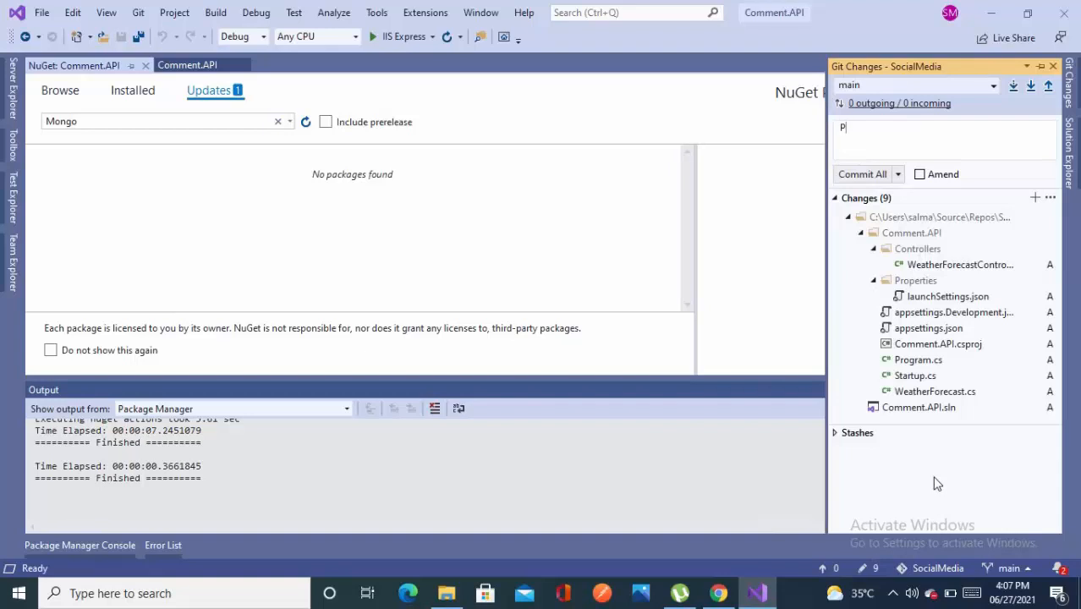
text(roject)
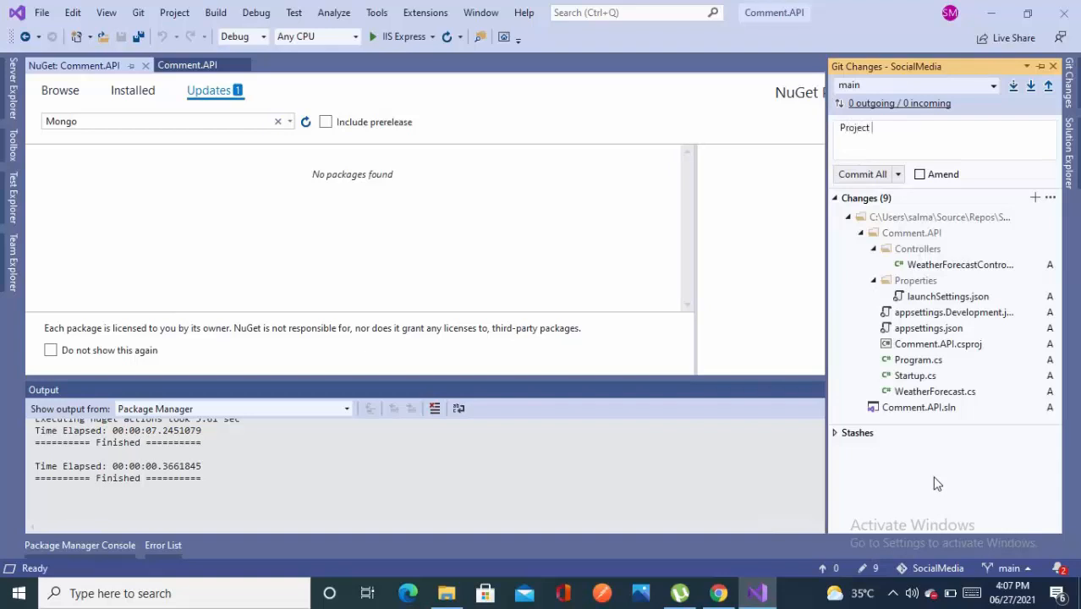
text(Added)
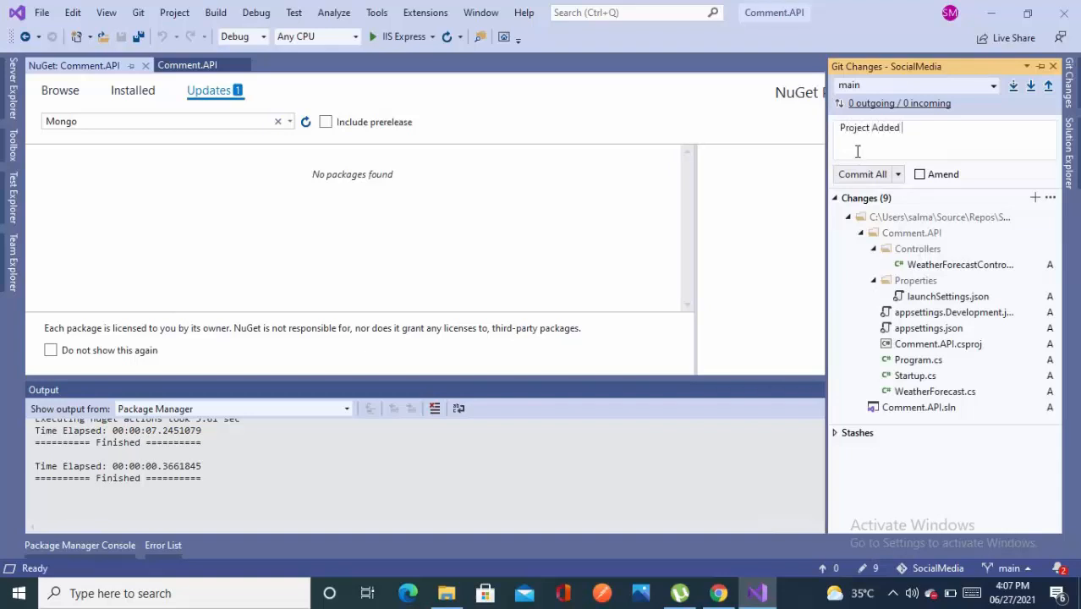
click(862, 174)
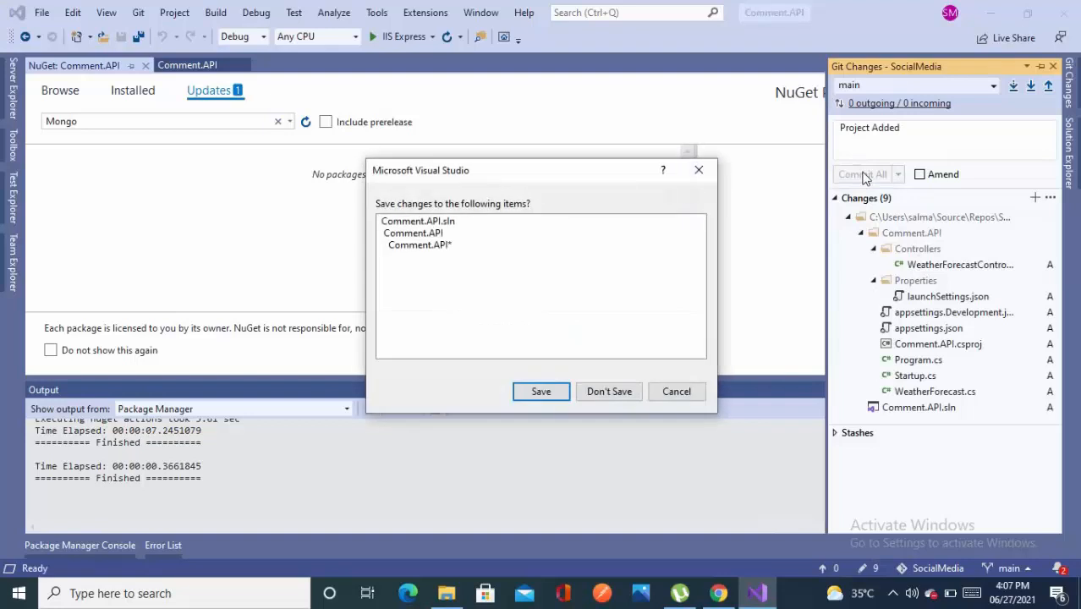
click(540, 391)
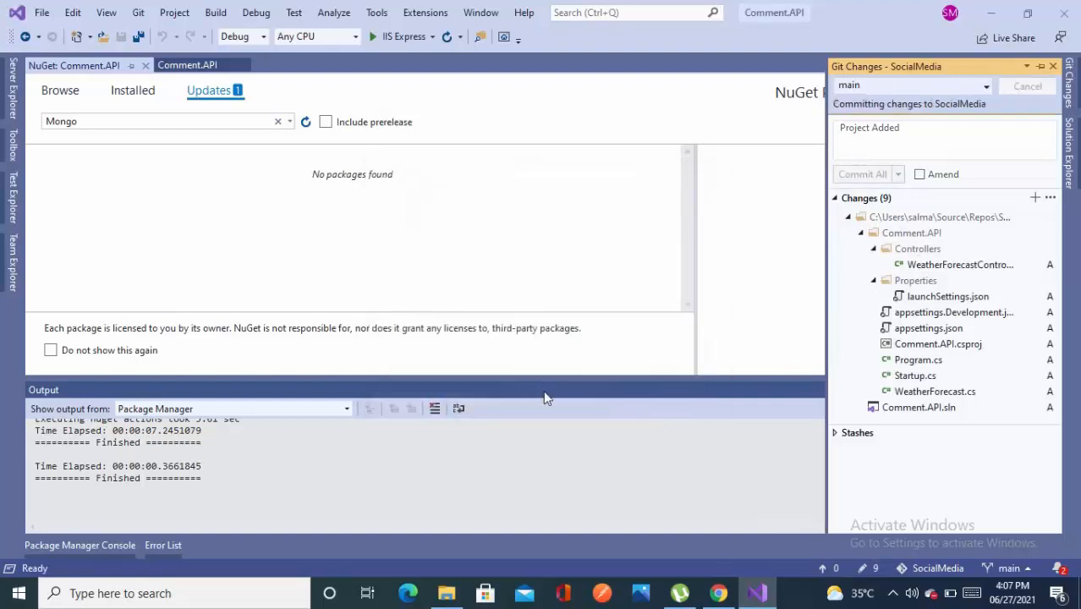
click(862, 173)
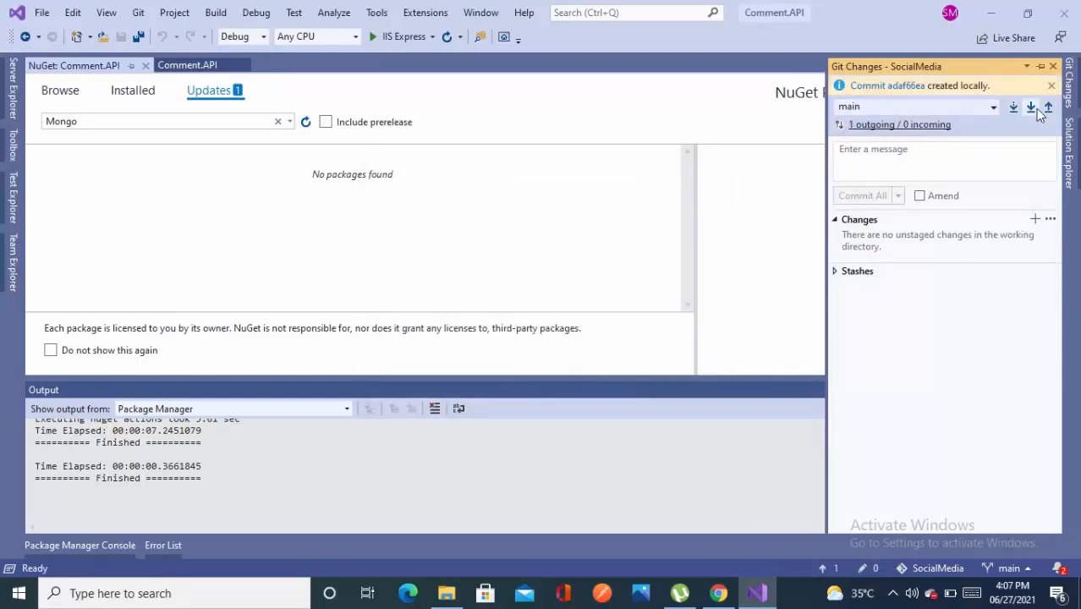
mouse_move(1048, 109)
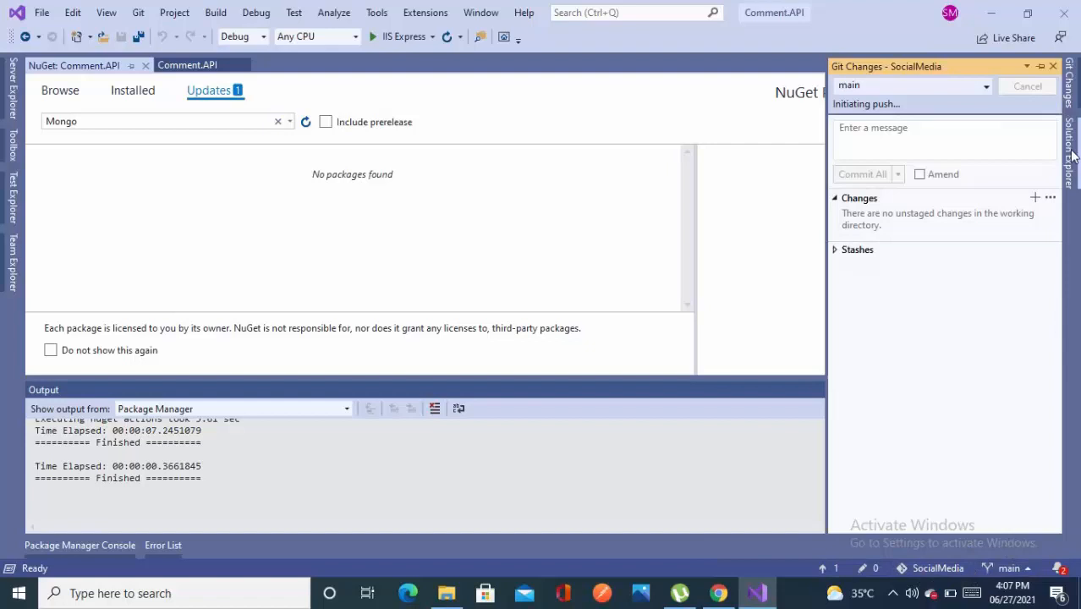
Delete the template WeatherForecastController.cs and WeatherForecast.cs from Comment.API
click(1071, 152)
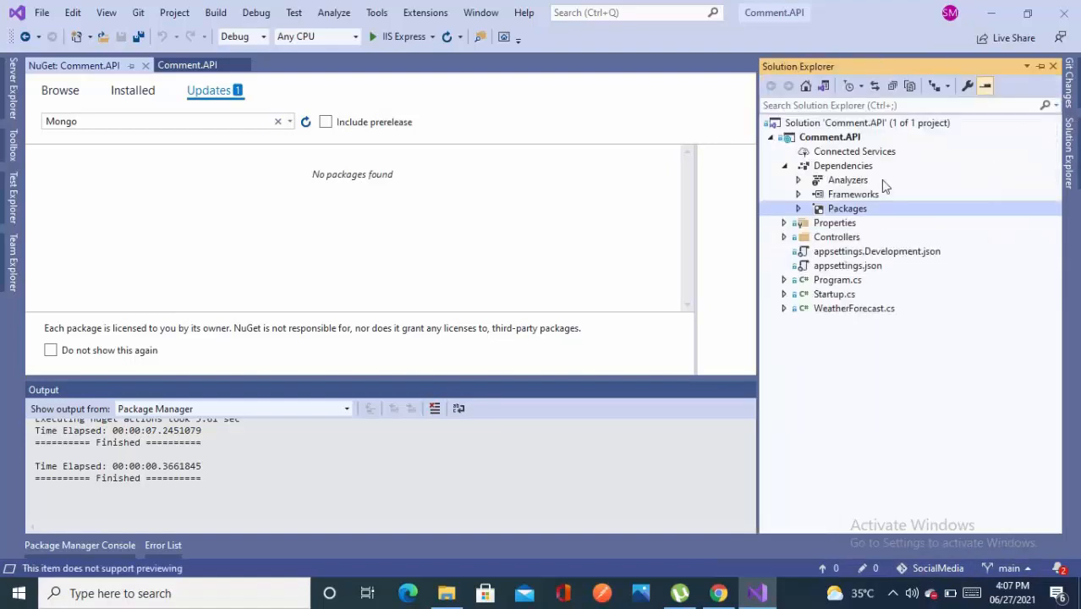
click(783, 165)
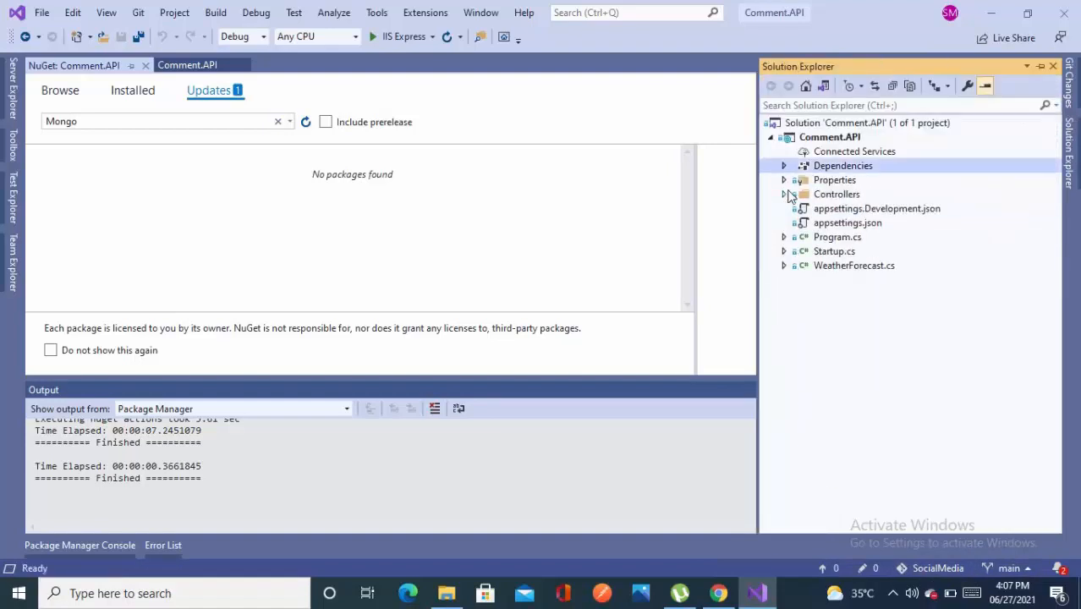
click(784, 194)
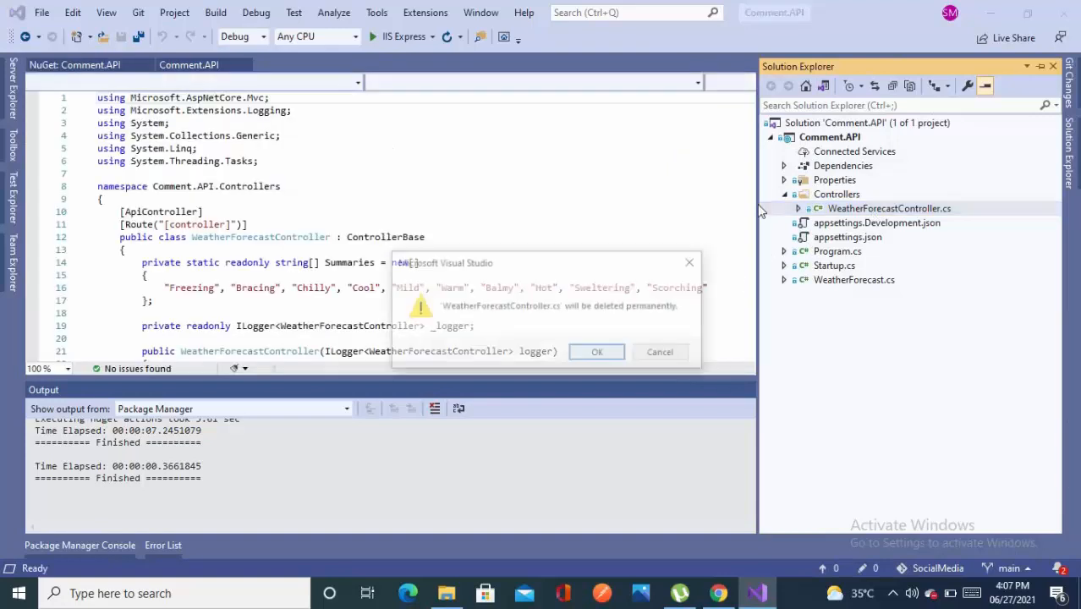
click(597, 352)
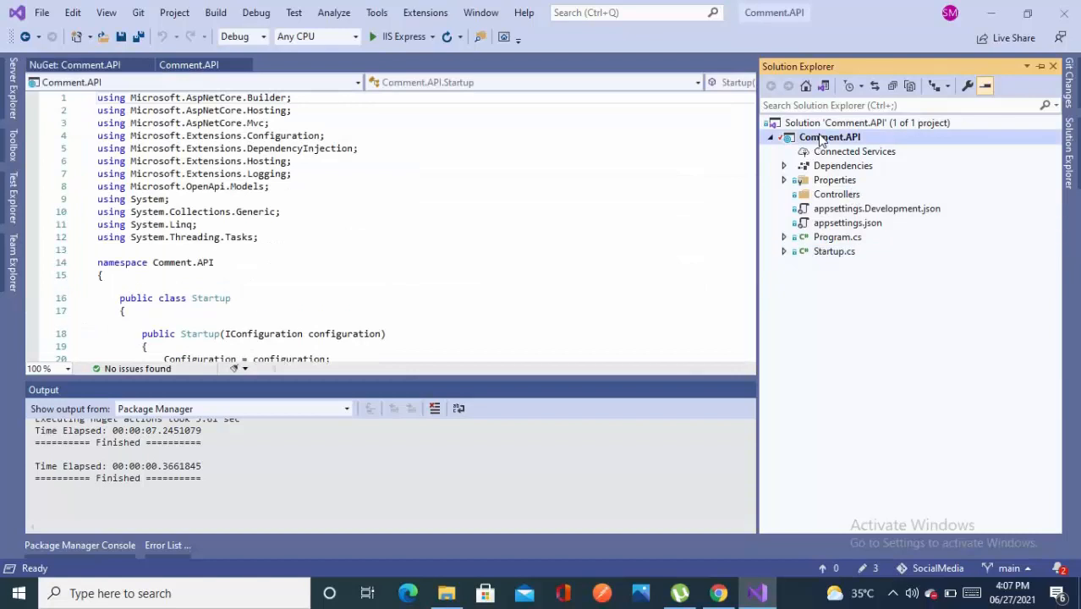
Add a new folder named Repository to the Comment.API project
right_click(830, 137)
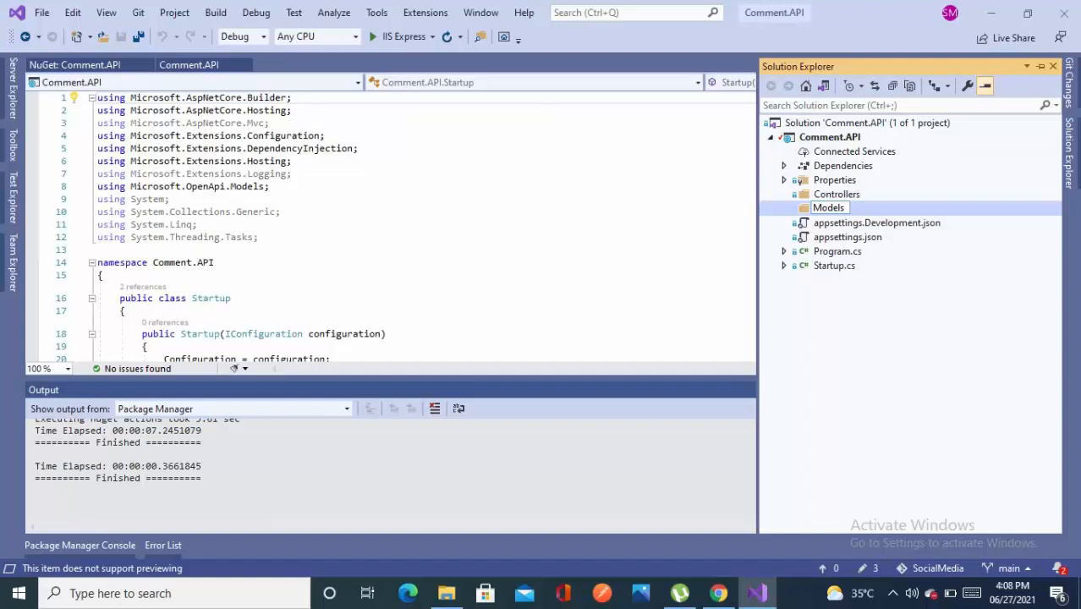
right_click(830, 136)
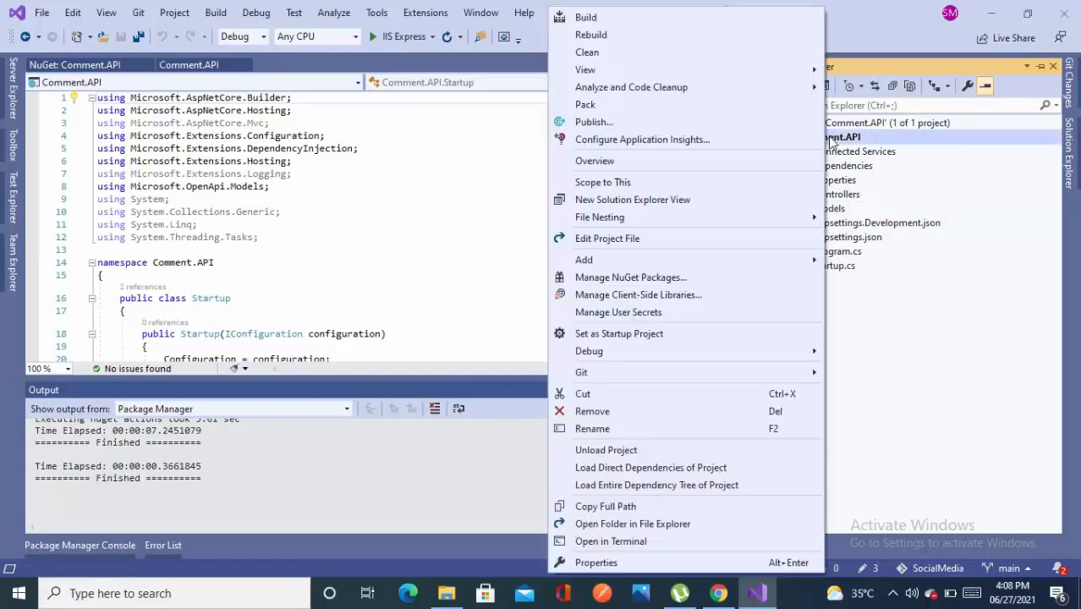
click(584, 260)
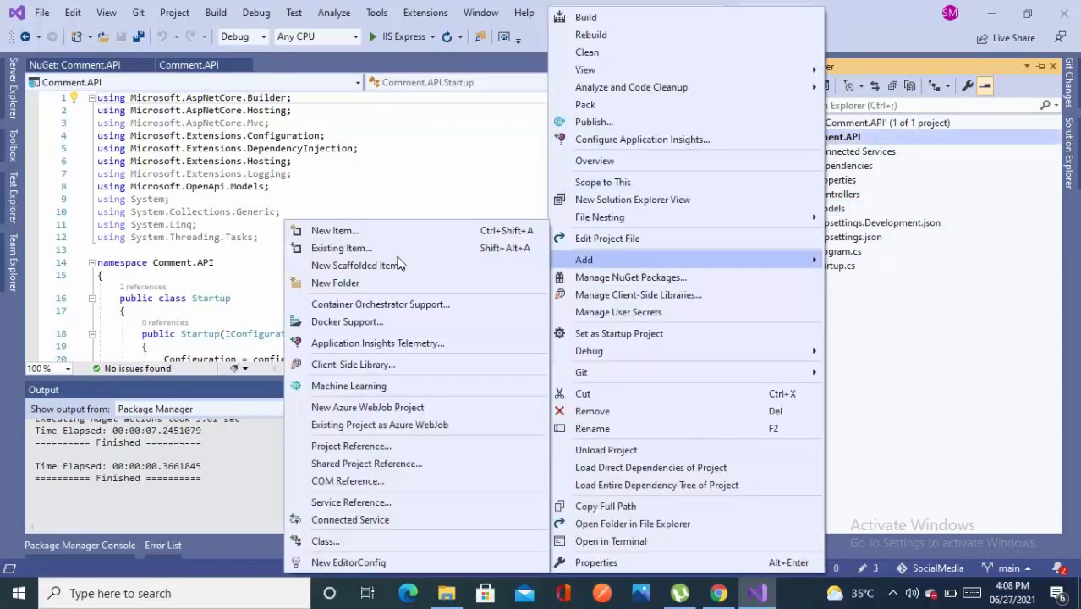
click(335, 282)
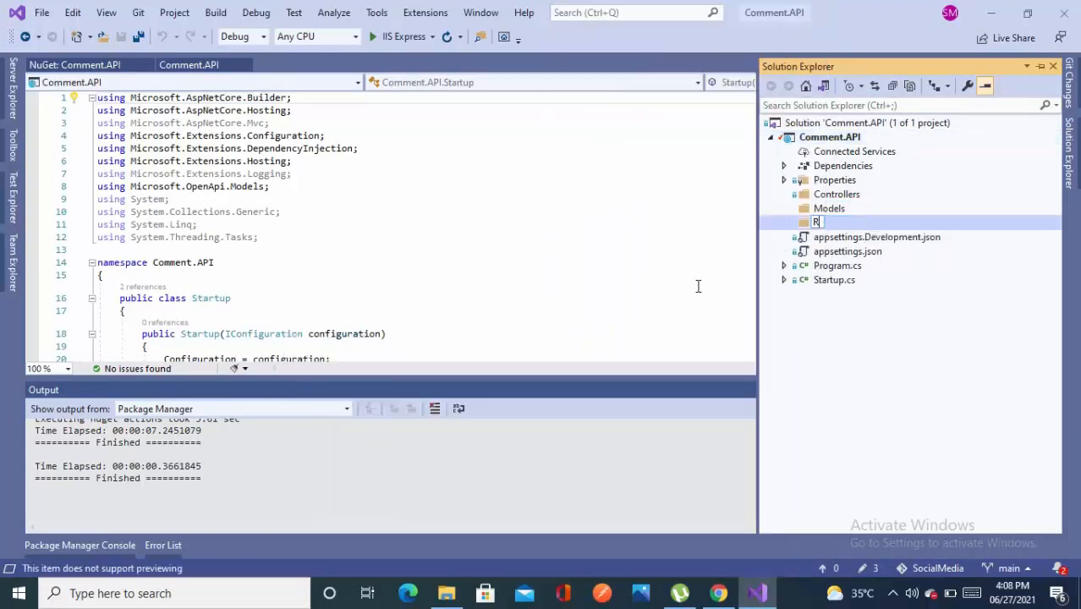
text(Reposi)
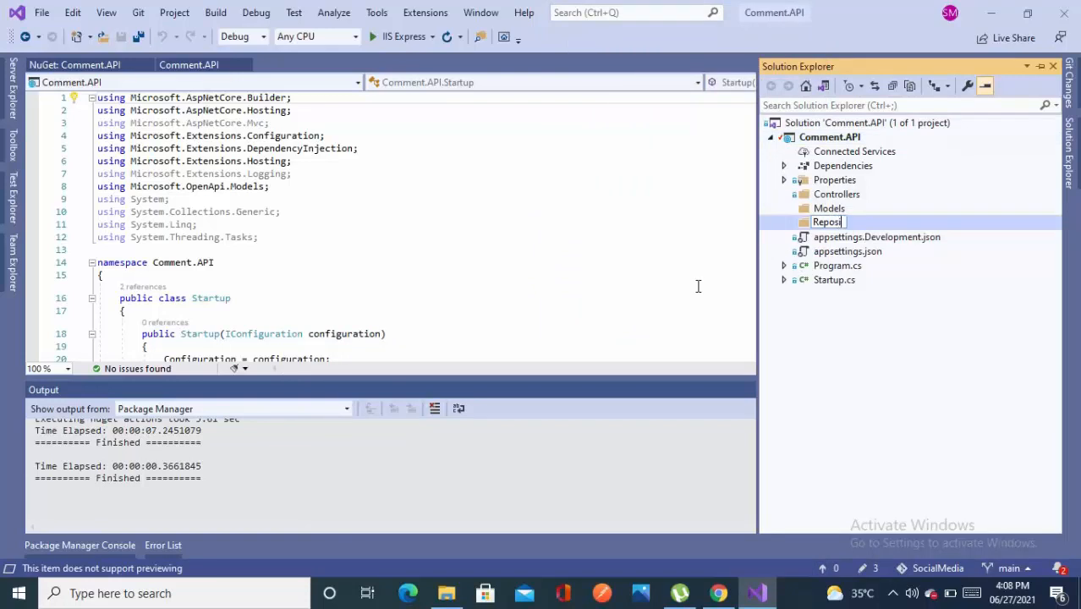
text(tory)
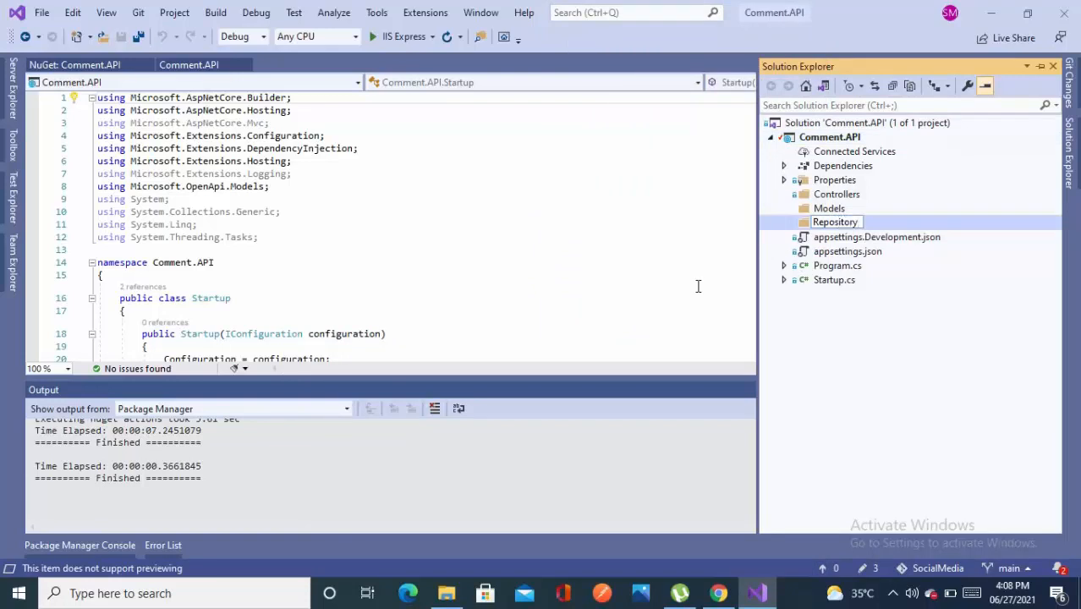
Add another new project folder and expand the Properties folder
right_click(830, 137)
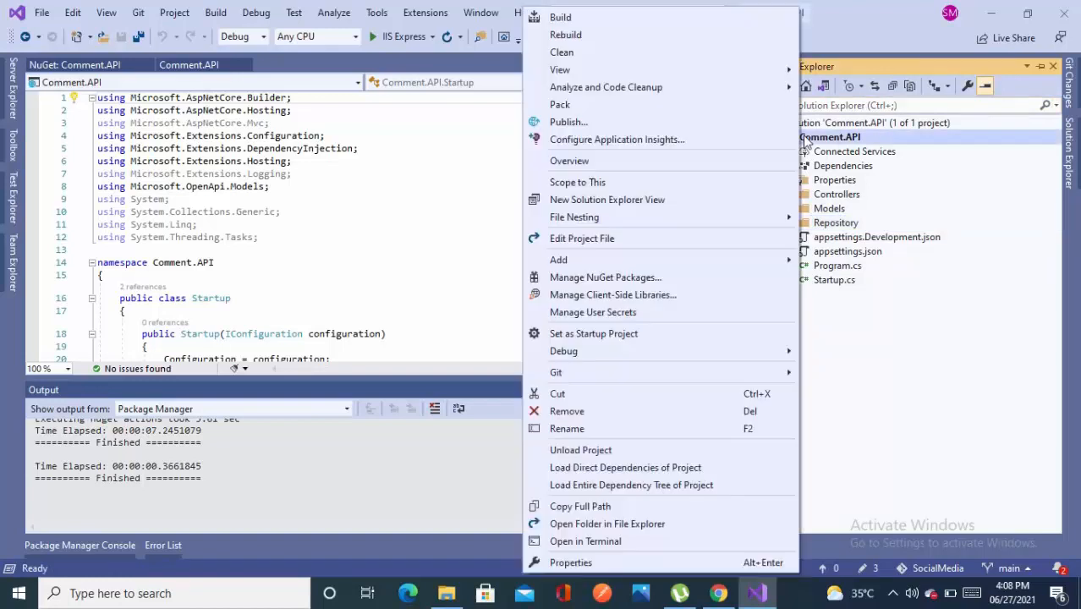
click(559, 260)
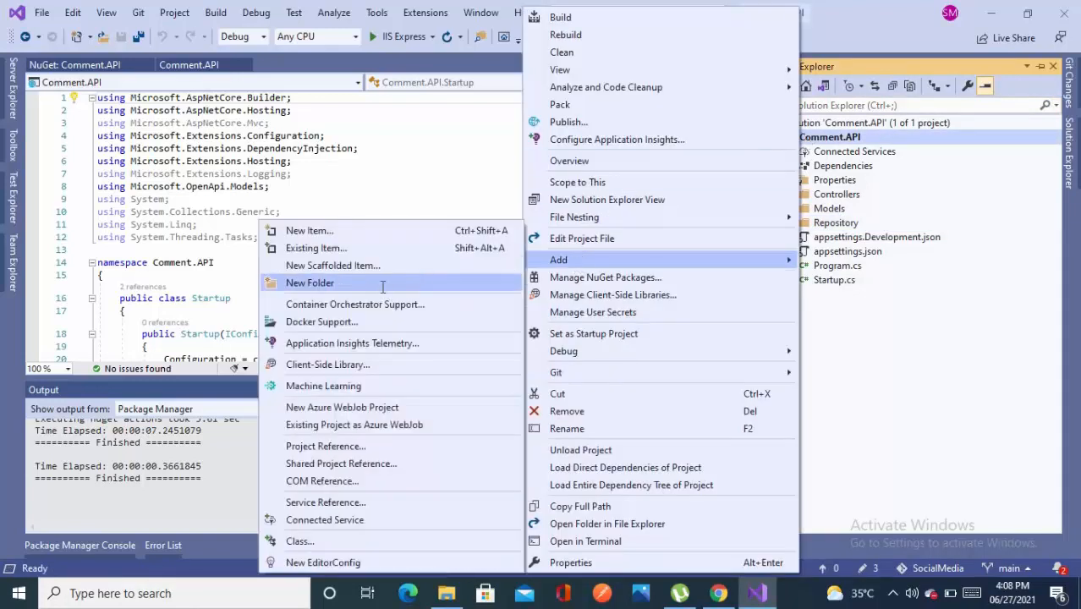
click(309, 283)
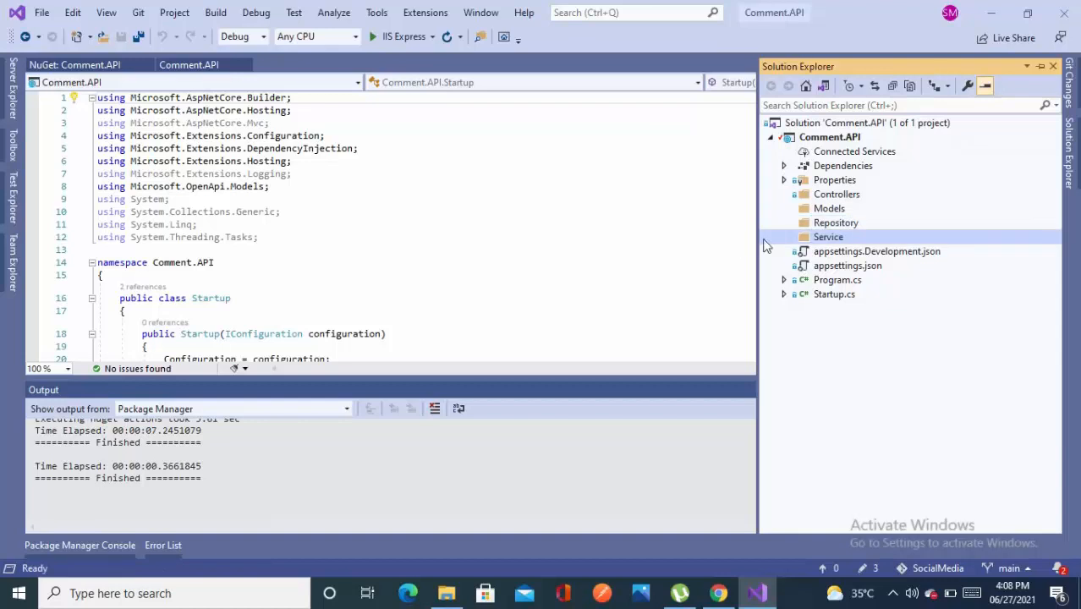
mouse_move(821, 293)
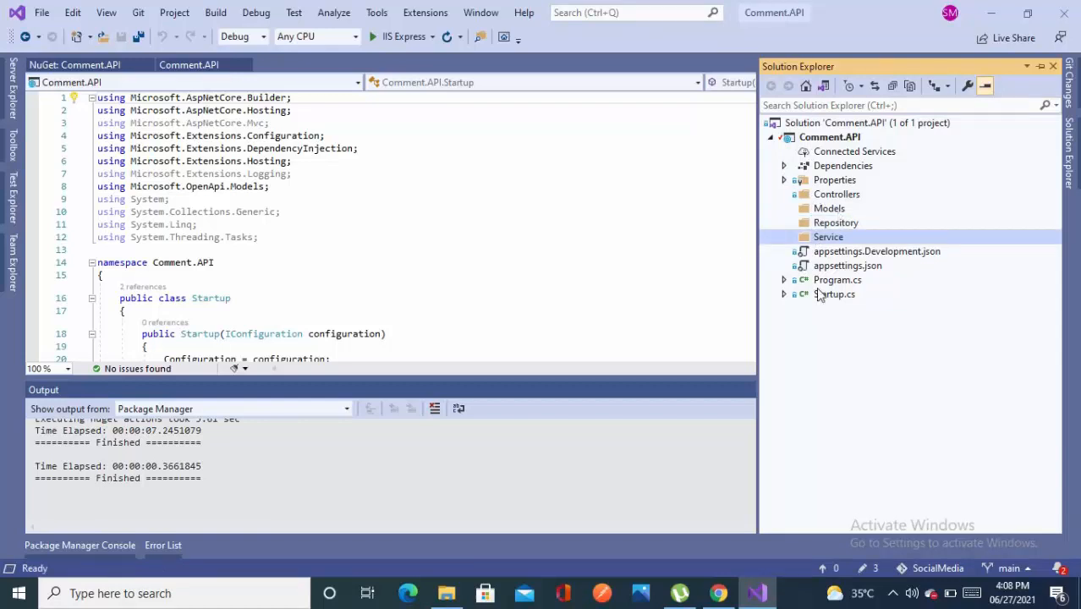
mouse_move(878, 251)
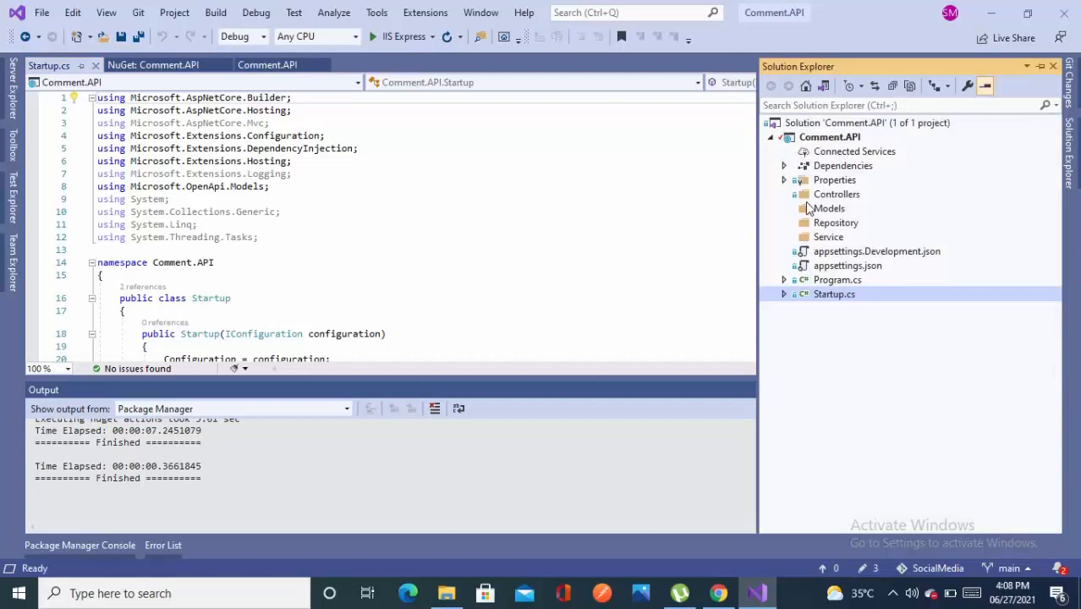
click(785, 179)
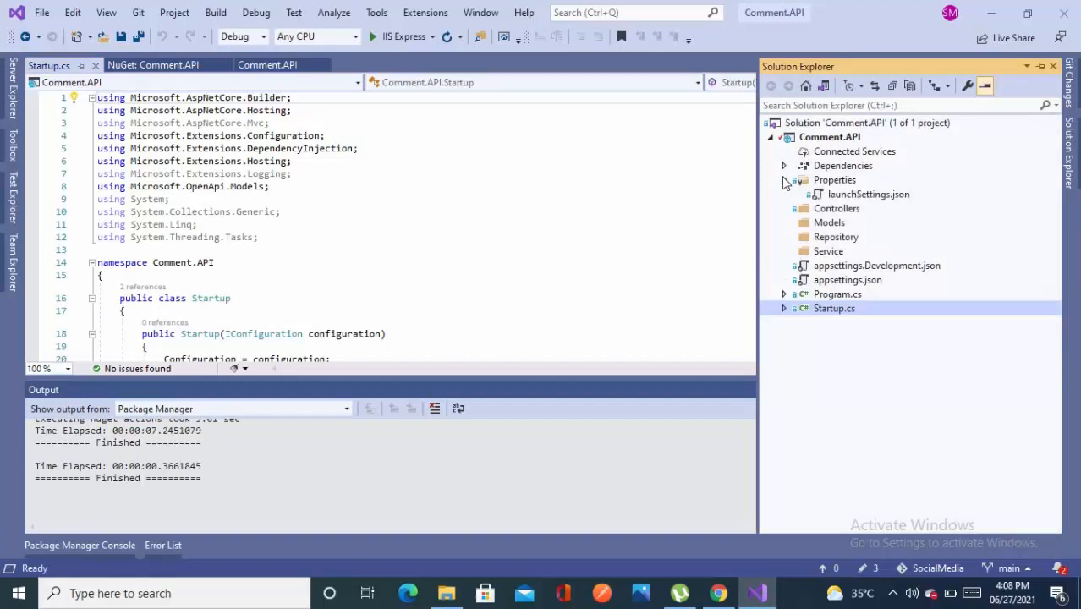
Commit all changes as 'Based Project Setup', saving project files, and push to origin/main
click(769, 137)
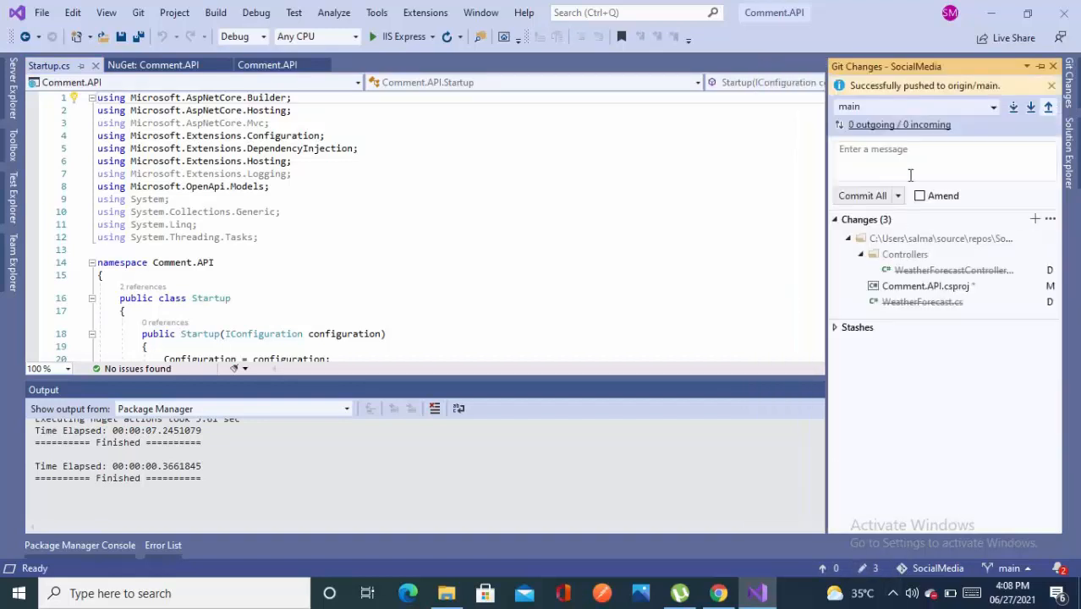
text(Re)
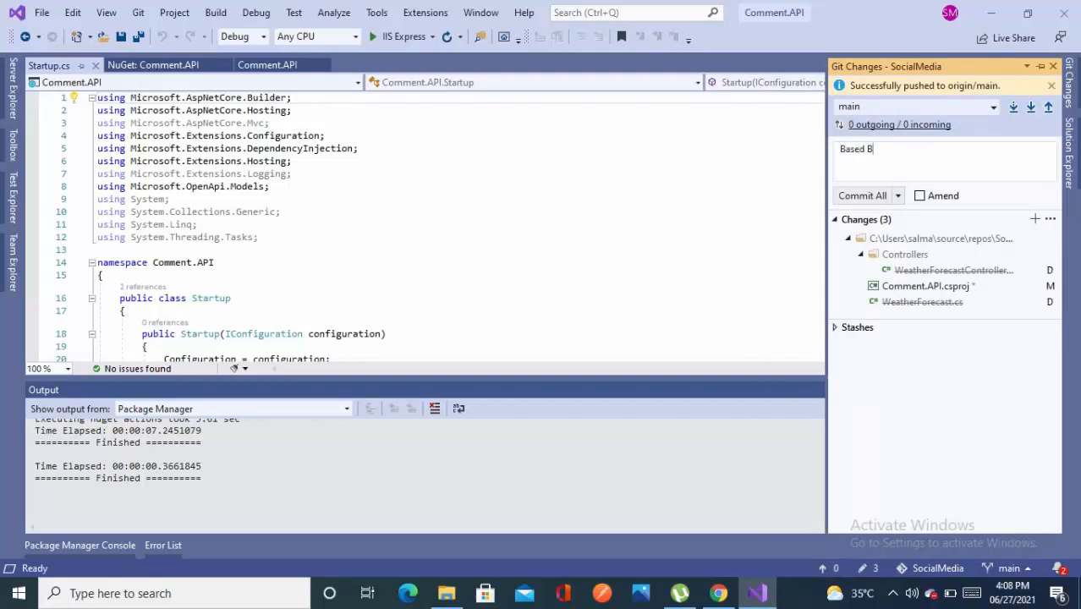
text(Pro)
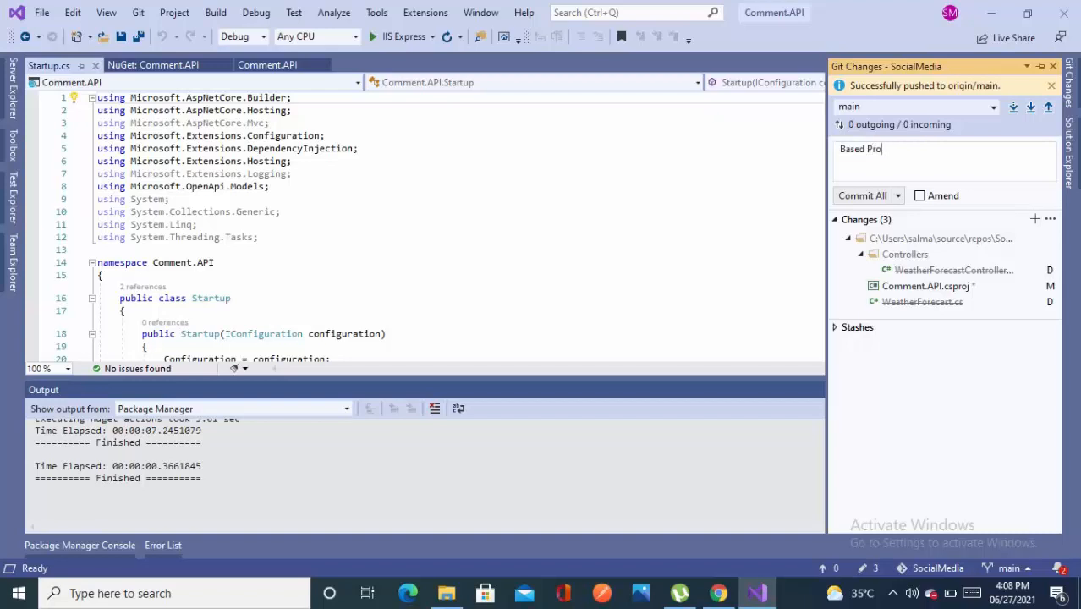
text(ject Se)
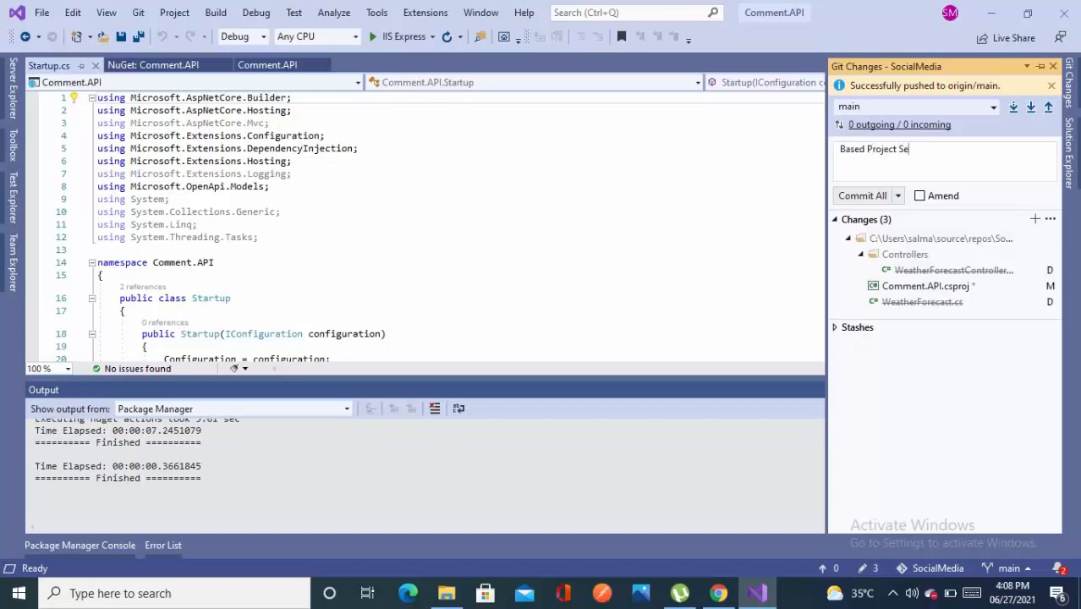
text(tup)
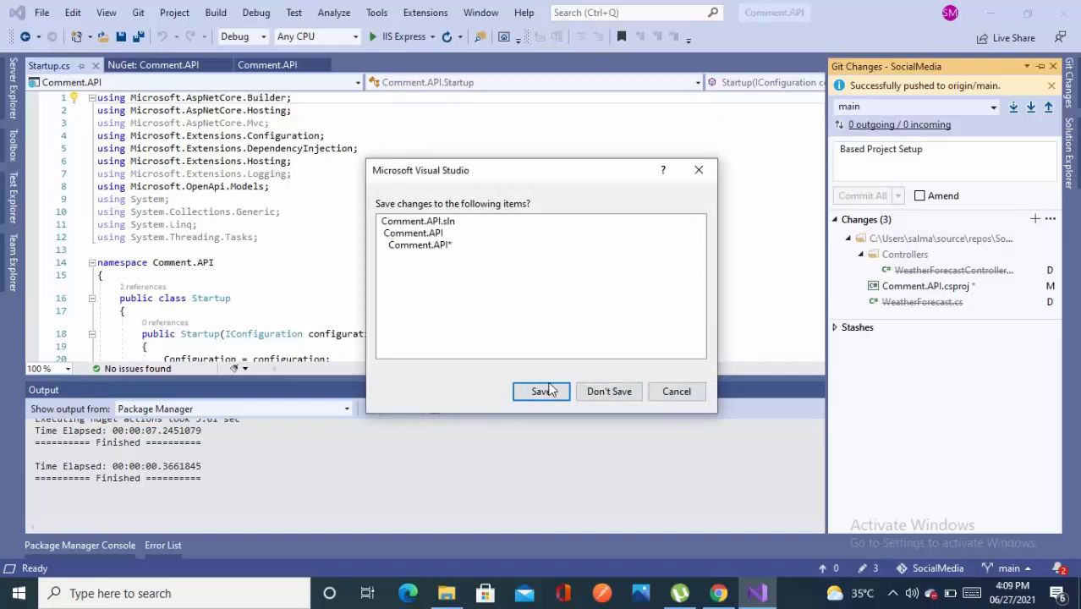
click(541, 391)
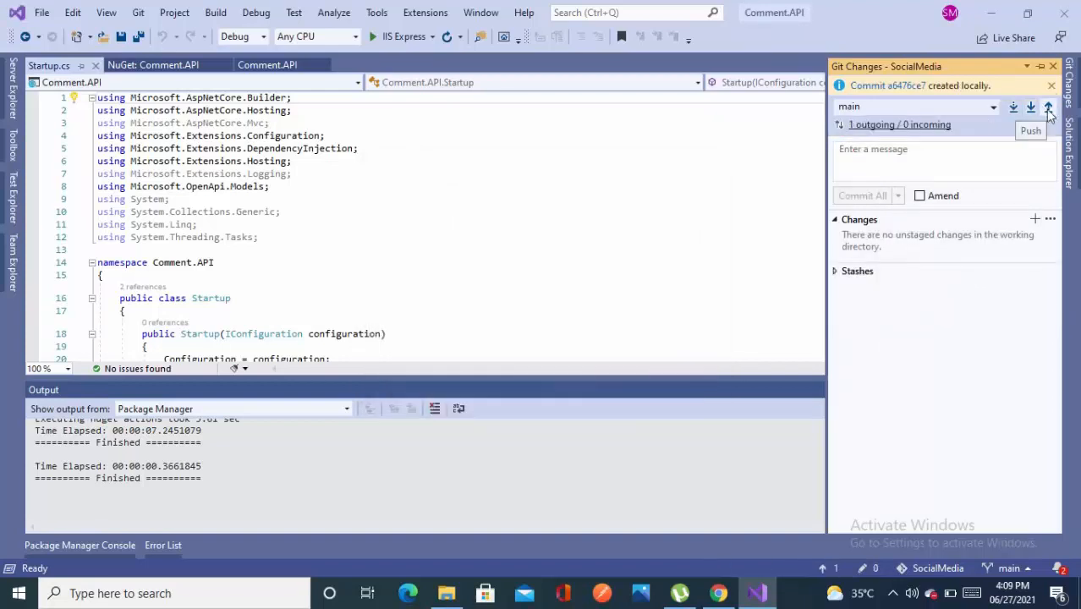
click(1031, 130)
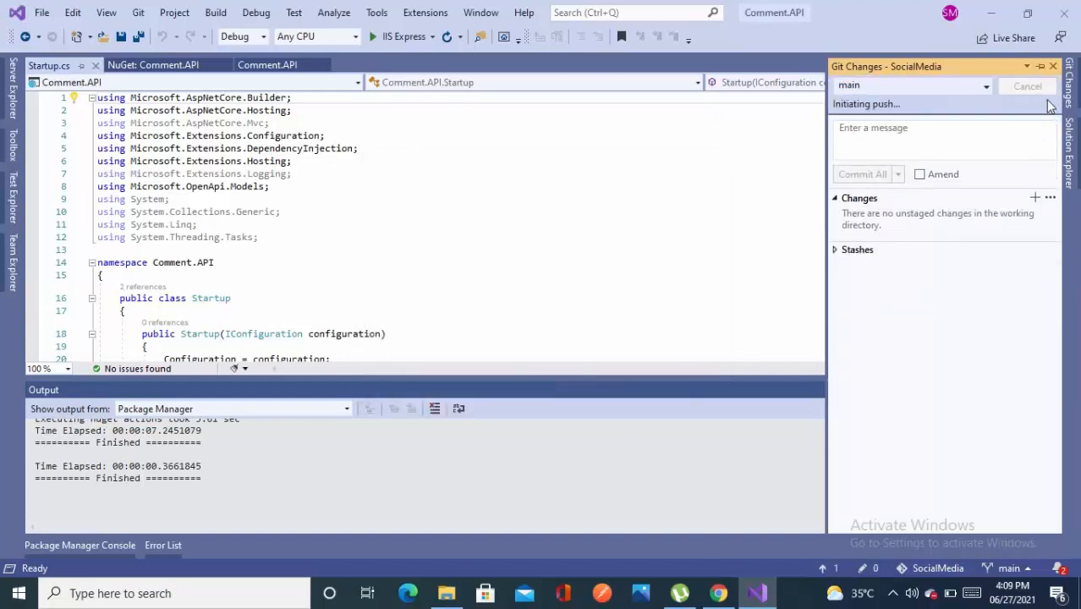
mouse_move(876, 509)
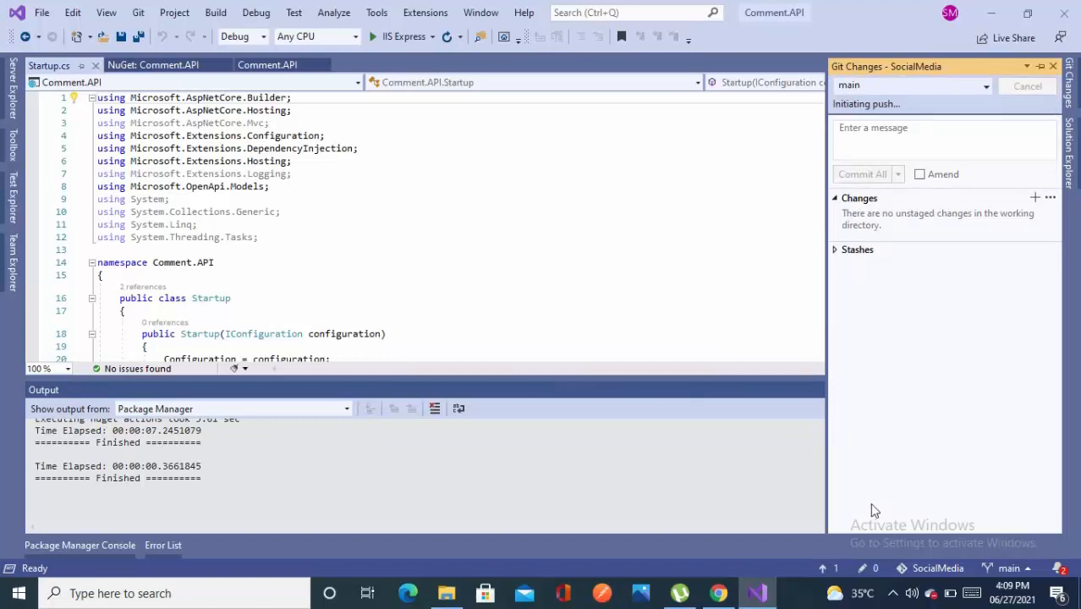
mouse_move(984, 576)
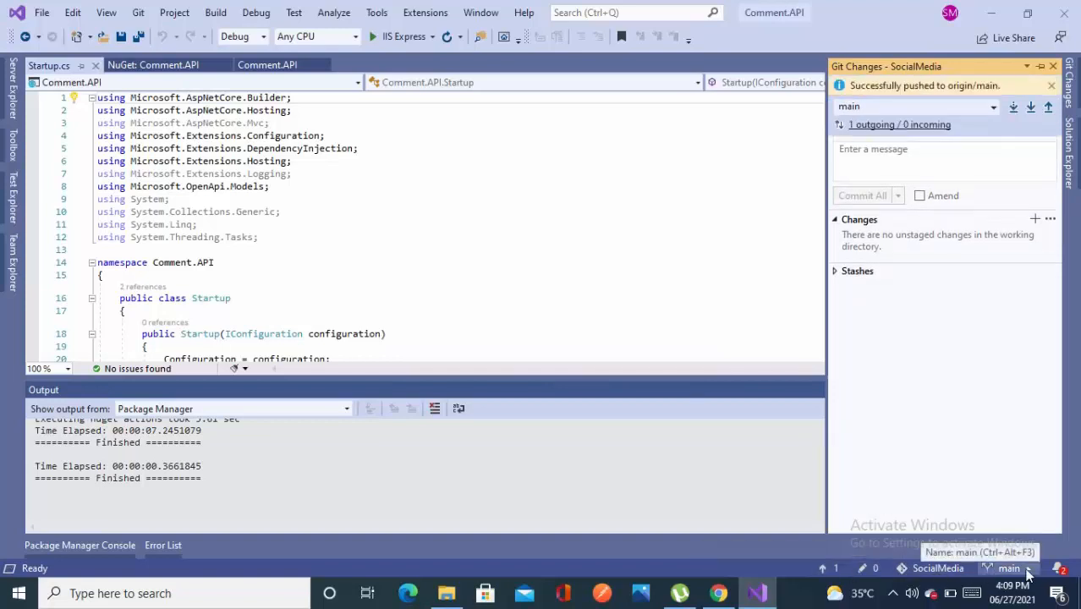
click(1030, 106)
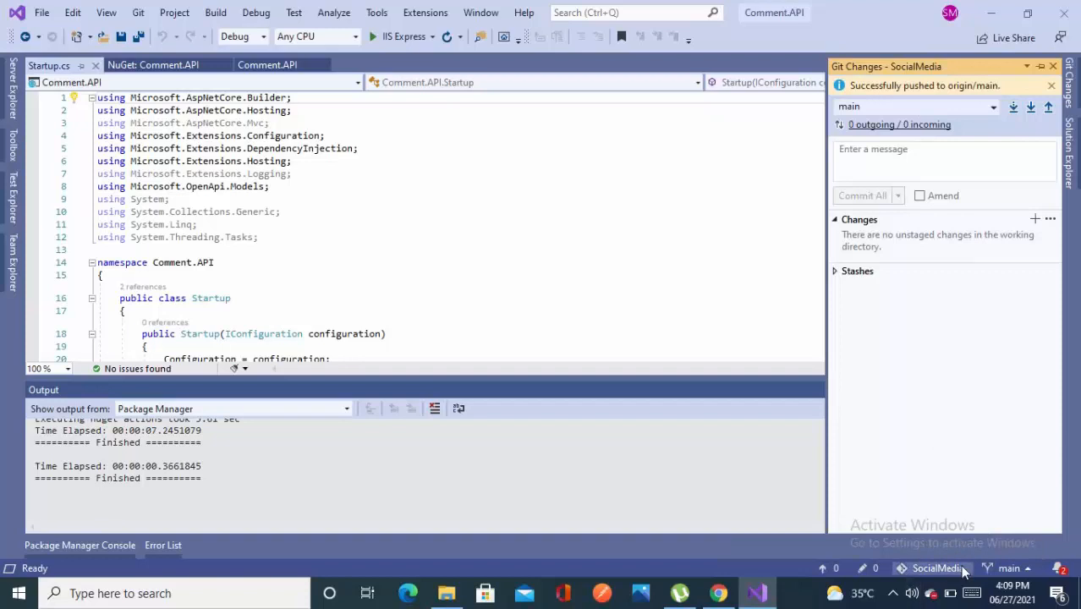
mouse_move(622, 405)
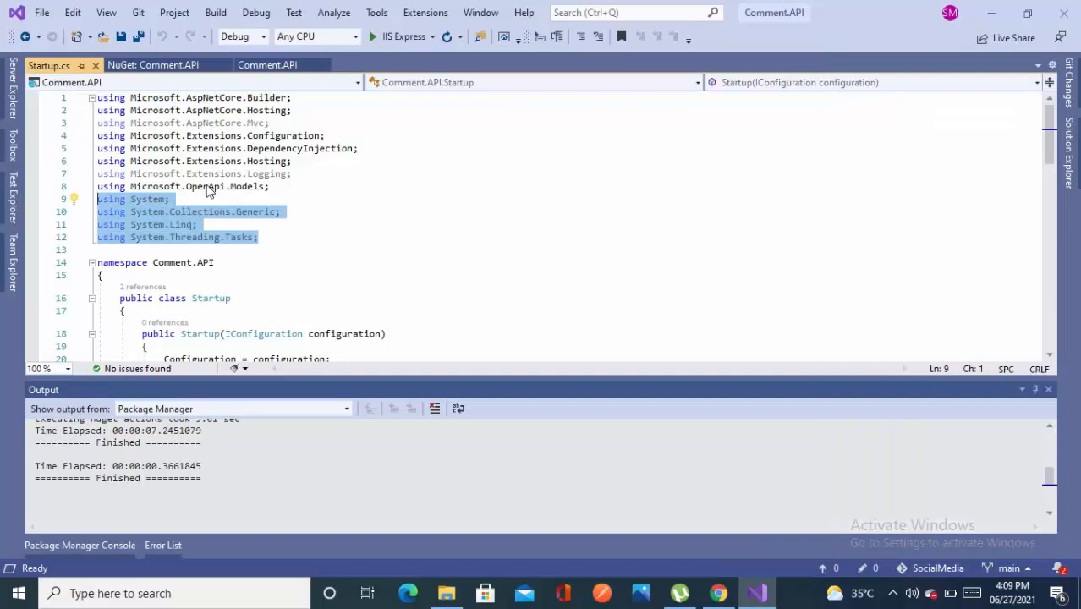
Delete unused using directives in Startup.cs, then right-click the solution
key(Delete)
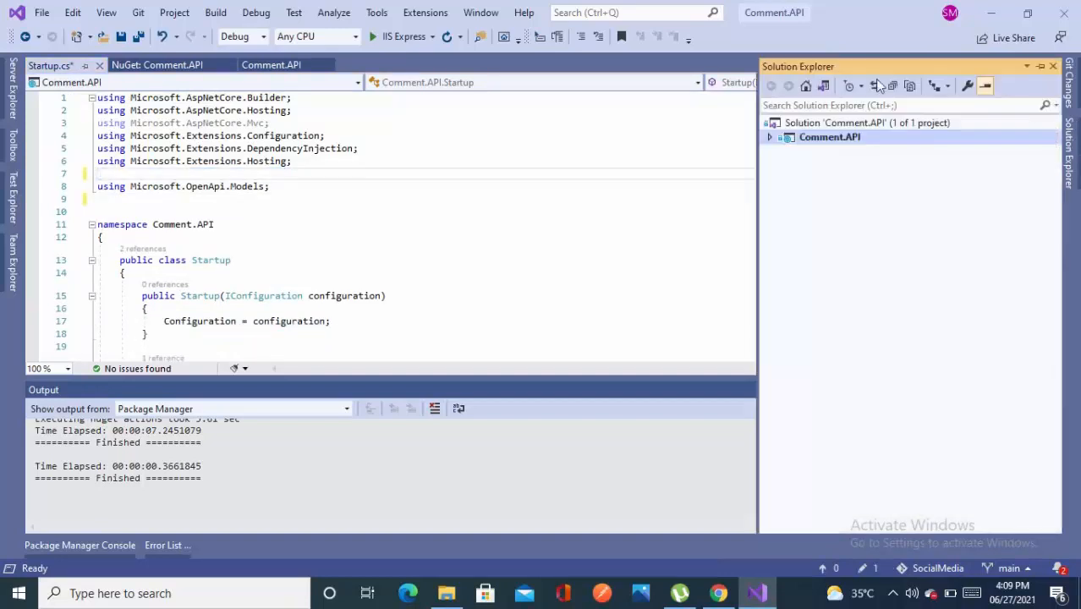
right_click(829, 137)
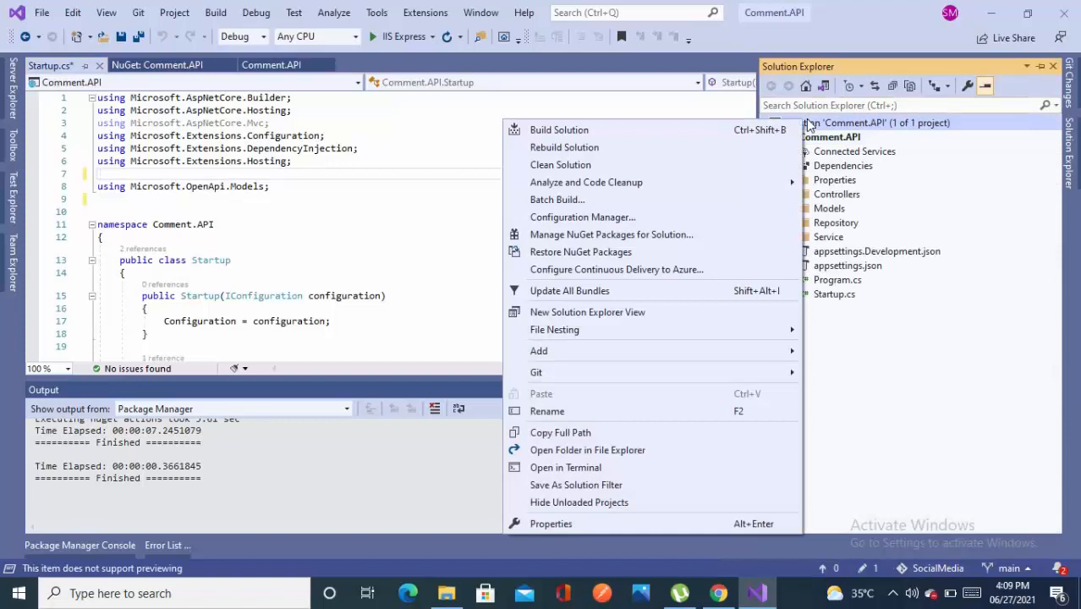
mouse_move(539, 350)
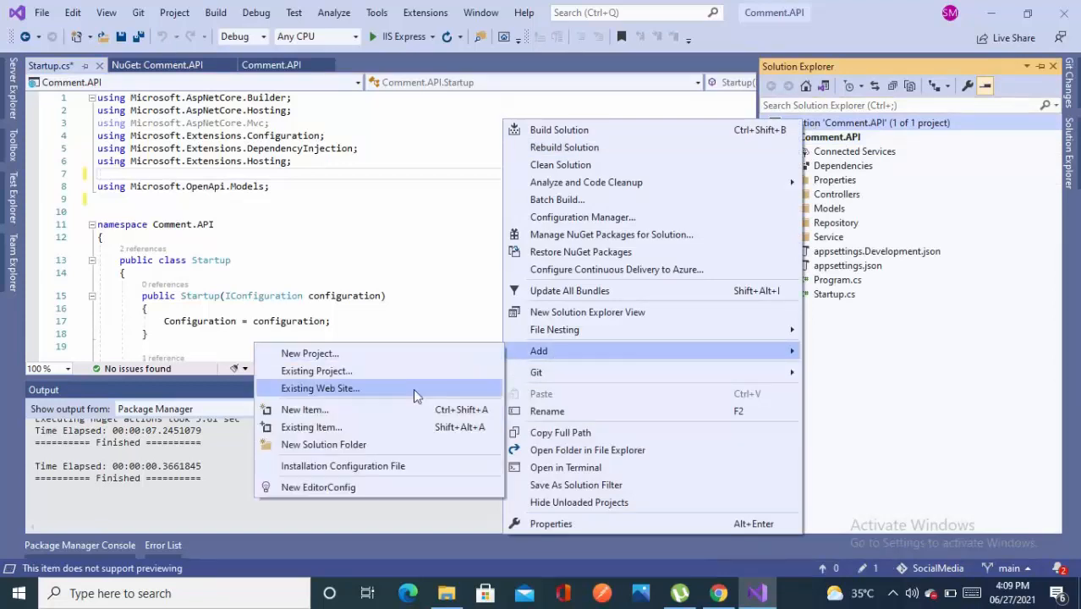
mouse_move(353, 486)
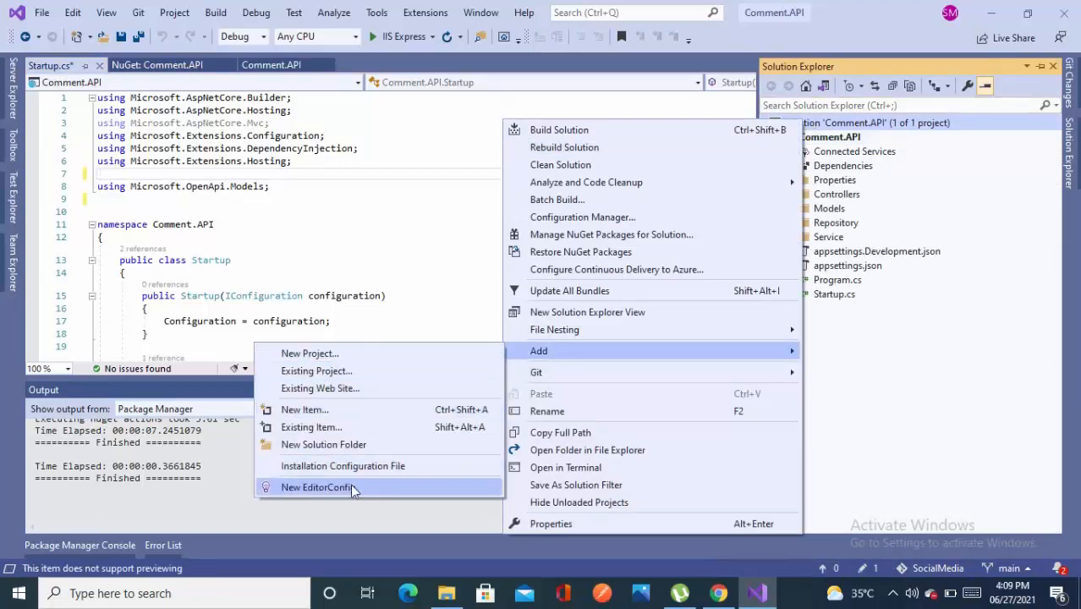
Add an IntelliCode-generated .editorconfig, scroll through its rules, and build the solution
click(317, 487)
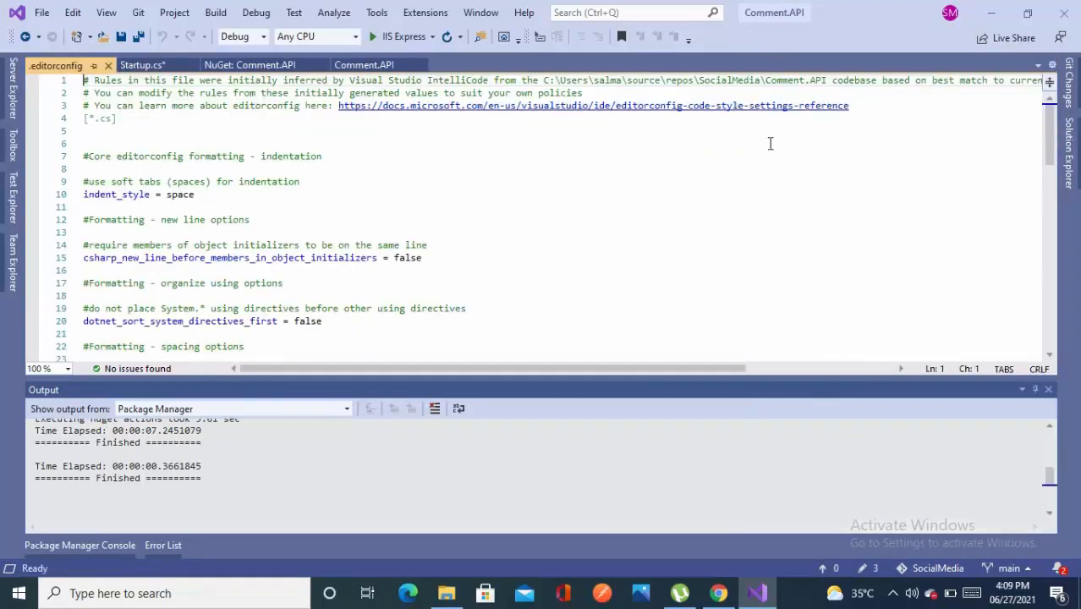
scroll(down, 3)
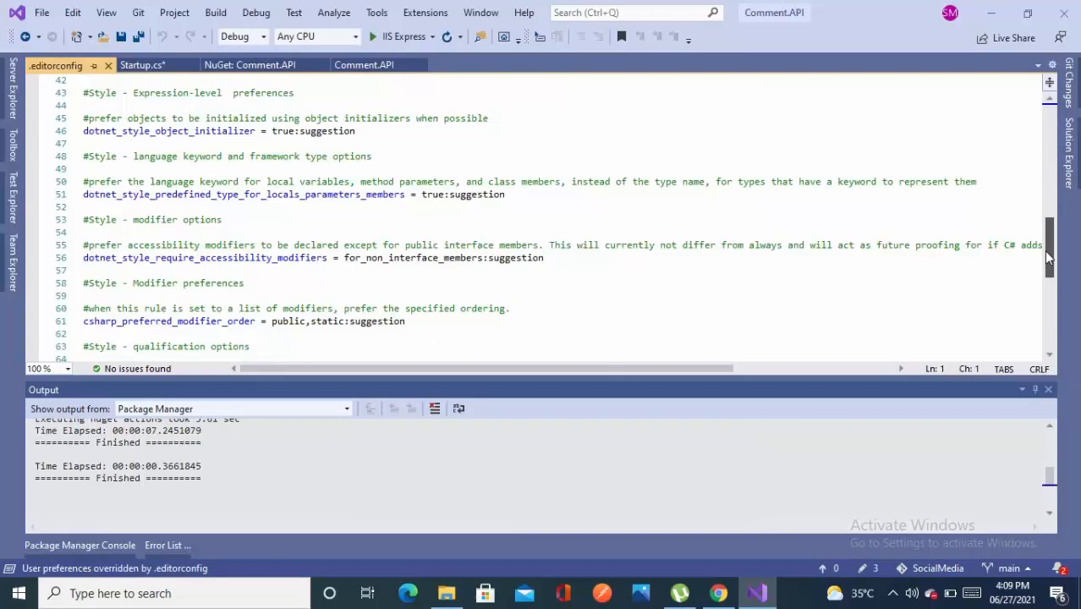
scroll(up, 3)
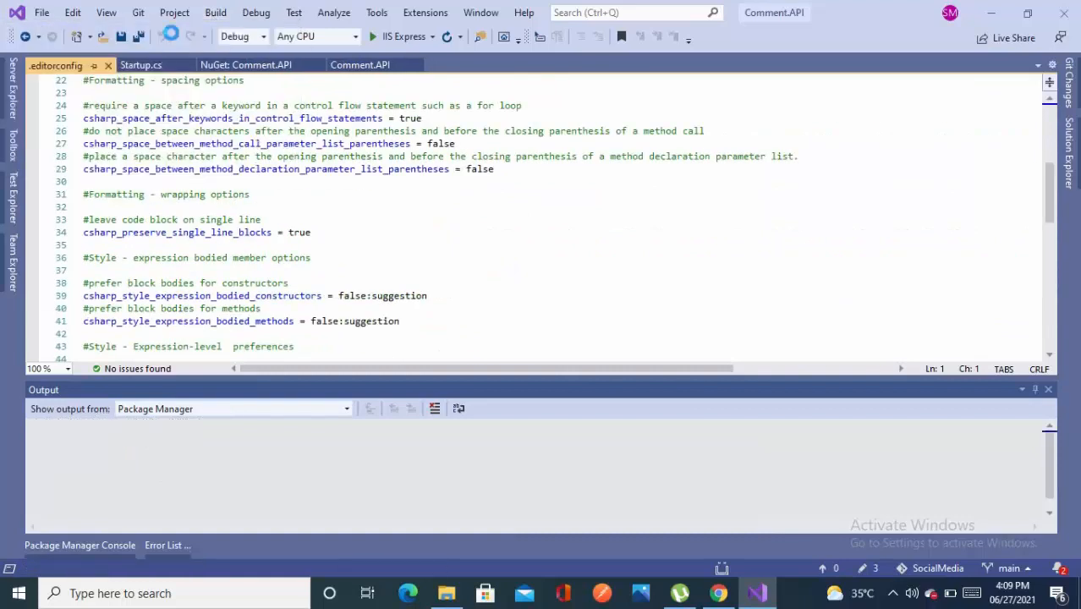
click(169, 36)
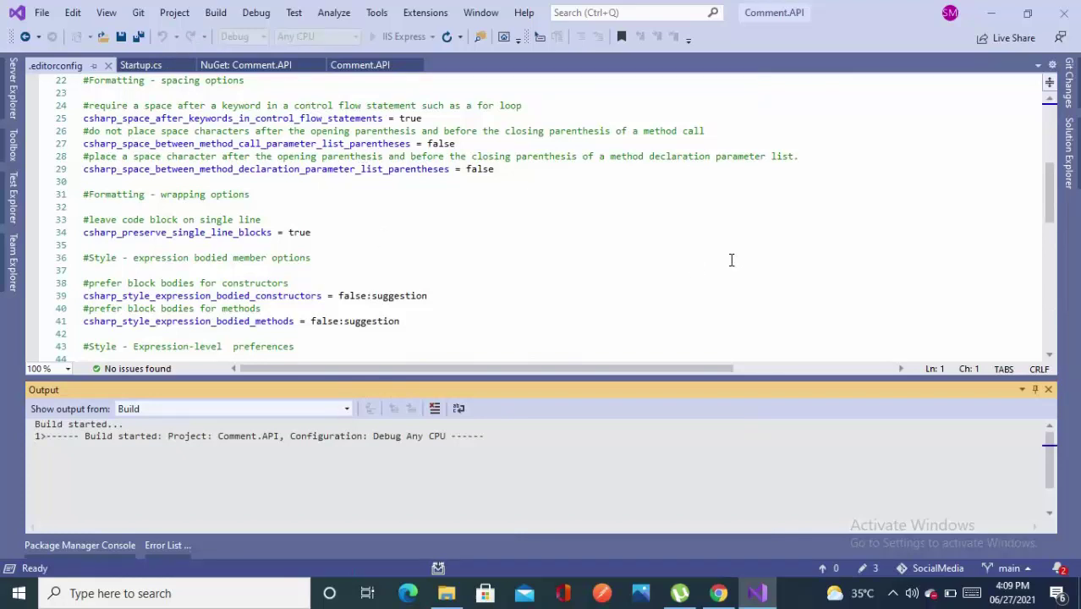
mouse_move(385, 302)
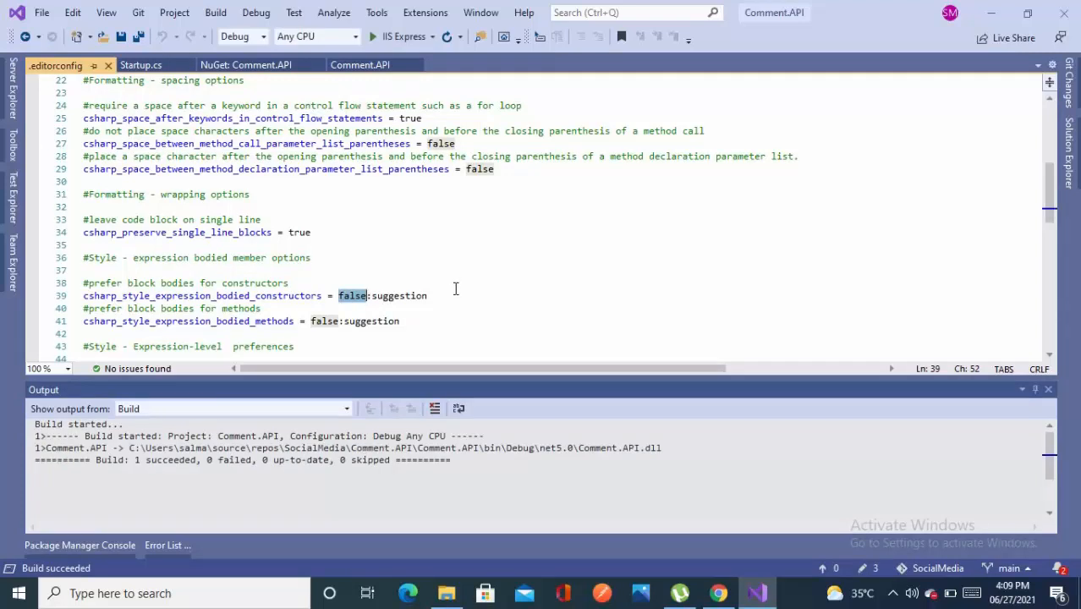
Set csharp_style_expression_bodied_constructors to true and recheck the Error List
click(167, 545)
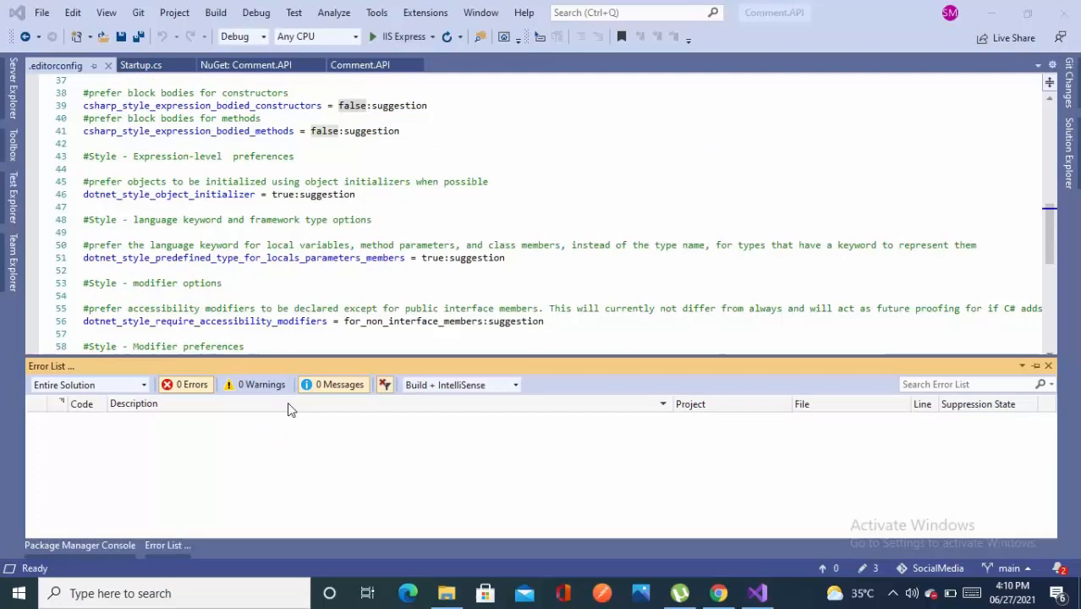
mouse_move(343, 107)
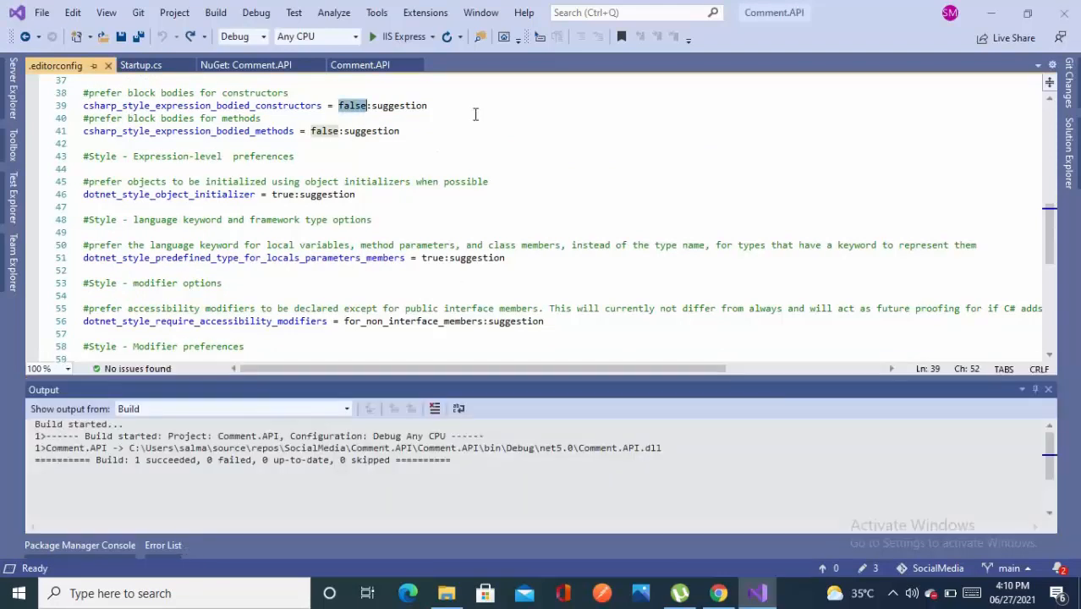
text(true)
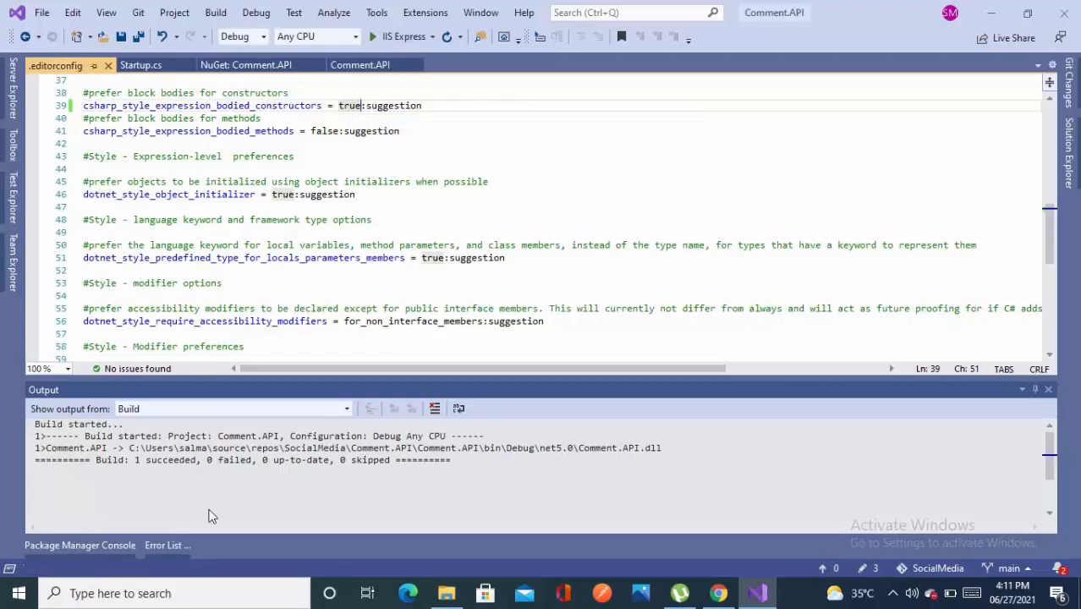
click(162, 545)
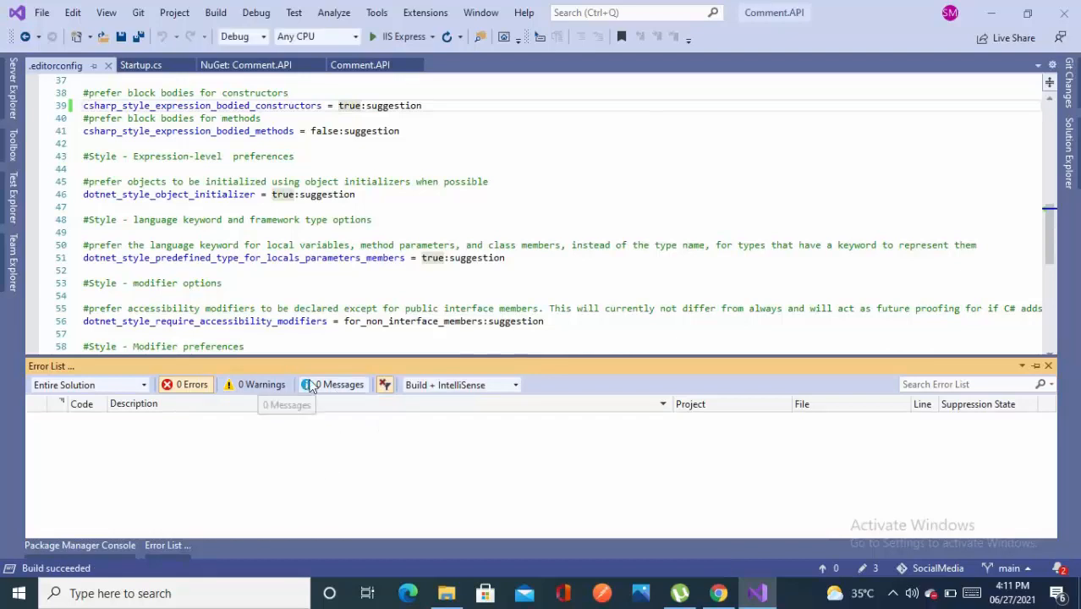
Follow the IDE0021 message and rewrite the Startup constructor as '=> Configuration = configuration;'
click(334, 385)
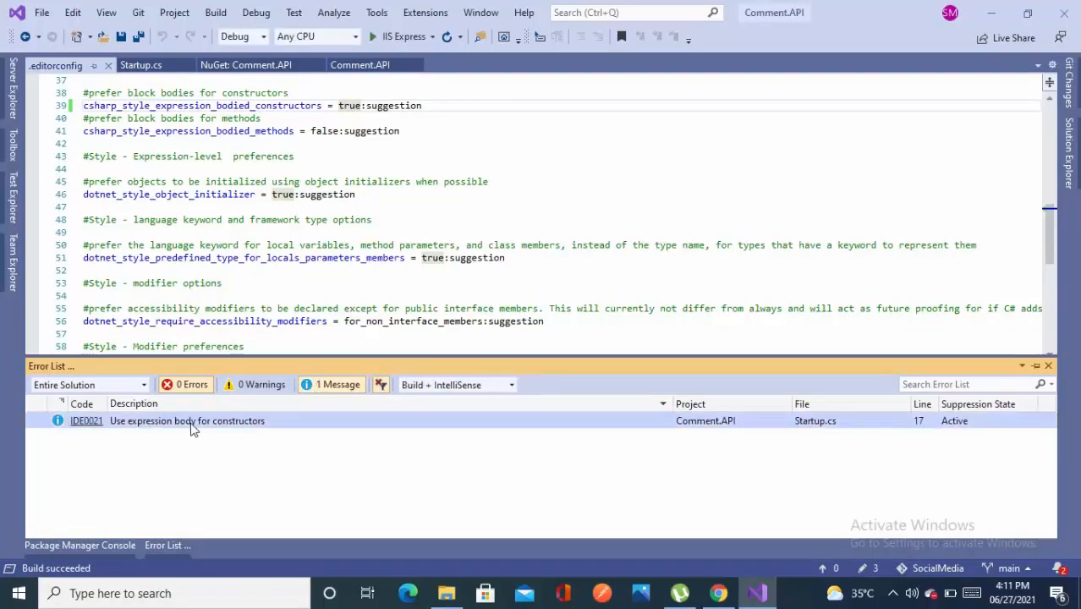
double_click(186, 421)
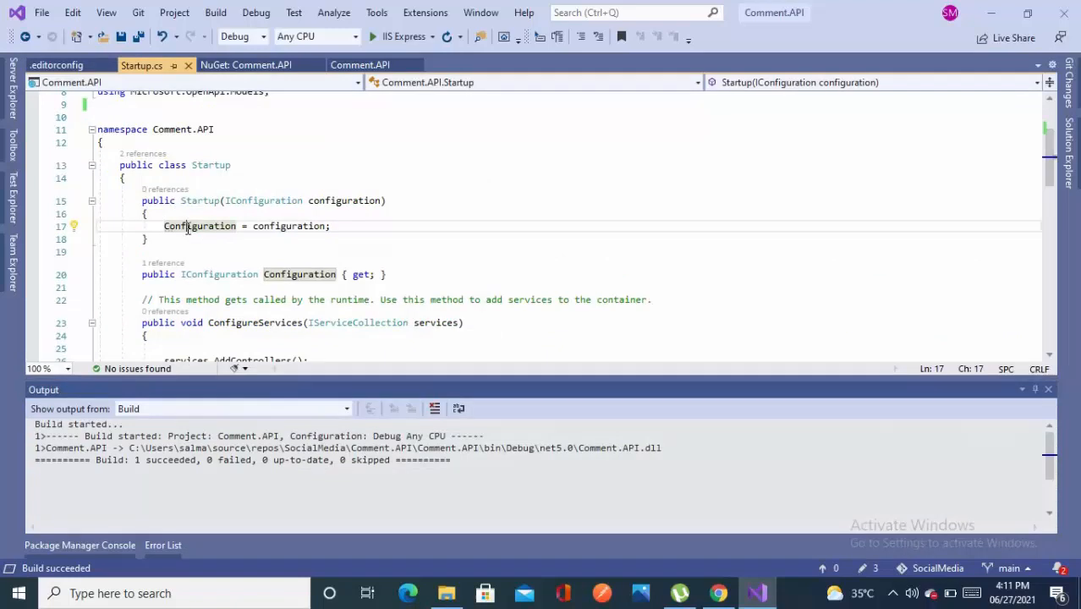
click(373, 214)
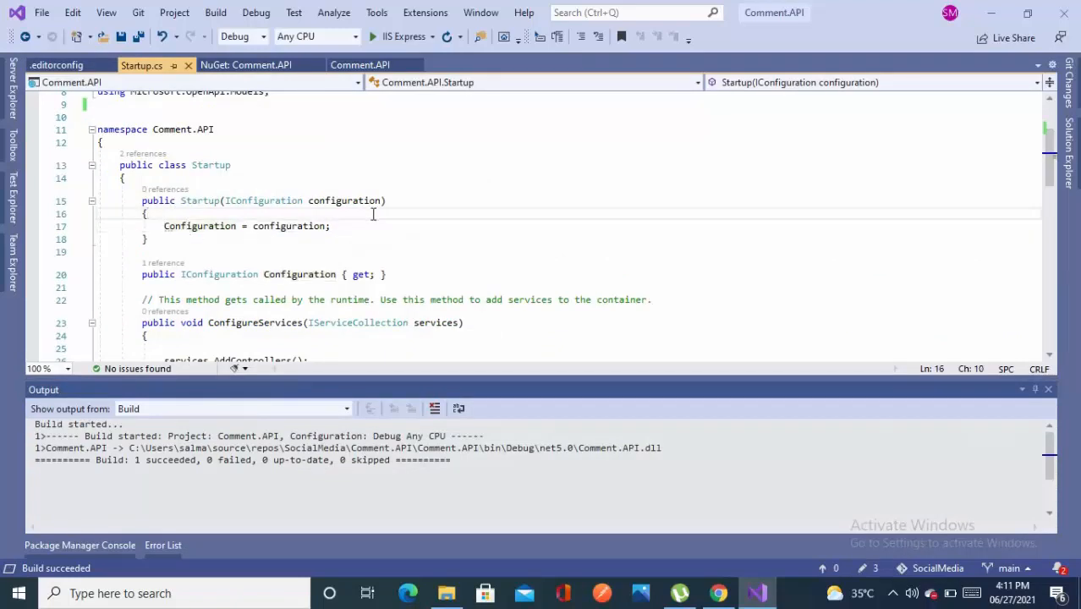
click(143, 213)
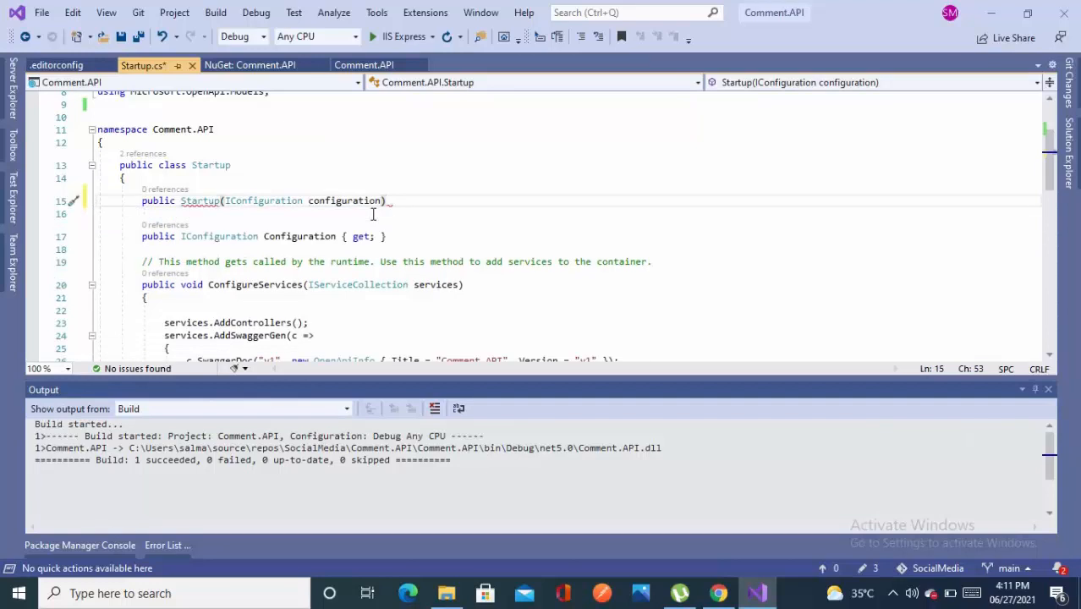
text(=>)
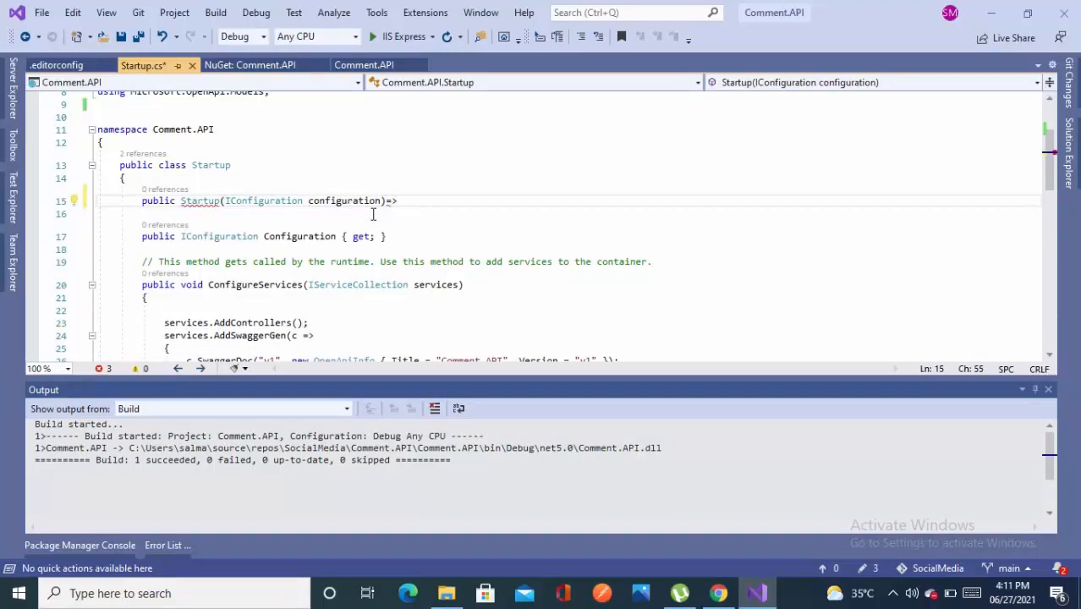
text(Configuration = configuration;)
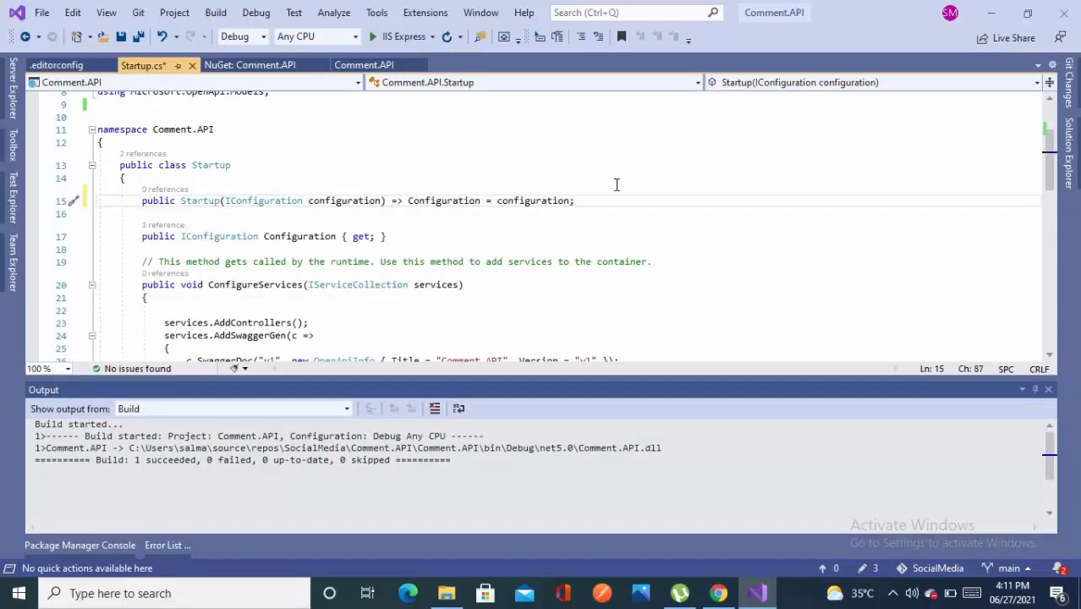
click(168, 545)
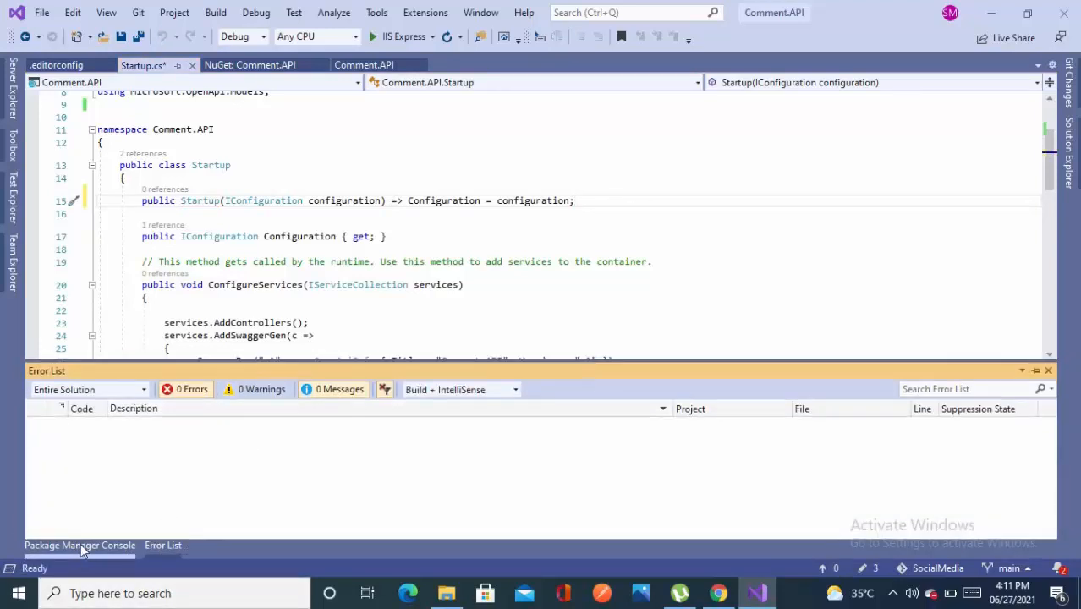
click(80, 545)
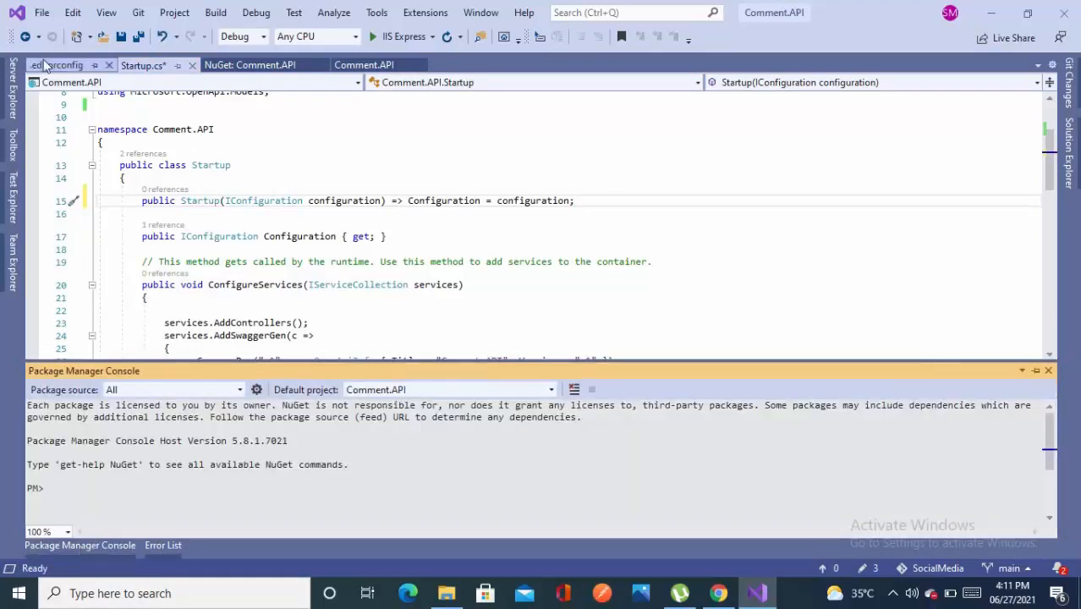
In .editorconfig, set expression_bodied_methods and qualification_for_property to true, then return to Startup.cs
click(59, 65)
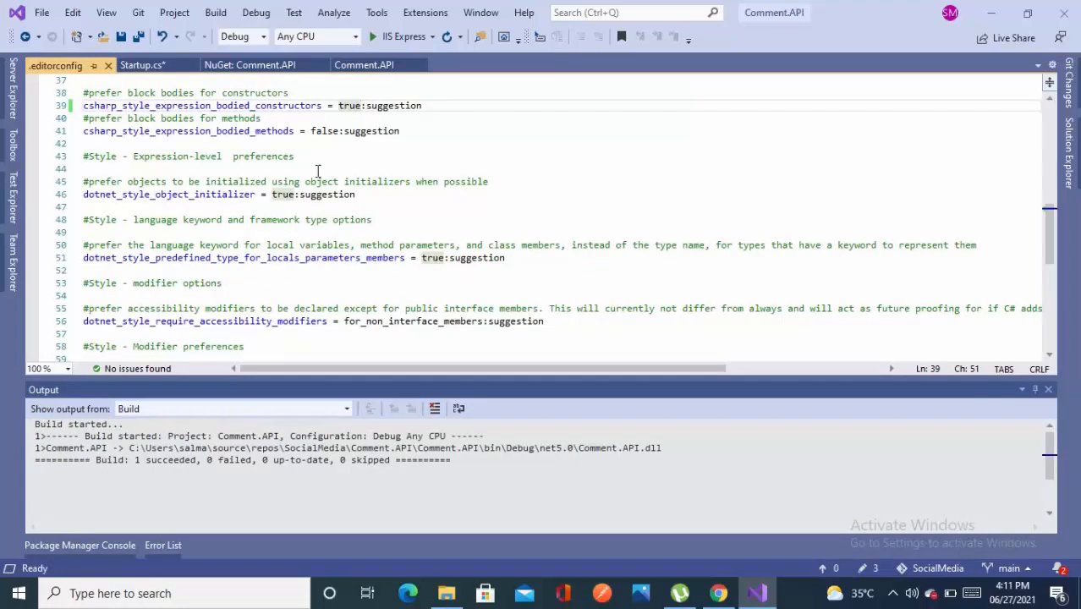
double_click(324, 131)
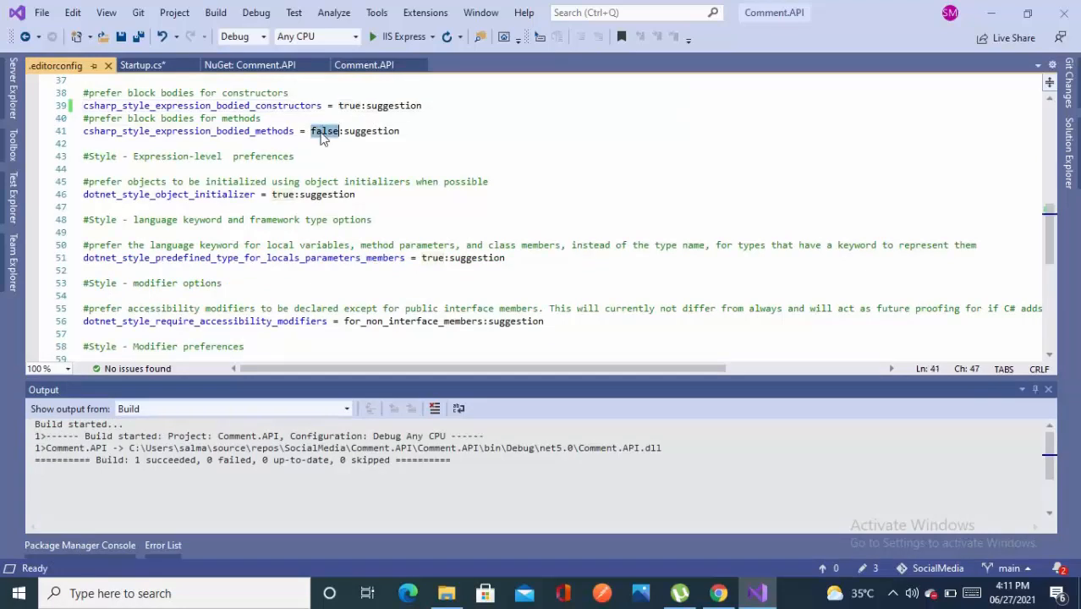
text(true)
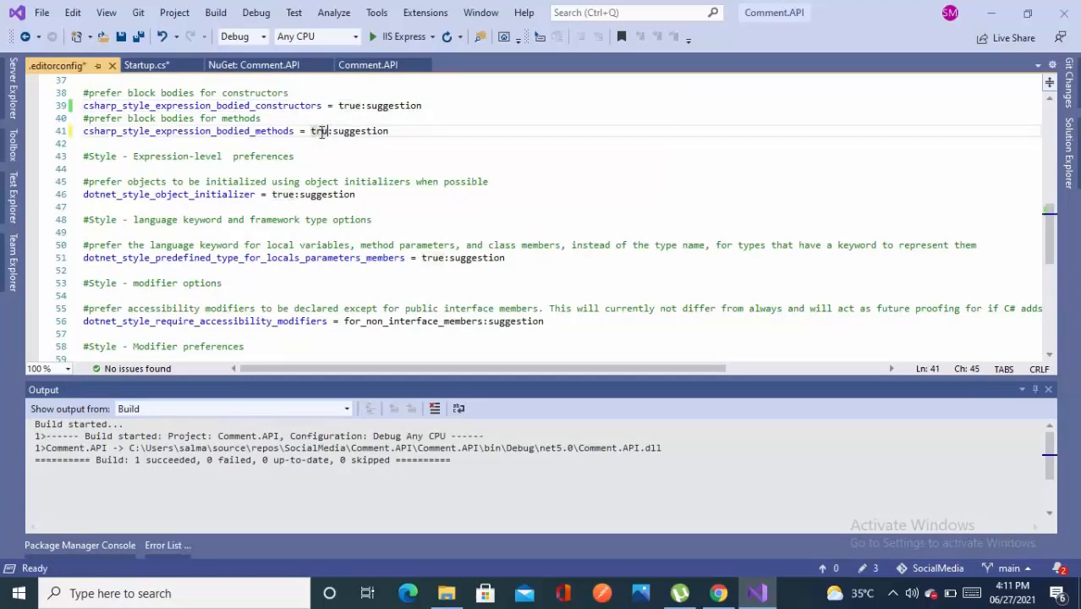
click(432, 270)
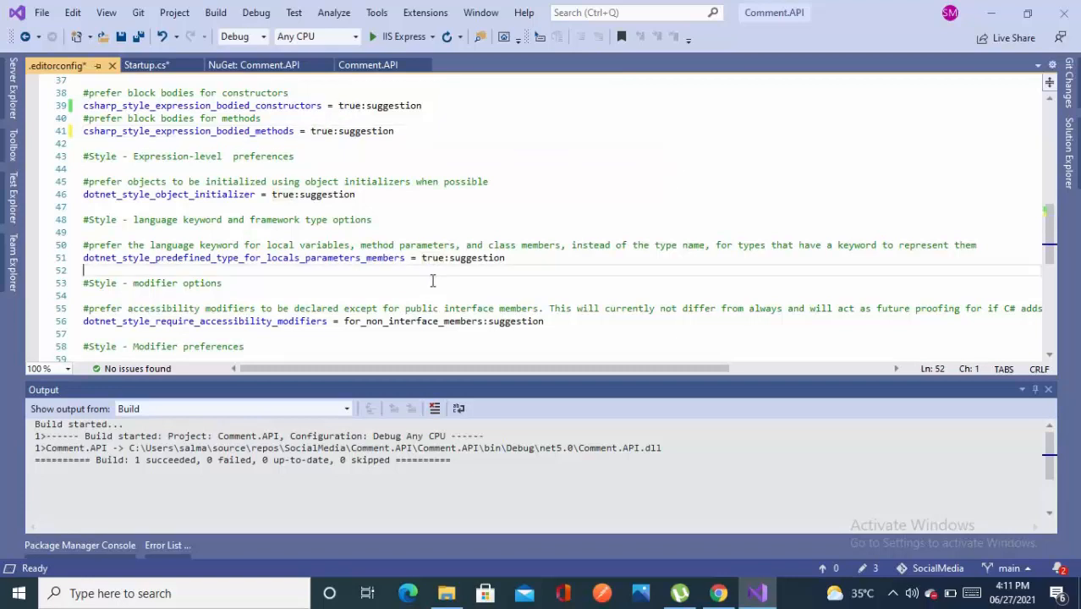
mouse_move(1053, 233)
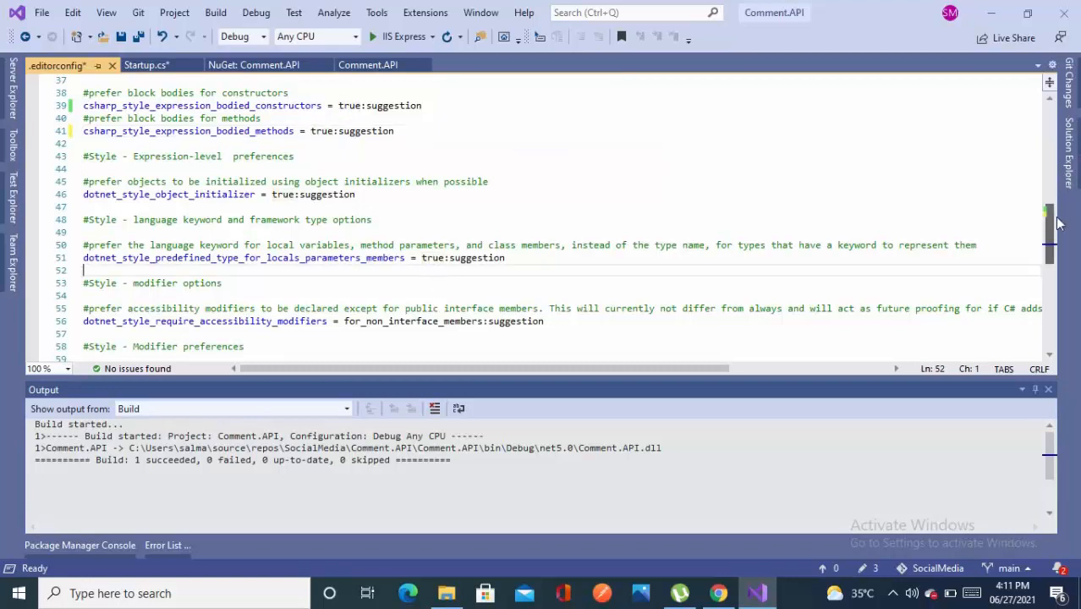
scroll(down, 3)
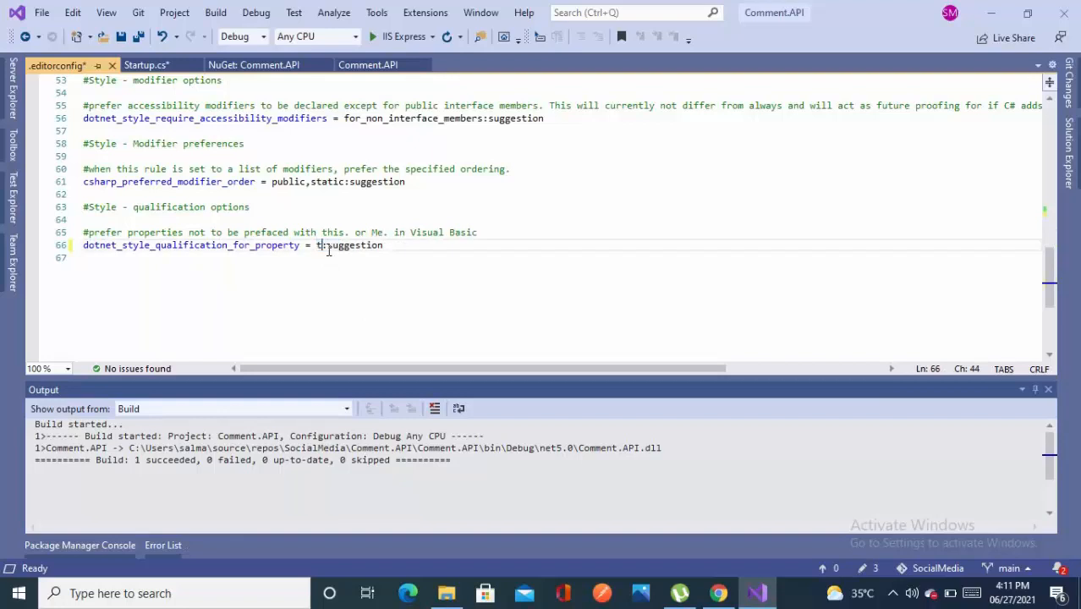
text(rue)
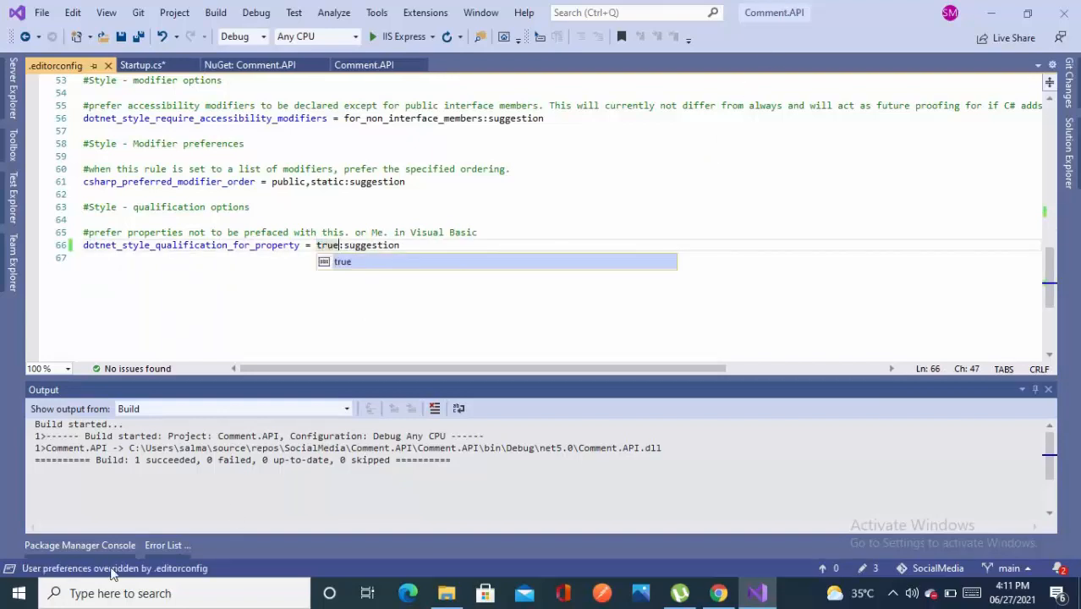
click(167, 545)
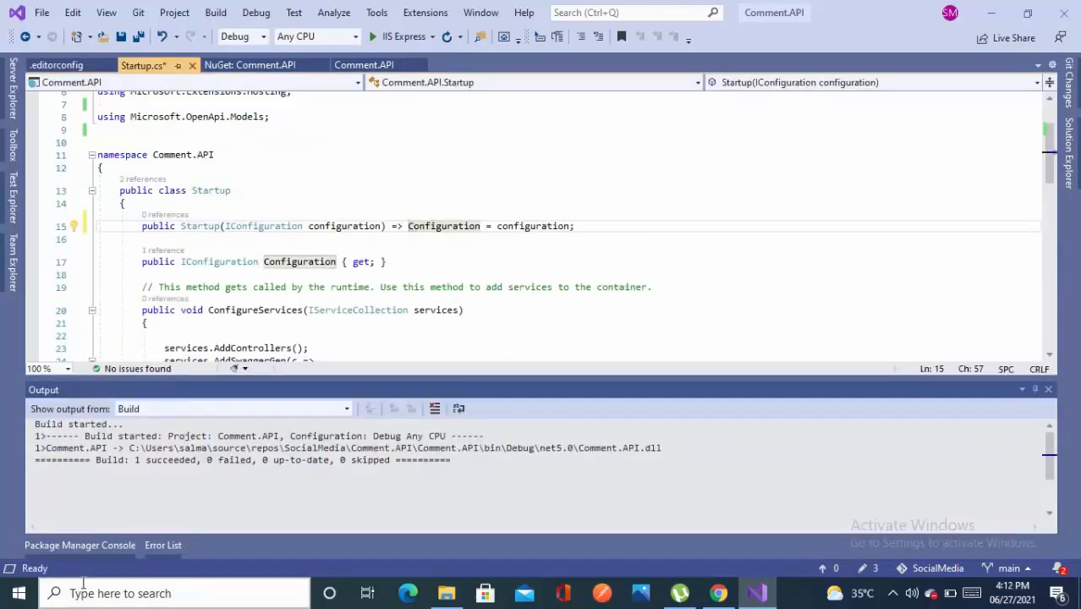
Change Startup's constructor on line 15 to assign this.Configuration
click(162, 545)
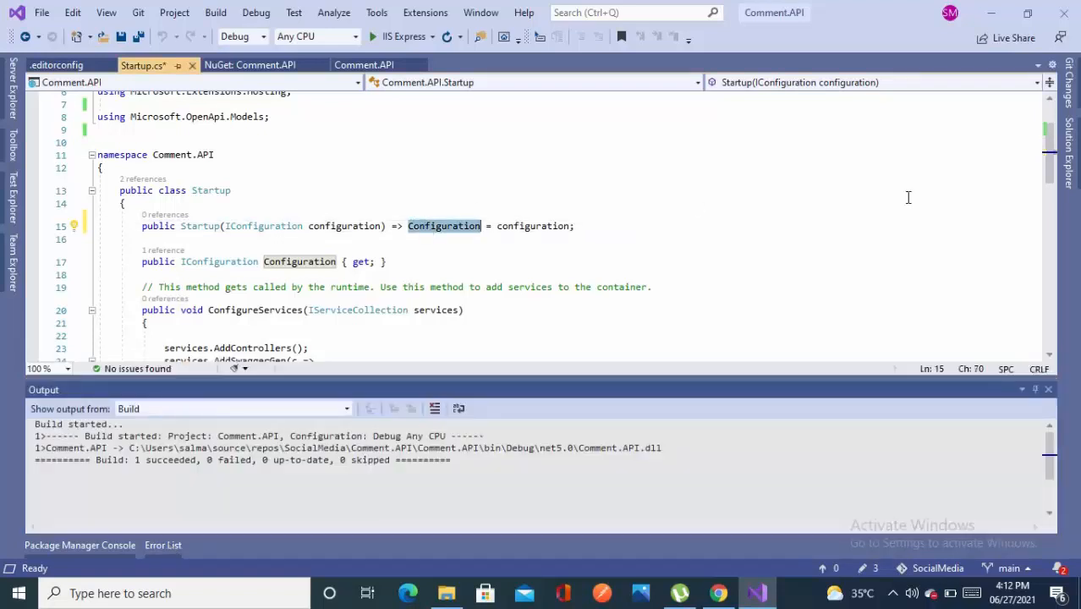
mouse_move(298, 261)
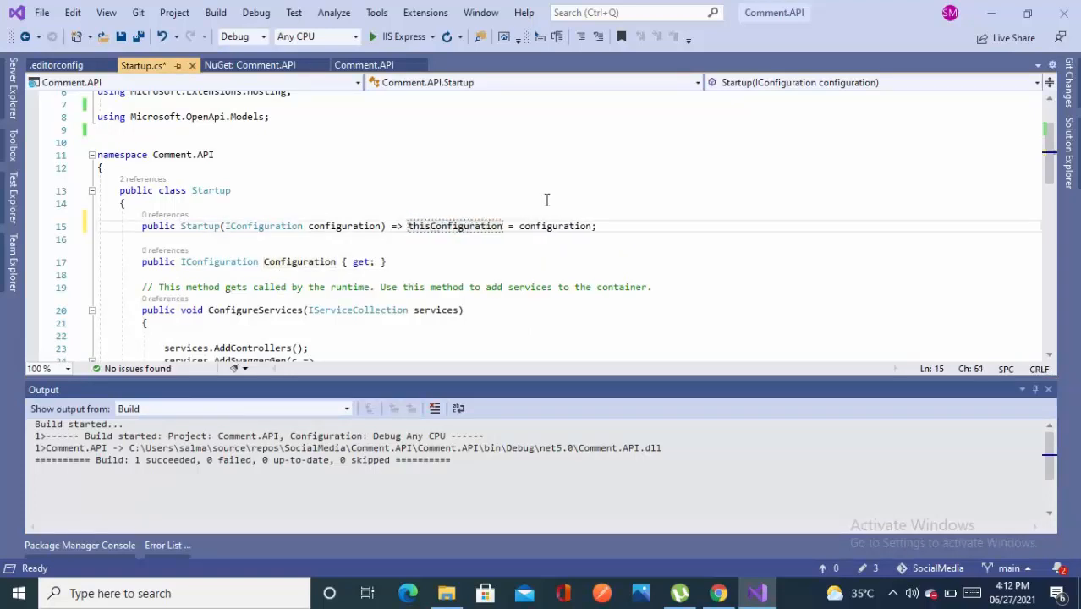
text(.)
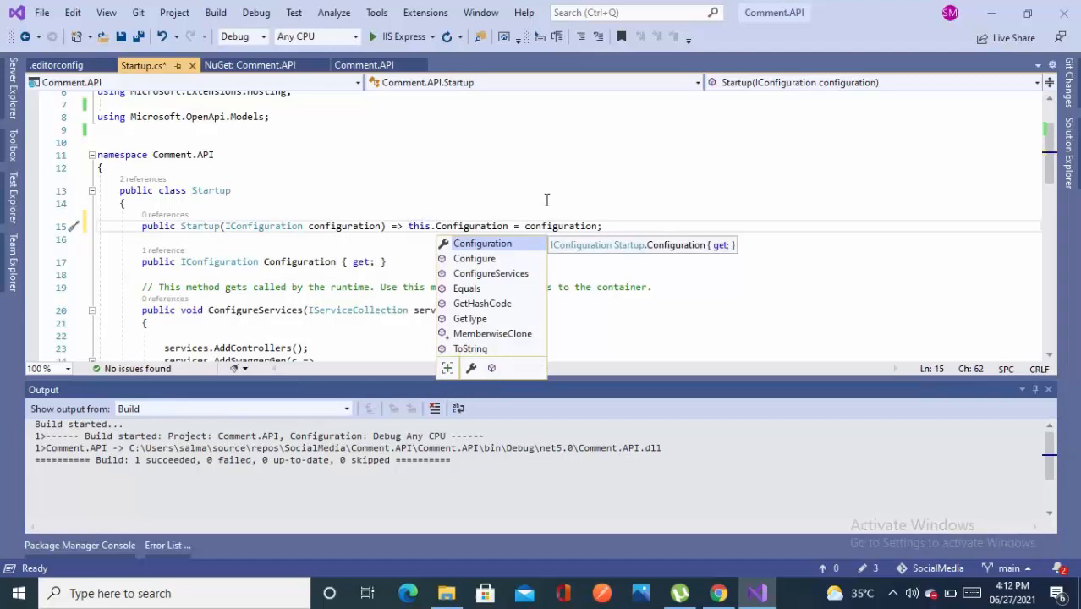
click(164, 545)
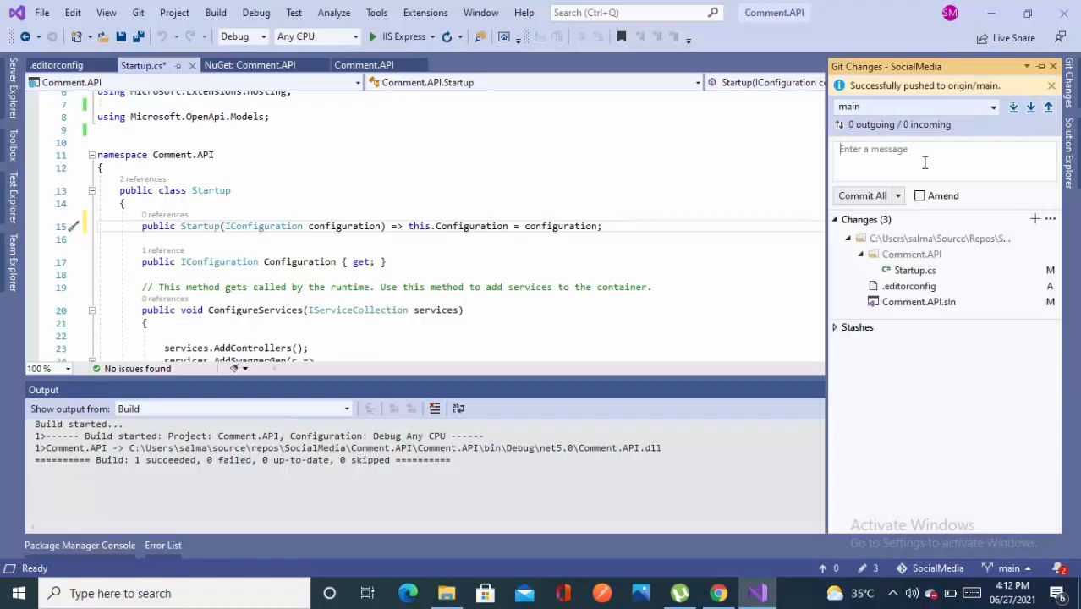
Commit all changes with message 'Editor Config Added' and push to origin main
text(Editor)
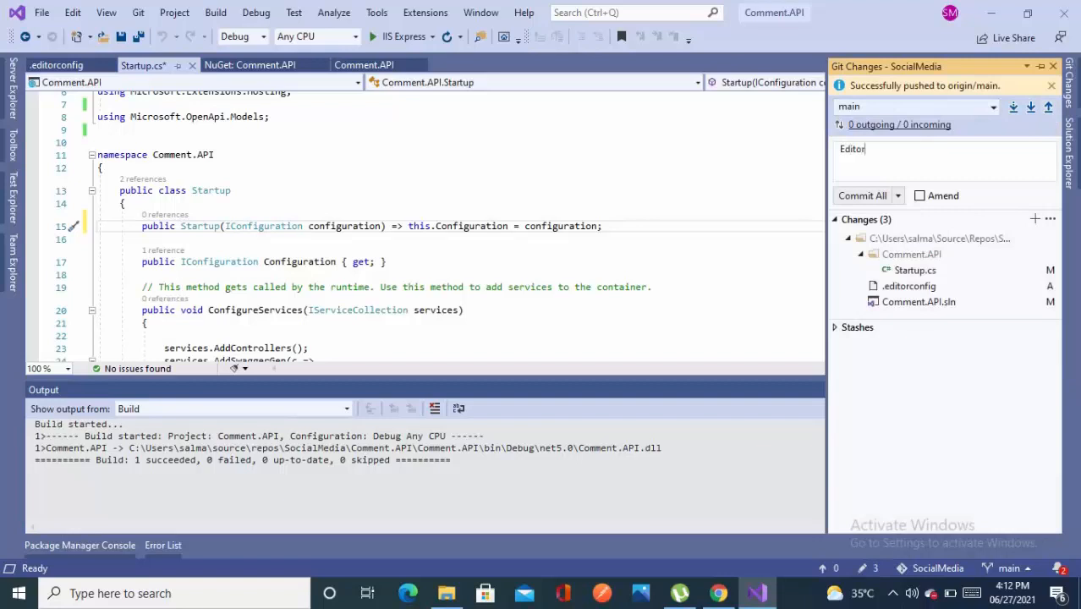
text(Coni)
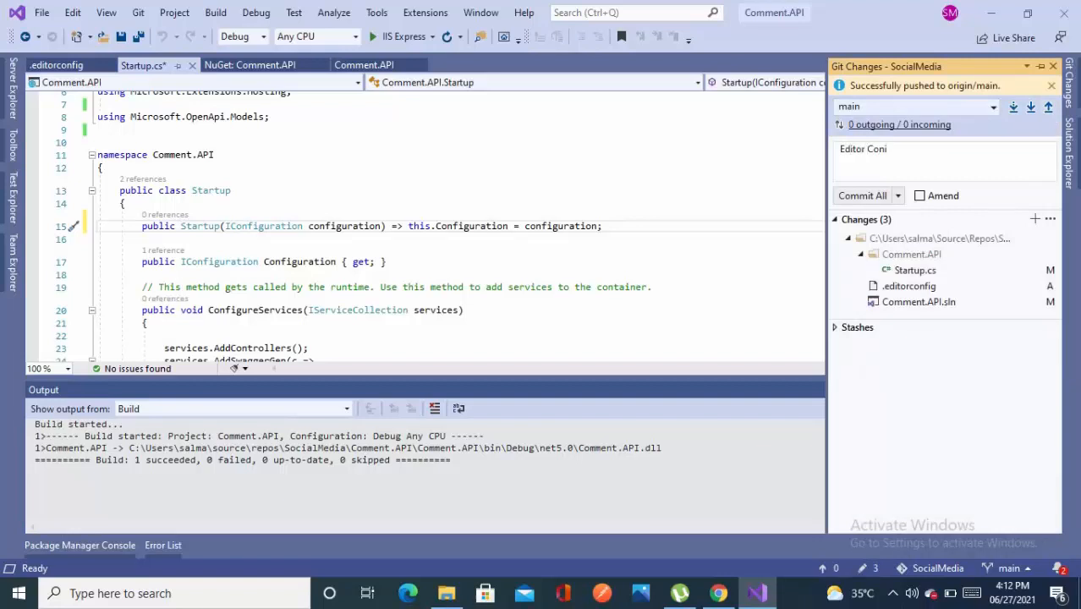
text(ig)
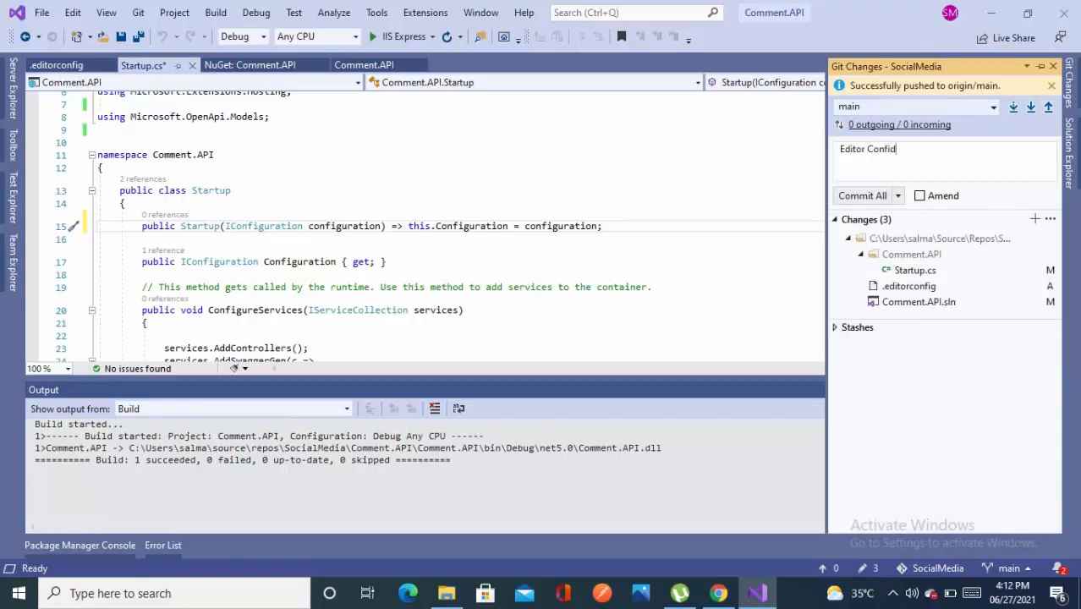
text(Added)
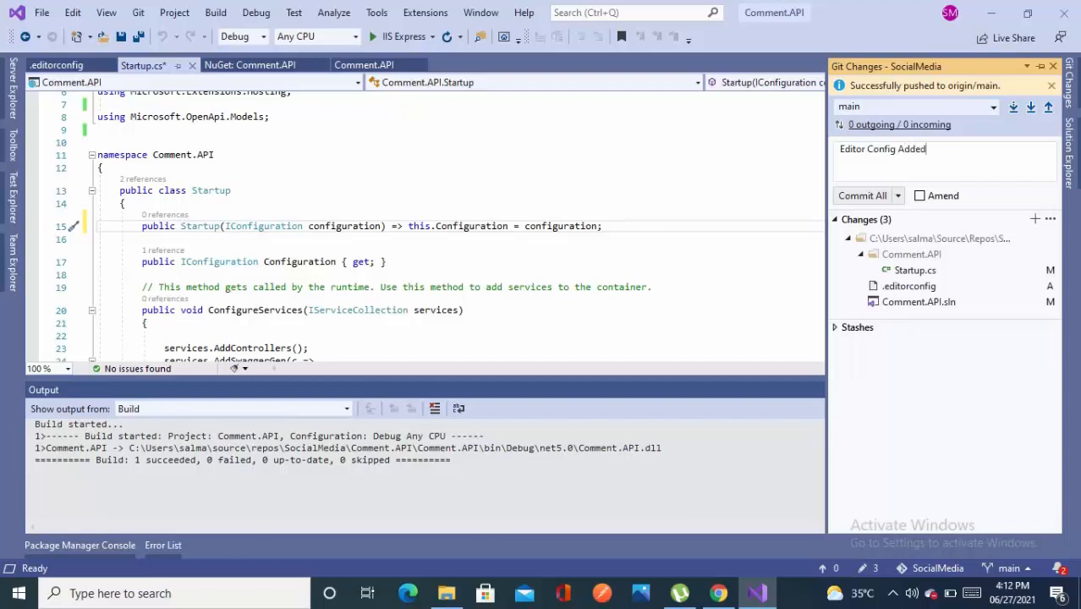
click(861, 196)
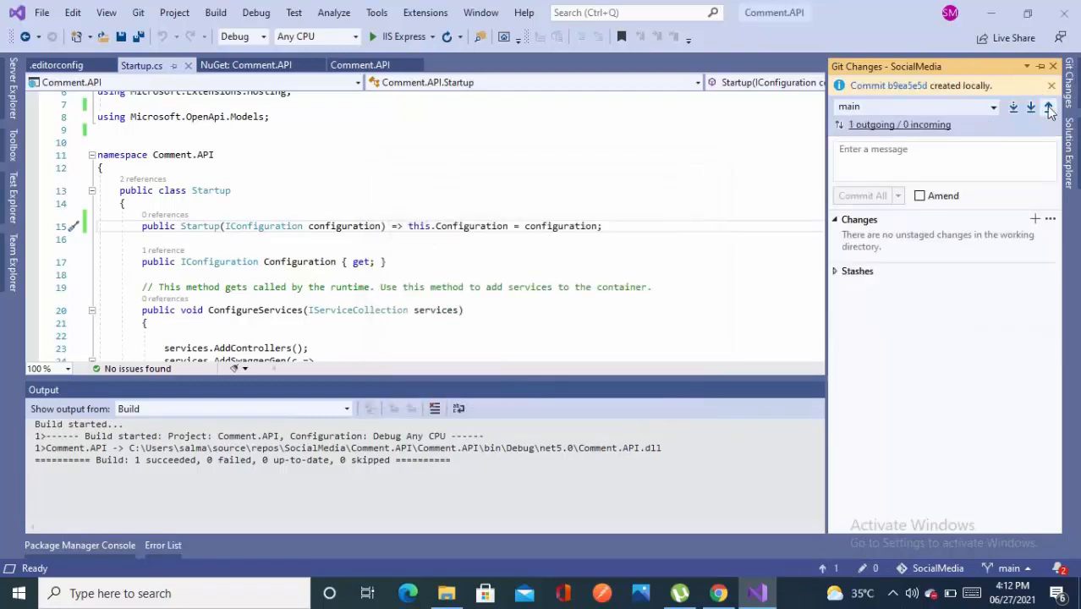
click(1047, 107)
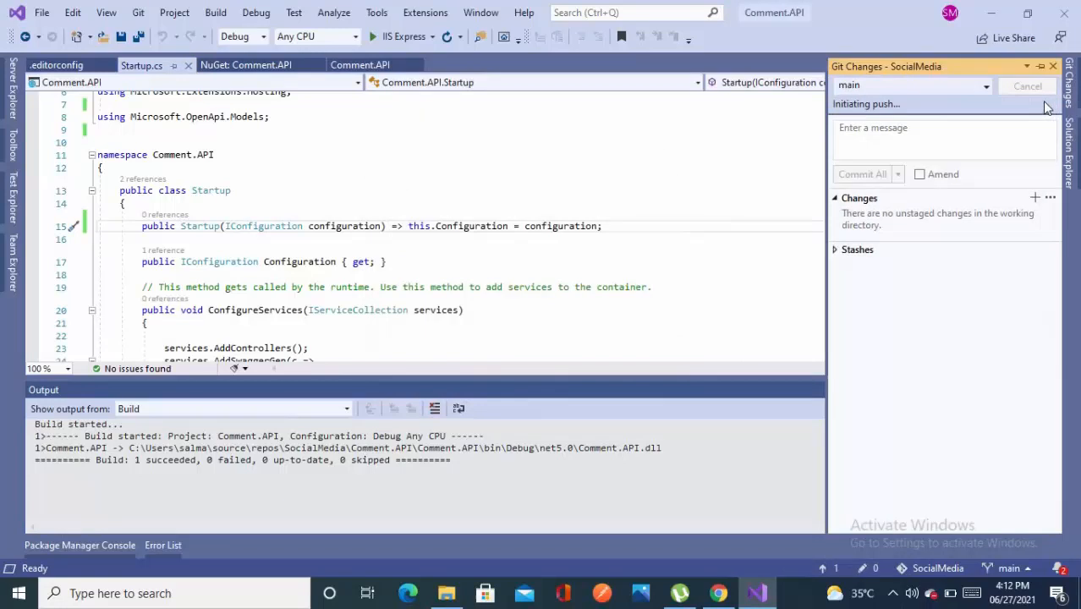
mouse_move(1011, 111)
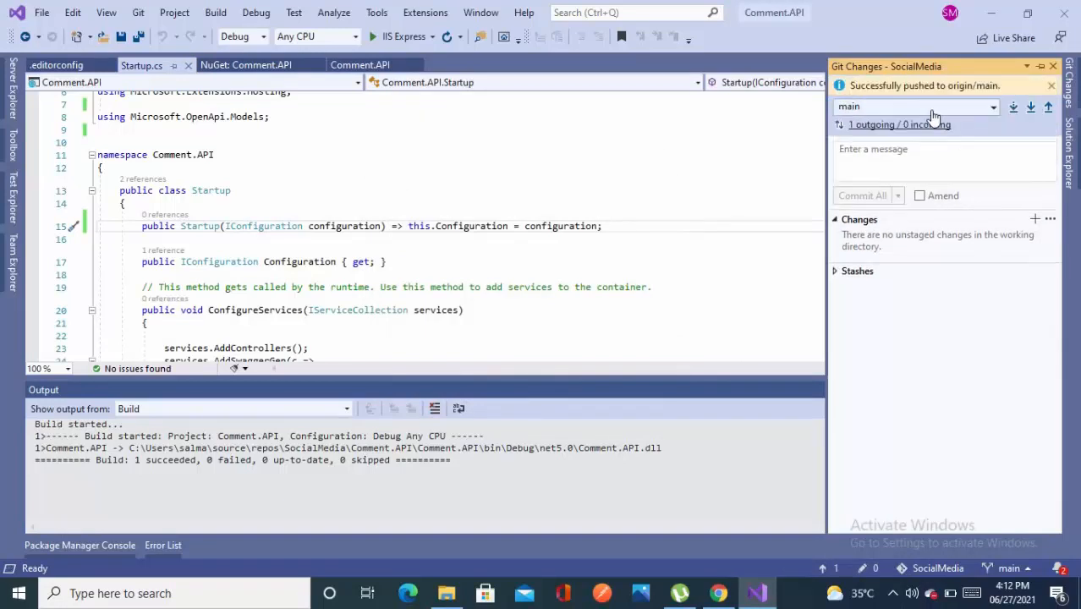
click(1048, 107)
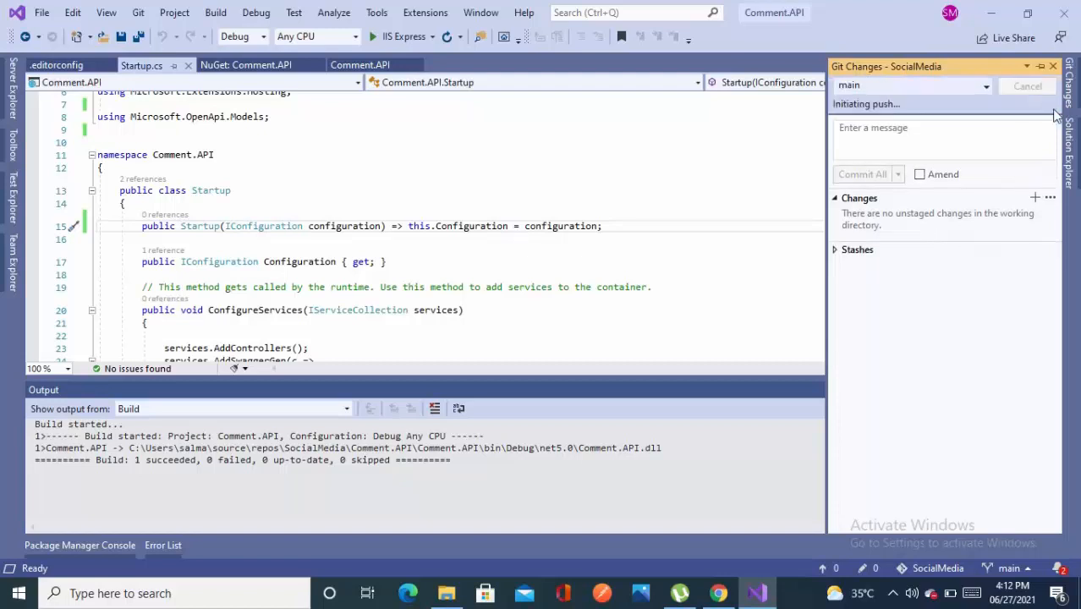
mouse_move(717, 592)
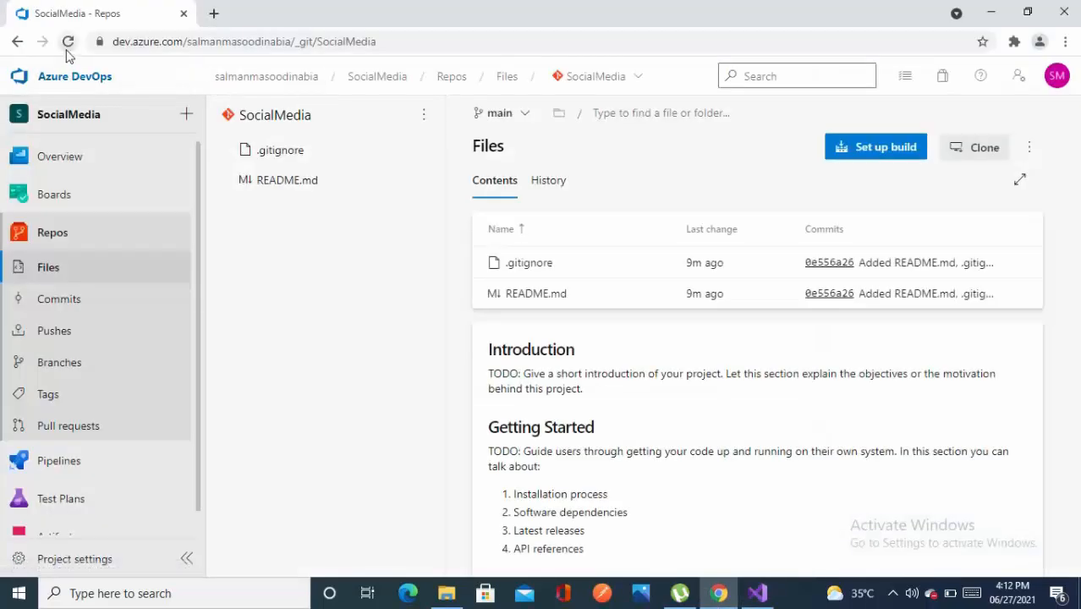
Refresh the repository files and create a Develop branch based on main
click(69, 40)
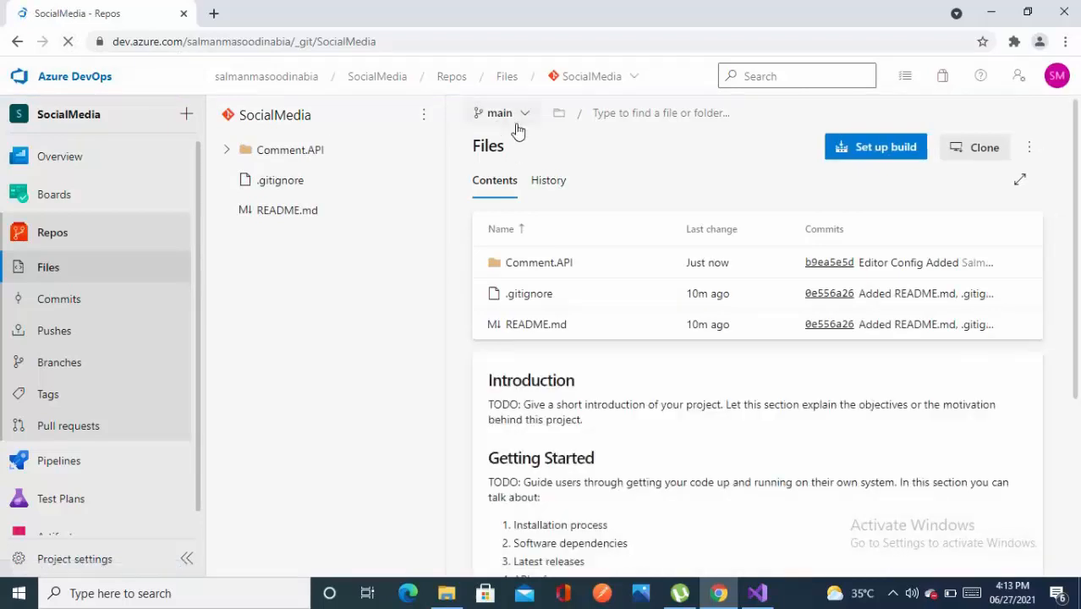
click(499, 112)
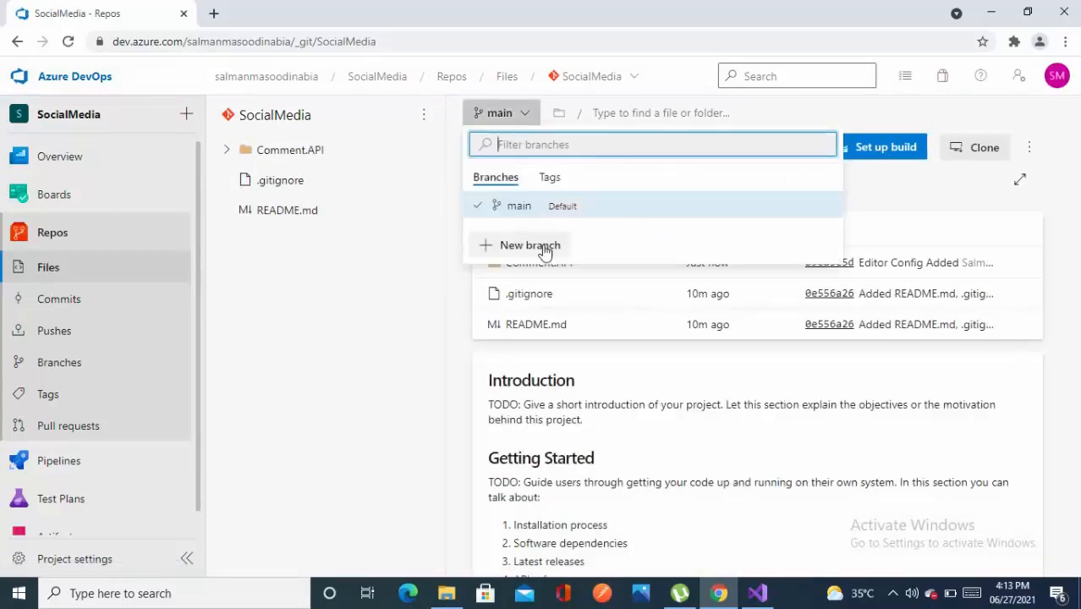
click(529, 244)
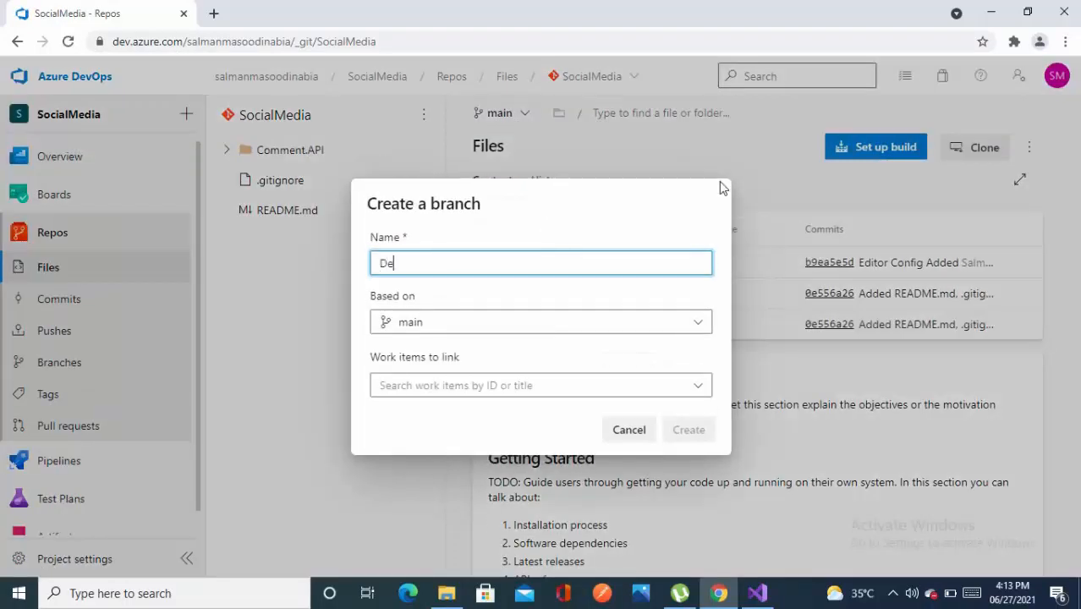
text(velop)
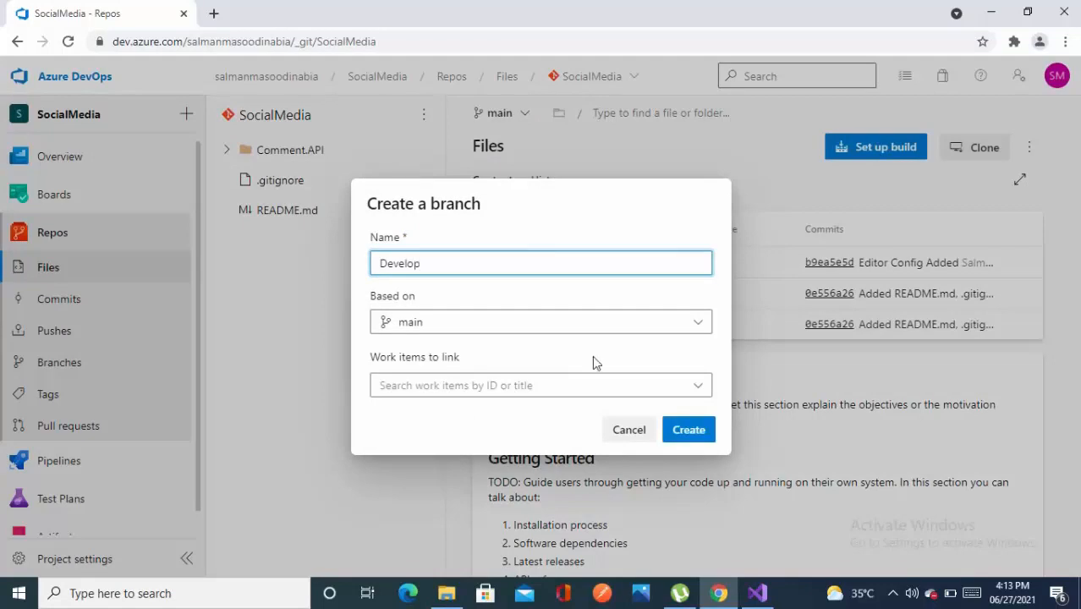
click(688, 429)
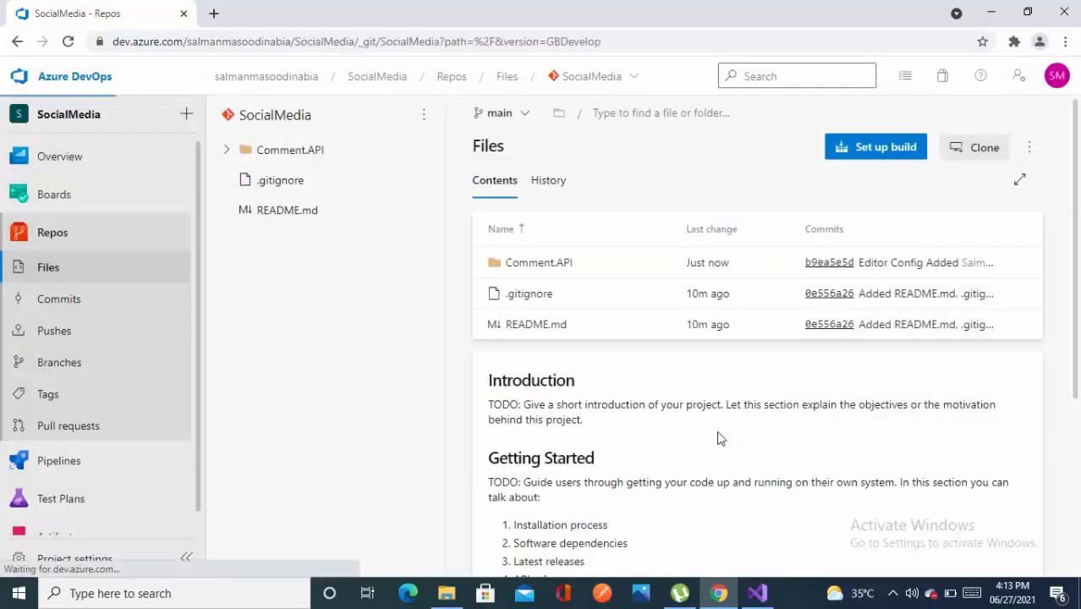
click(498, 112)
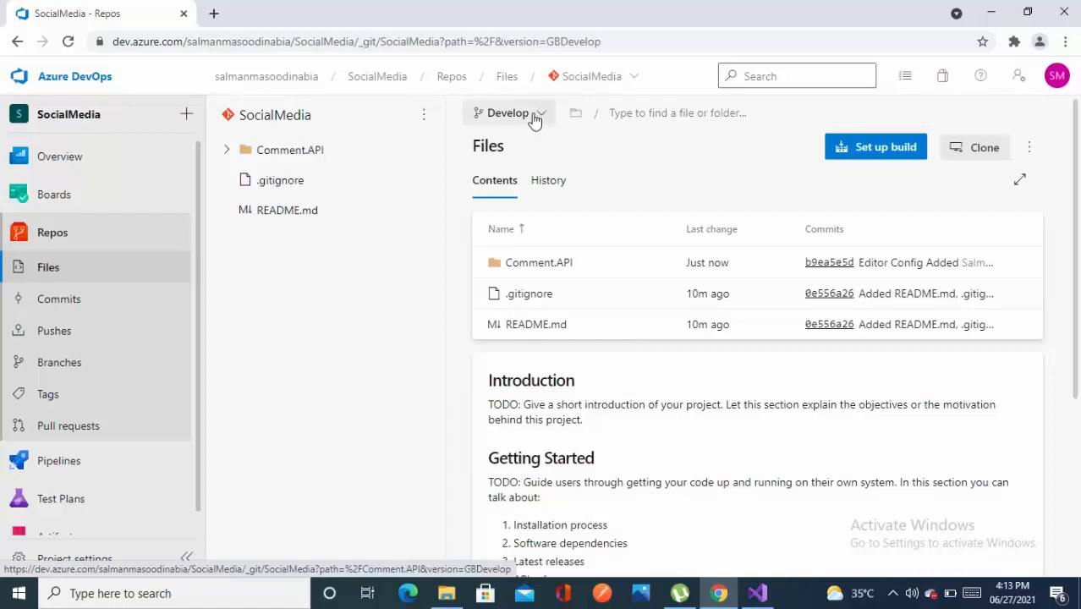
Create a QA branch based on Develop, then show the Develop branch's files
click(536, 113)
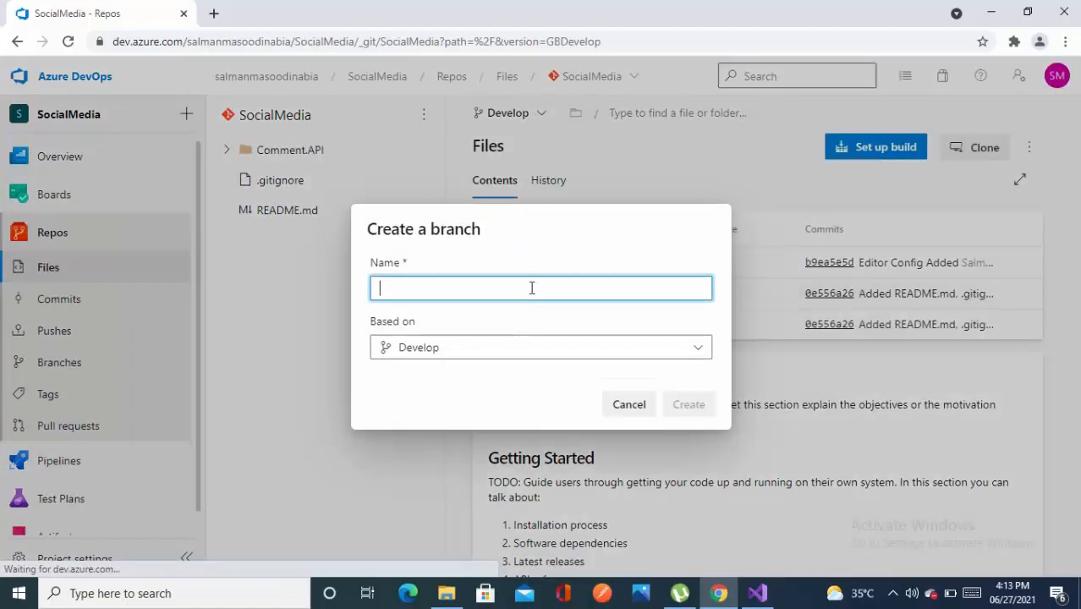
text(C)
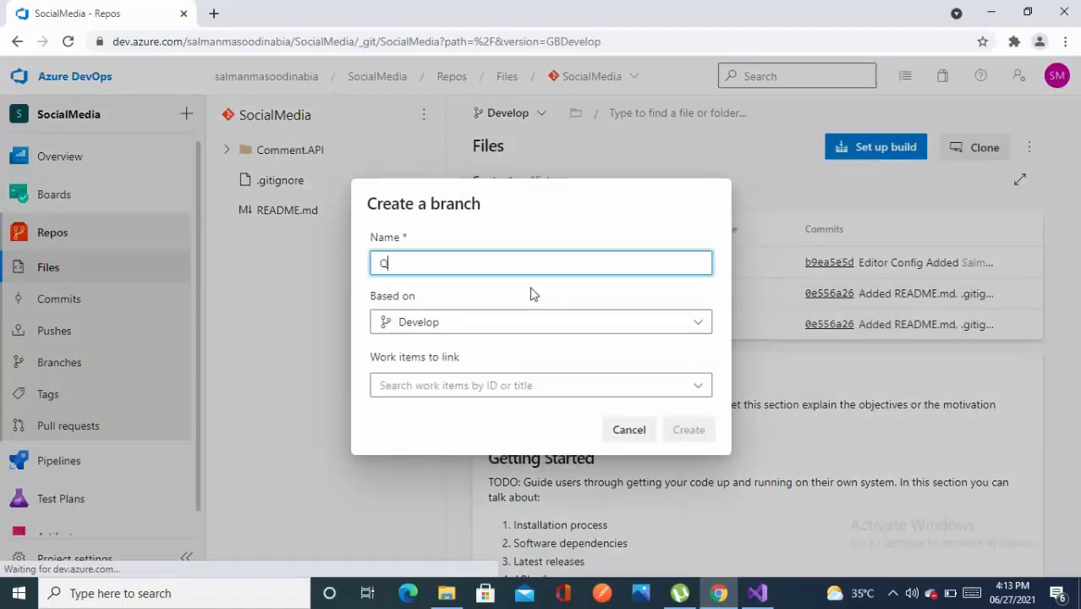
text(A)
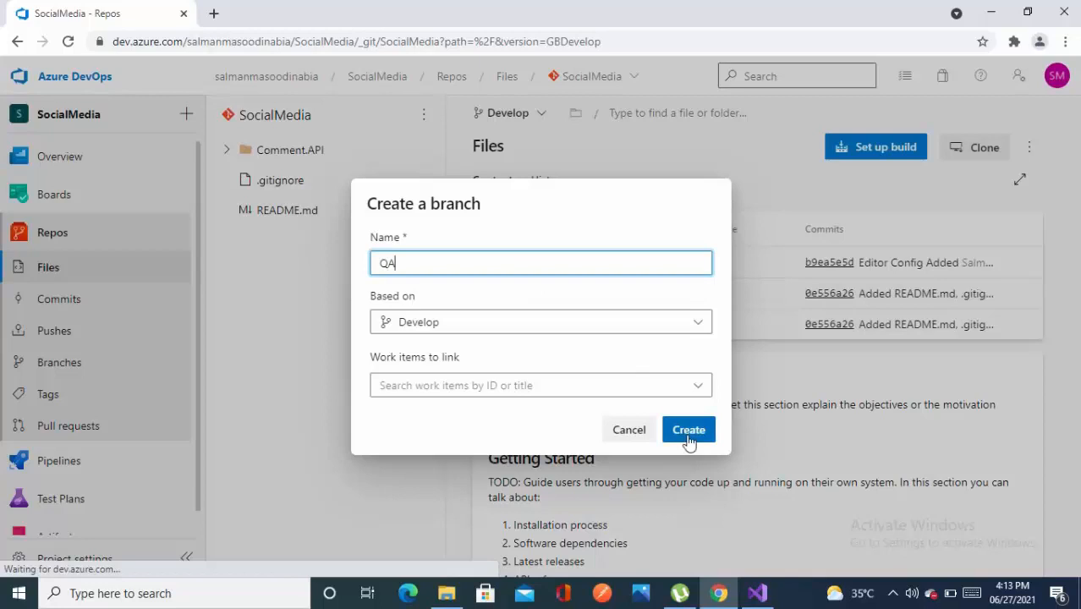
click(689, 430)
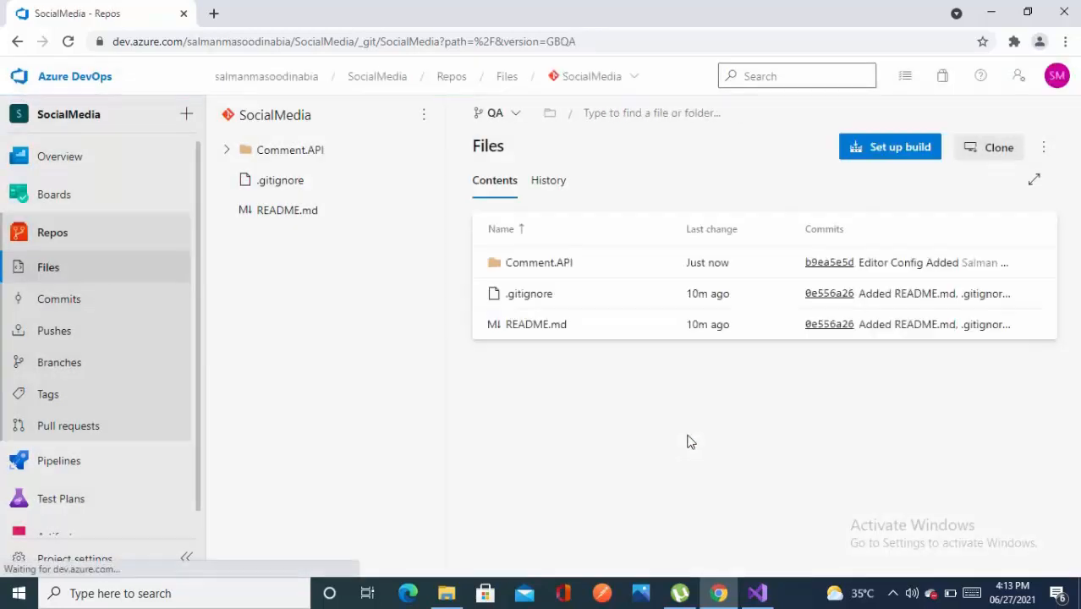
click(495, 113)
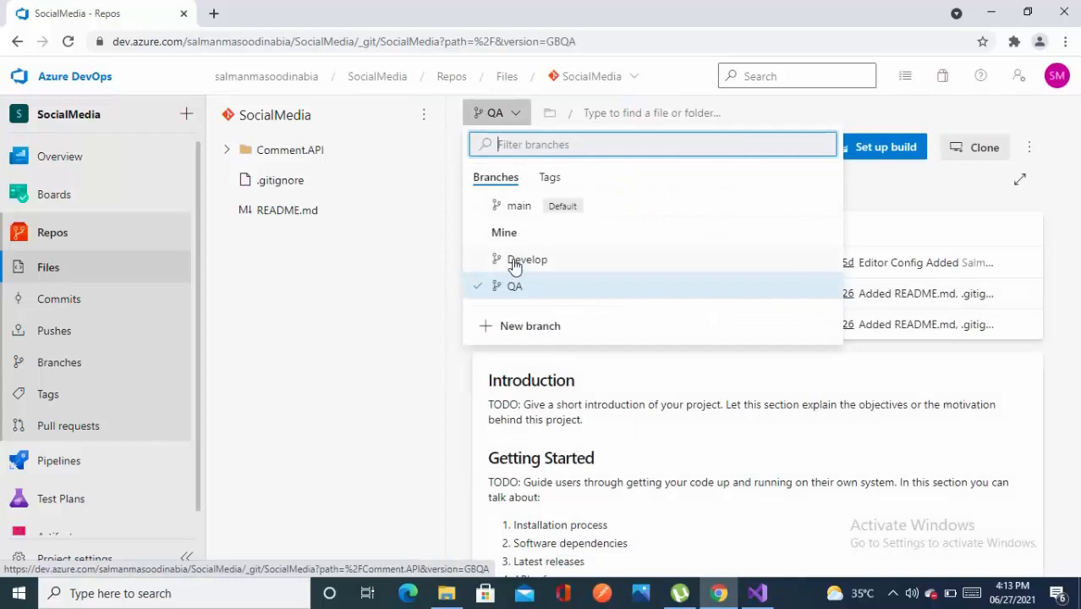
click(527, 259)
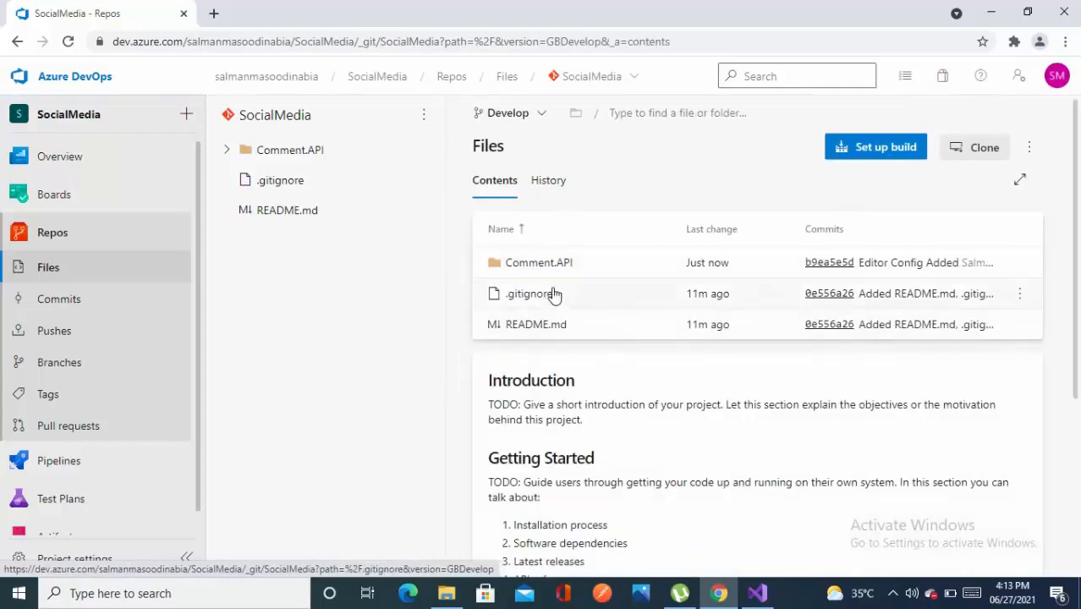
mouse_move(54, 330)
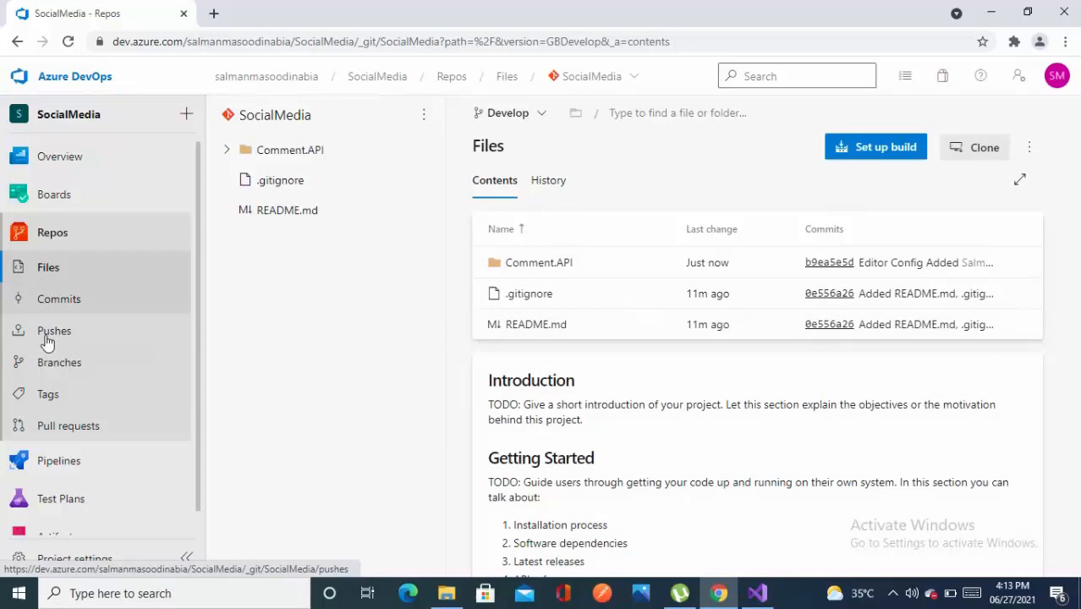
Open the Repos Branches page listing Develop, main and QA
click(60, 362)
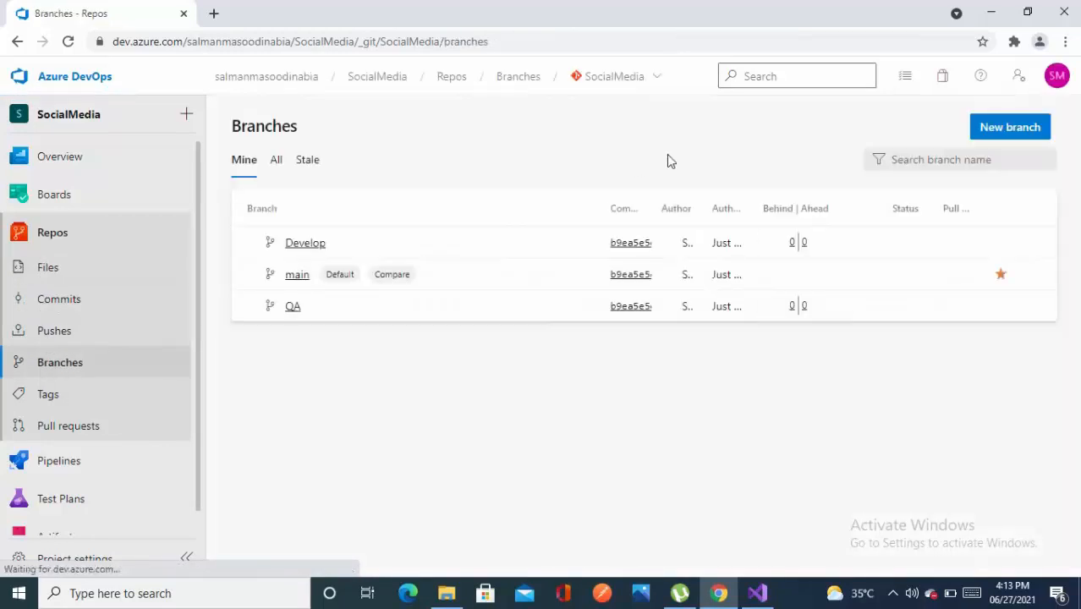
mouse_move(794, 211)
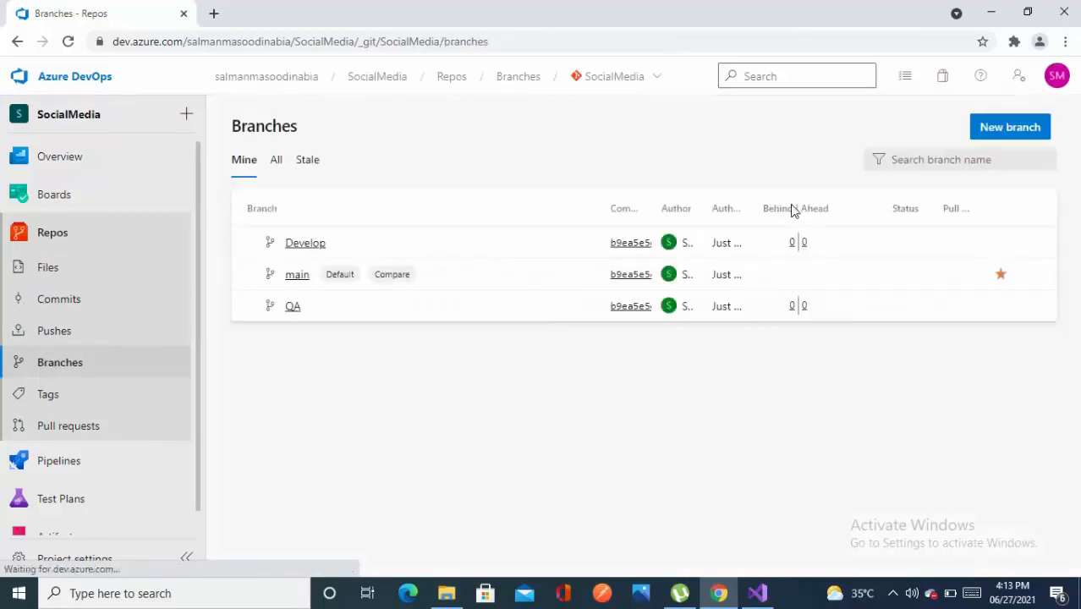